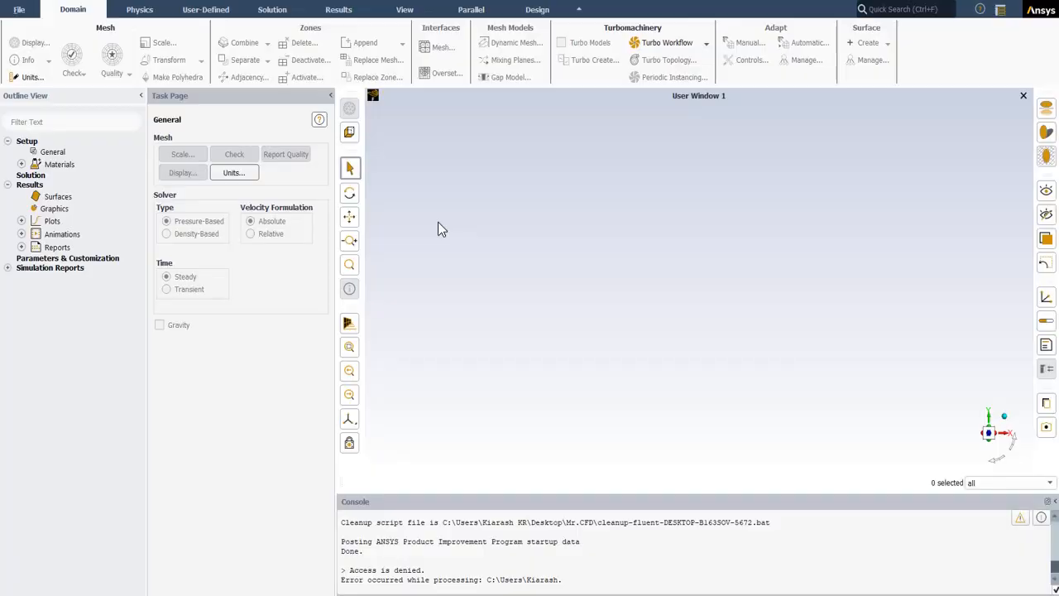
mouse_move(430, 224)
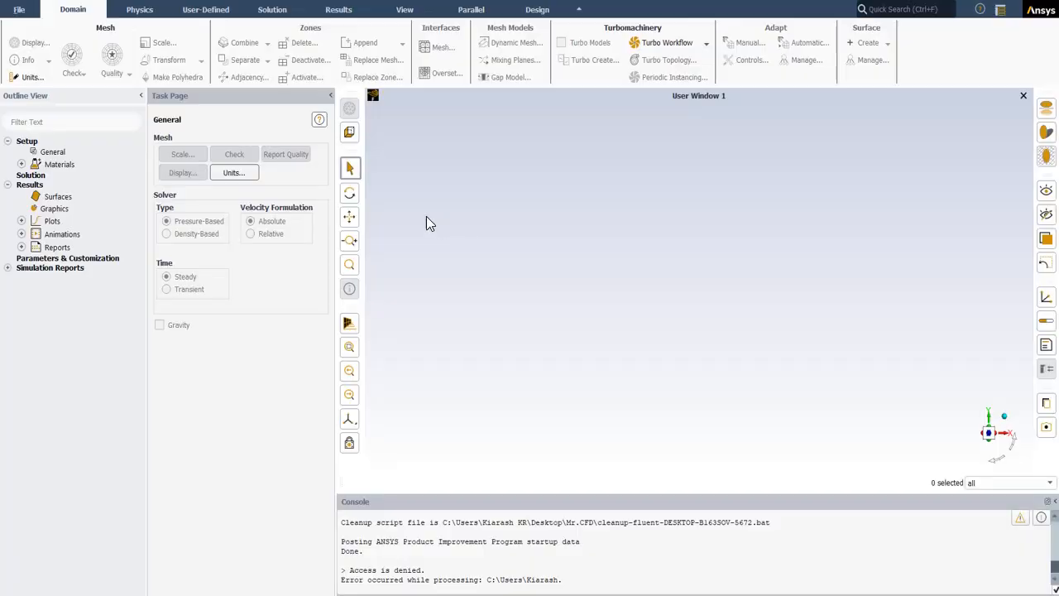
- Open the File menu to start reading the test case from the Mr.CFD folder
left_click(18, 9)
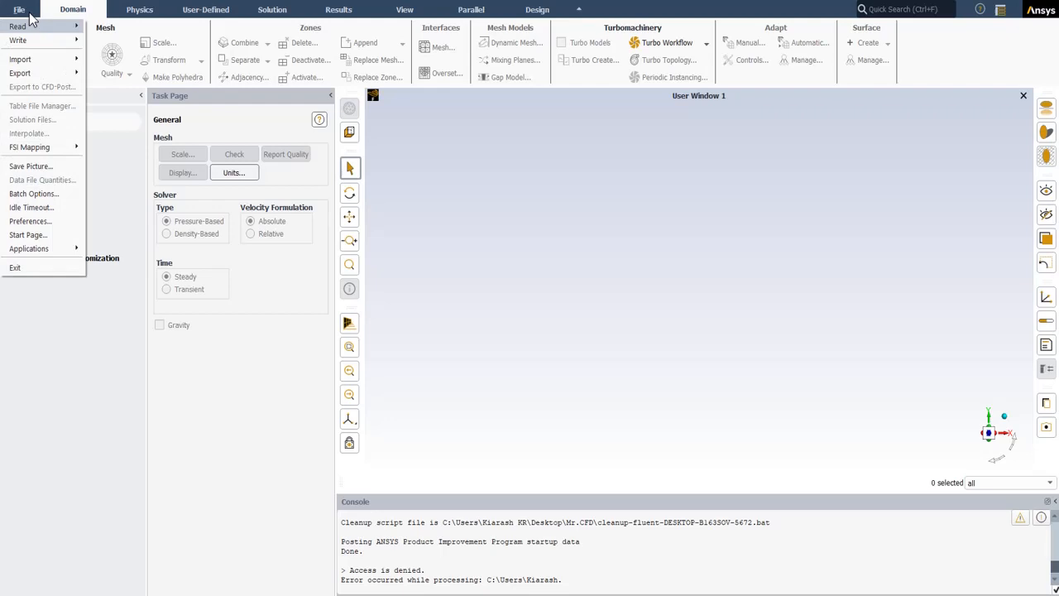
mouse_move(120, 34)
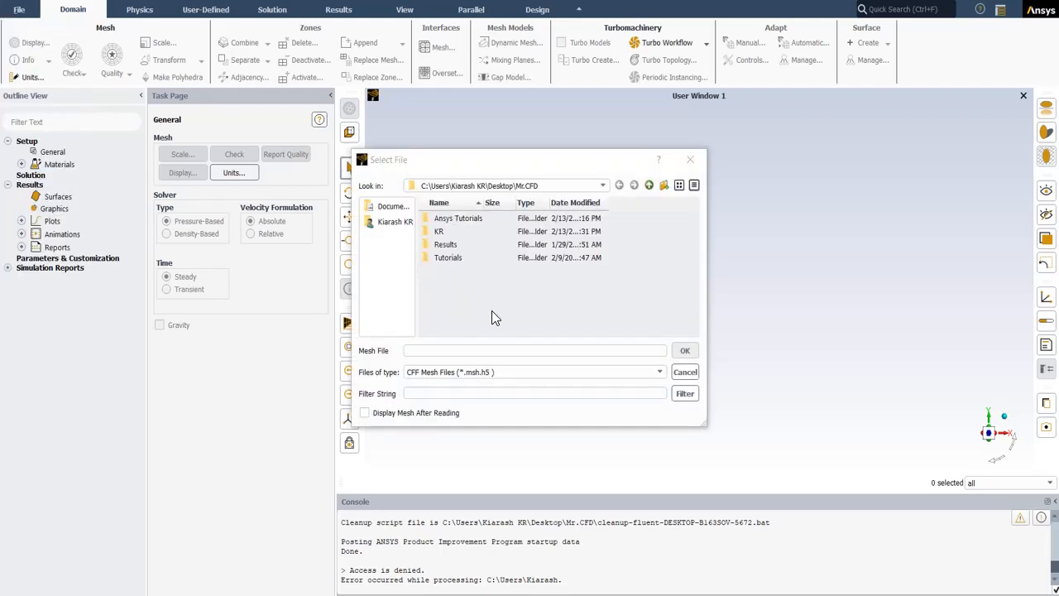
mouse_move(529, 330)
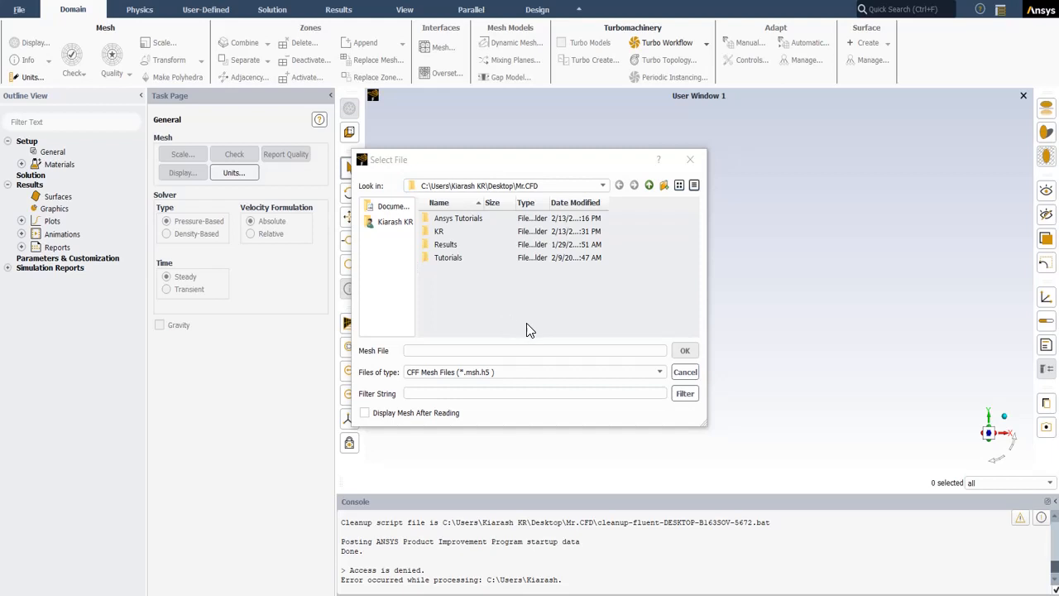
mouse_move(561, 342)
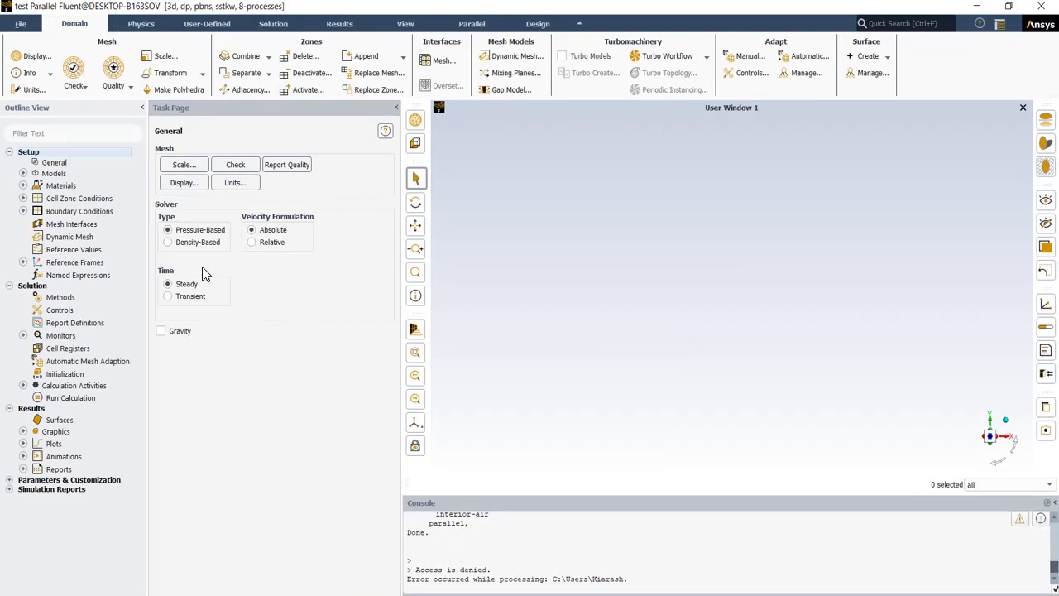
mouse_move(203, 249)
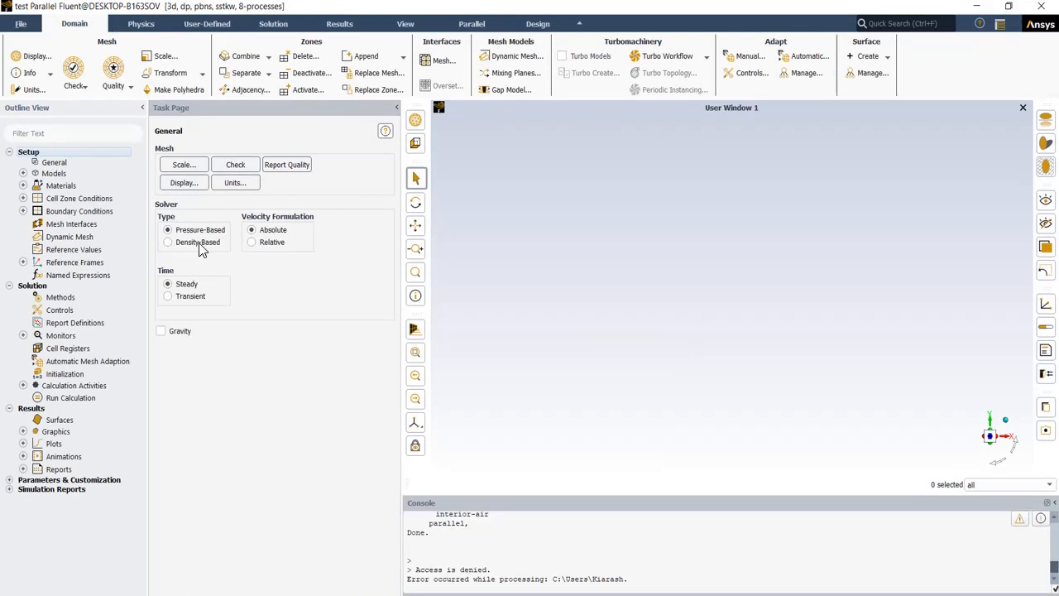
mouse_move(210, 250)
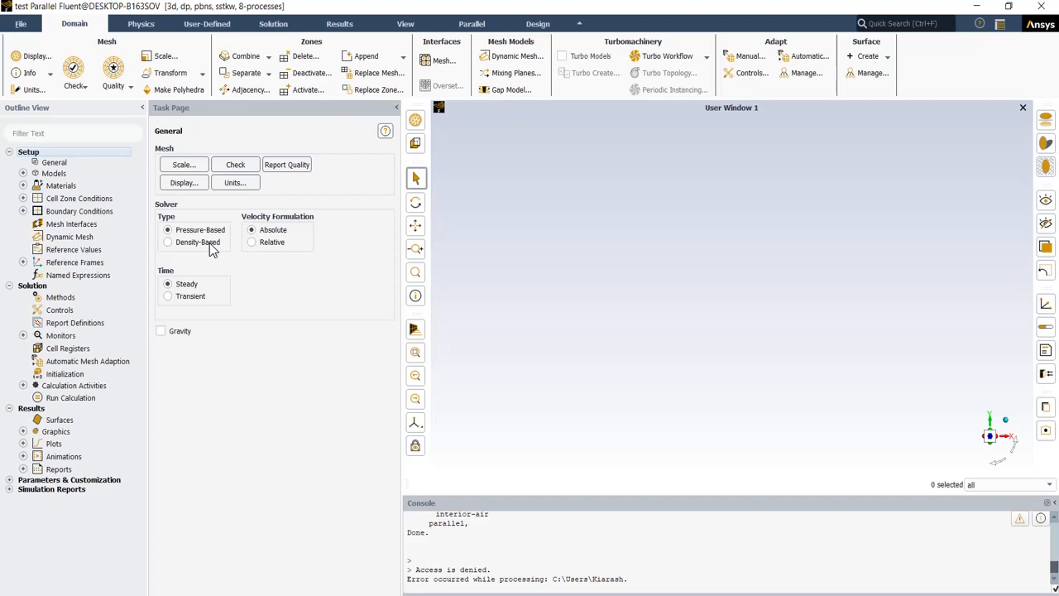
mouse_move(192, 254)
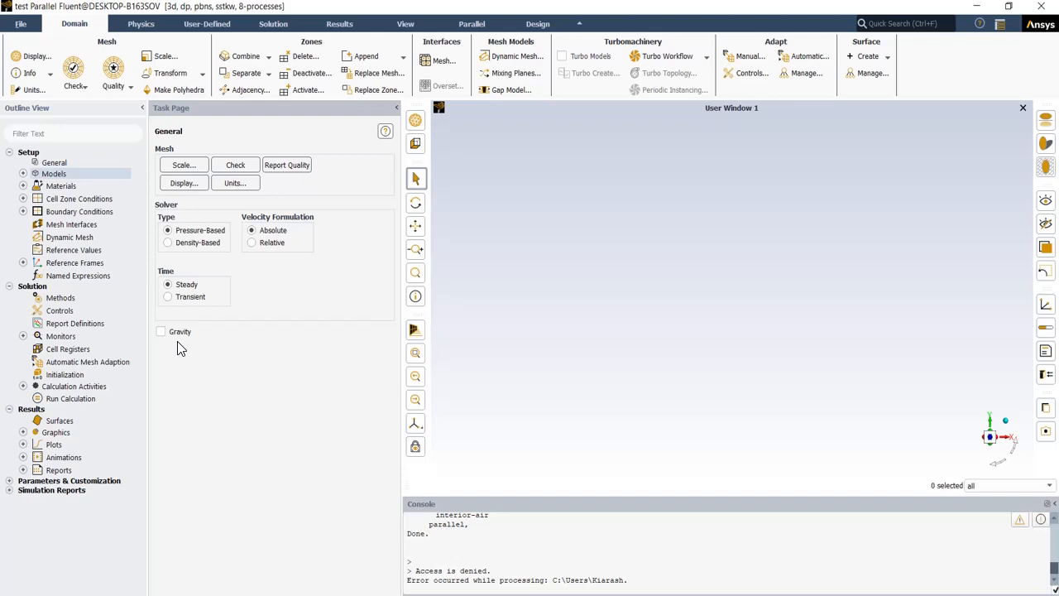
mouse_move(174, 344)
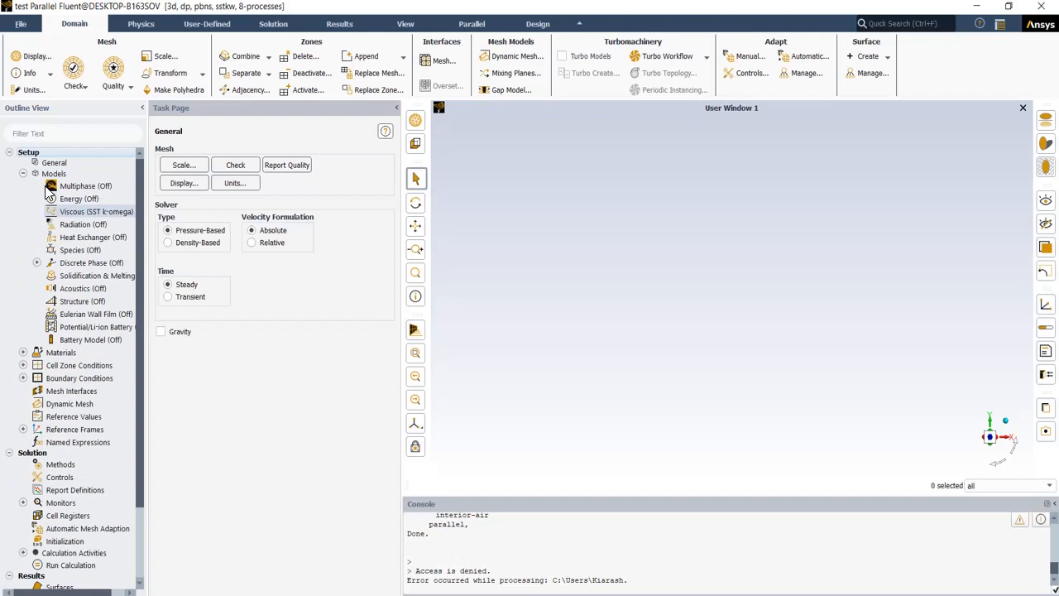
double_click(96, 211)
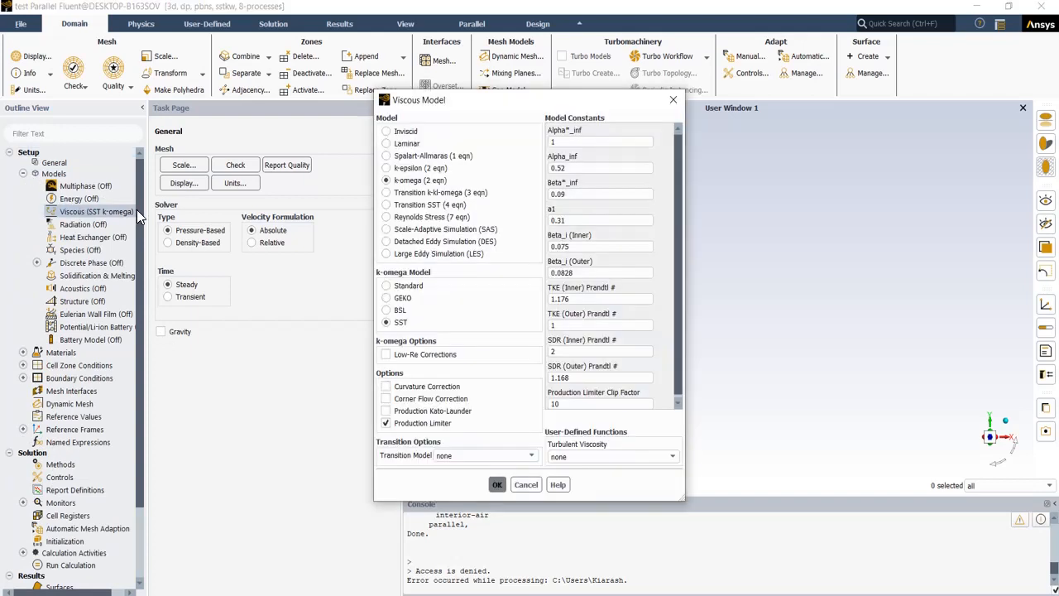
mouse_move(192, 209)
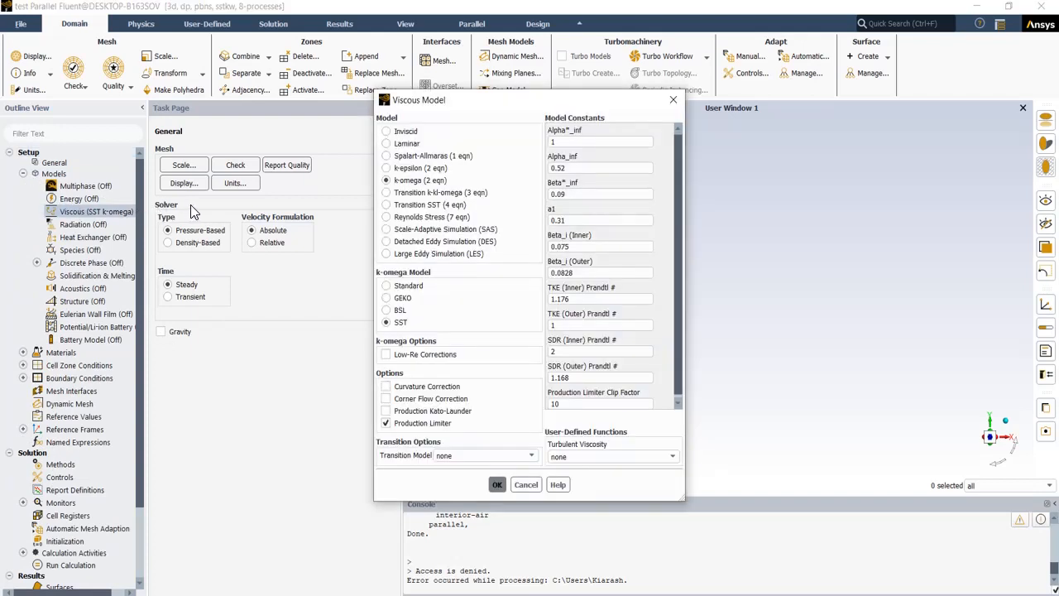
mouse_move(307, 199)
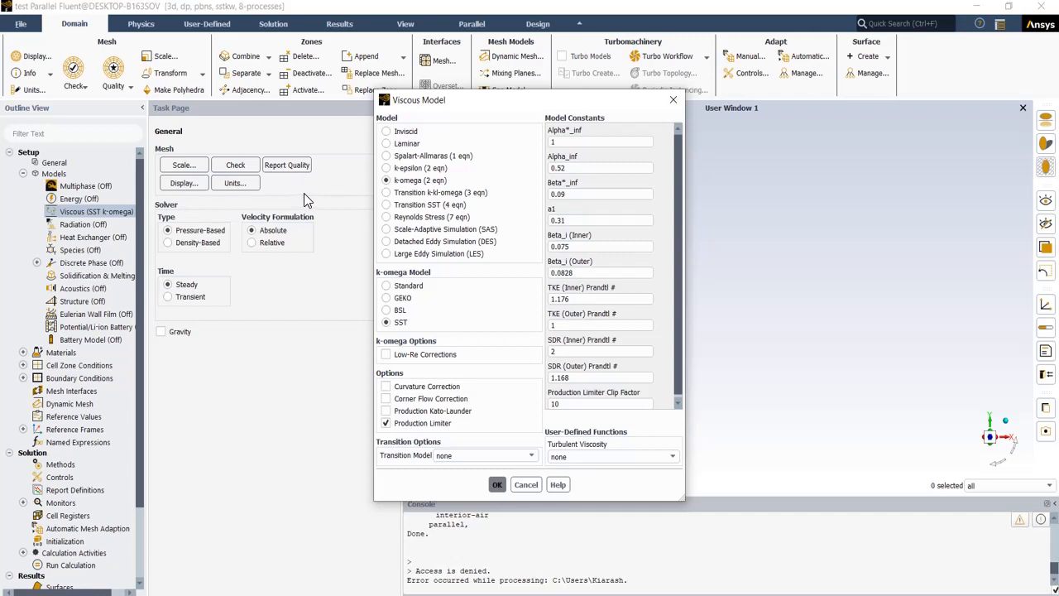
mouse_move(365, 195)
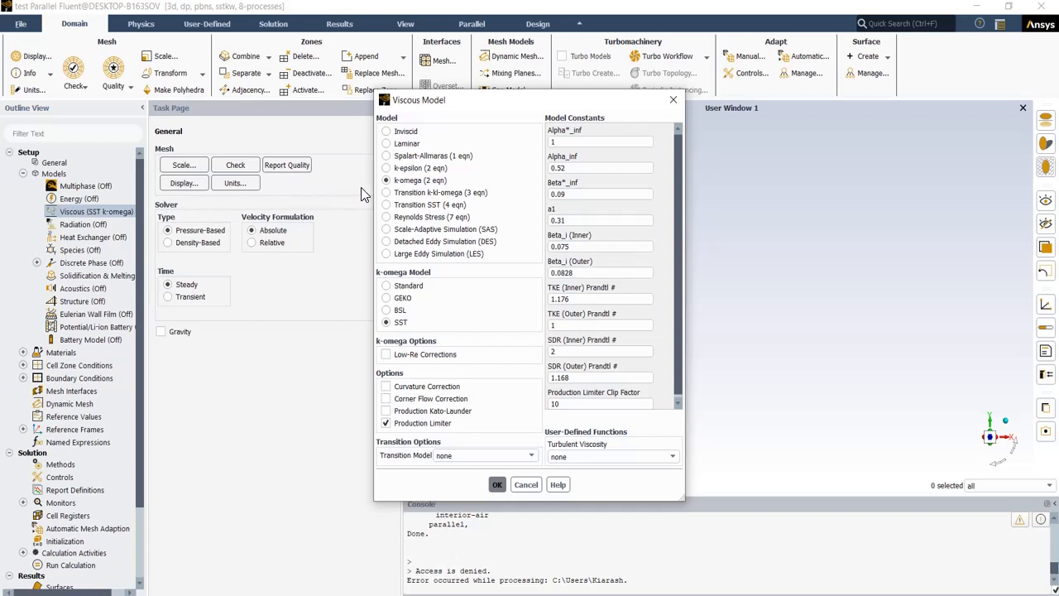
mouse_move(471, 191)
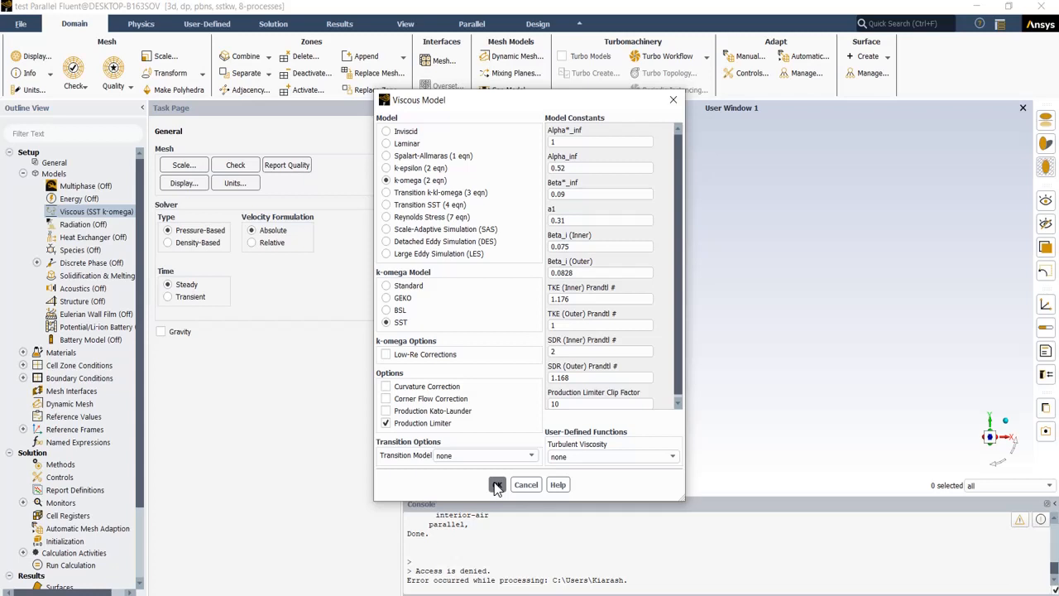
left_click(496, 484)
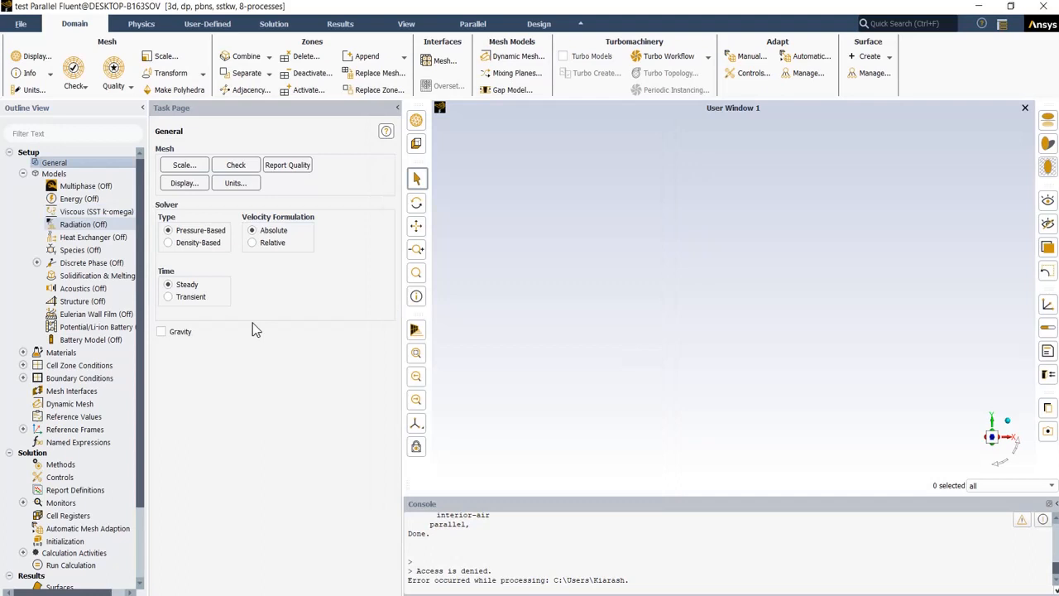
mouse_move(405, 342)
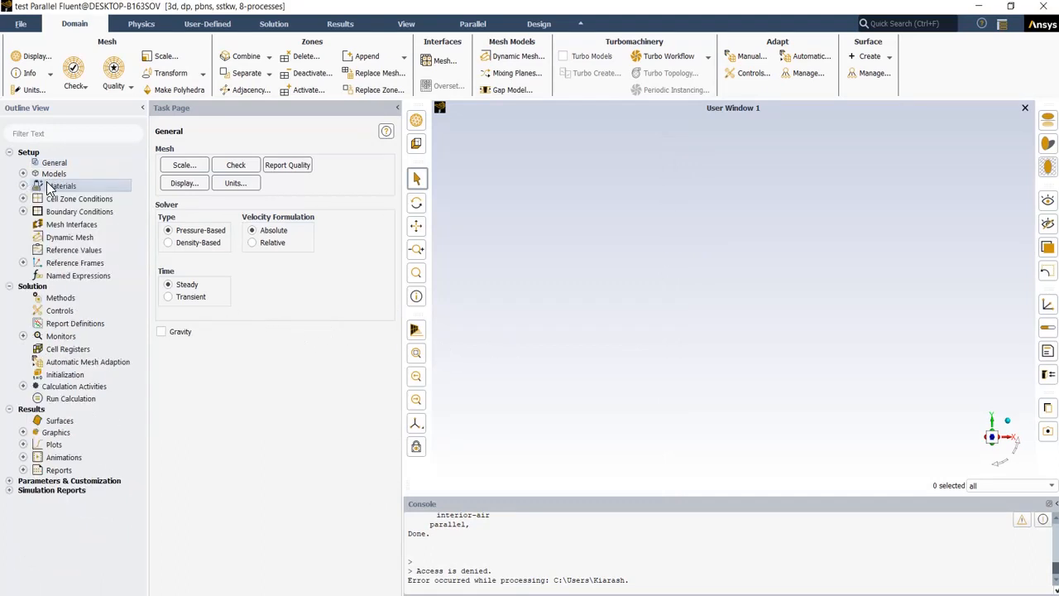
- Show the Materials page listing air as fluid and aluminum as solid
left_click(61, 186)
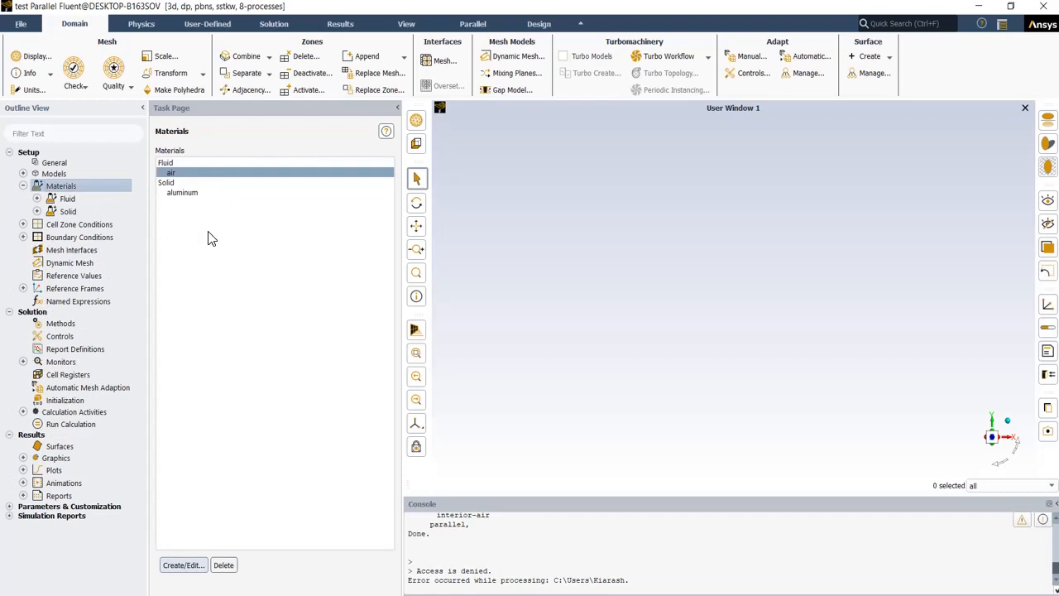
mouse_move(181, 183)
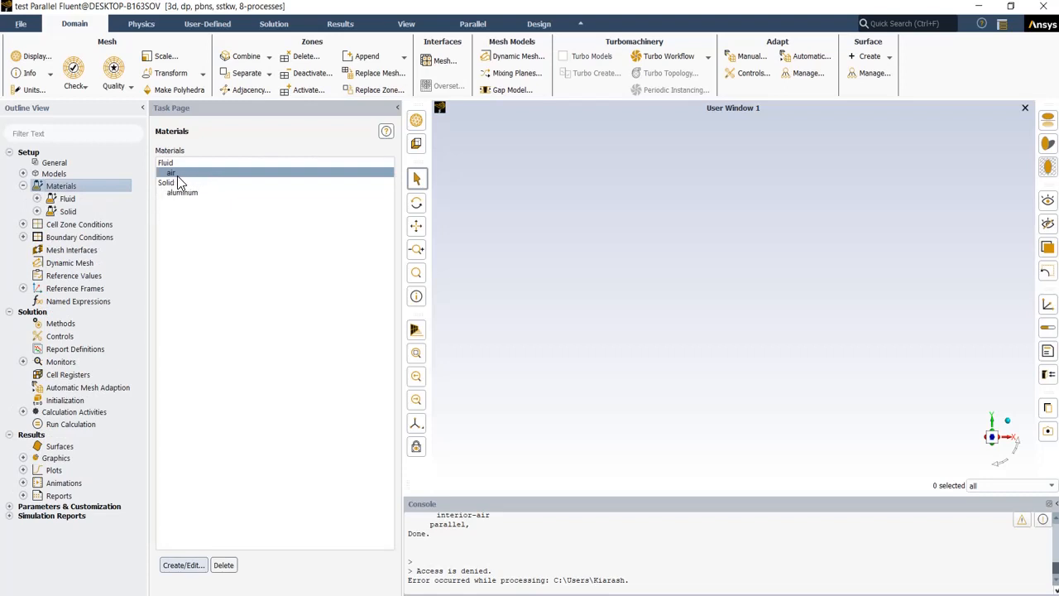
mouse_move(368, 258)
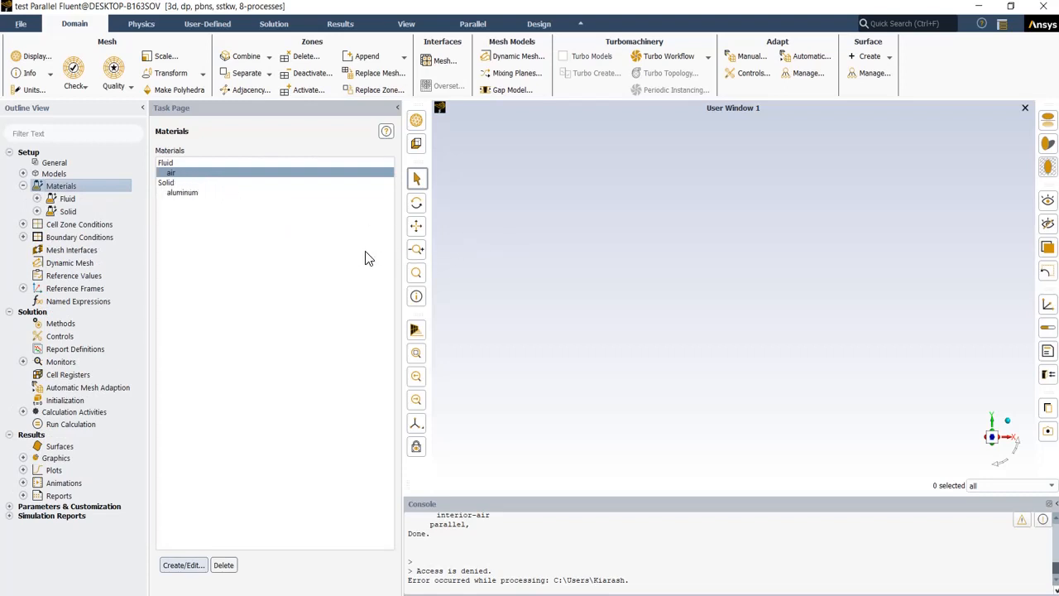
mouse_move(215, 347)
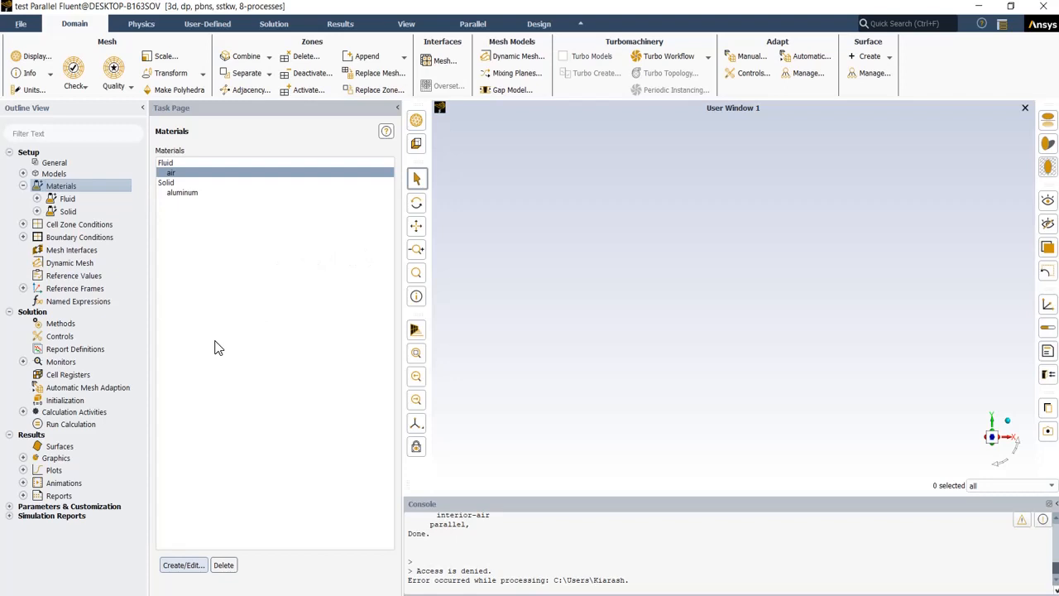
mouse_move(234, 366)
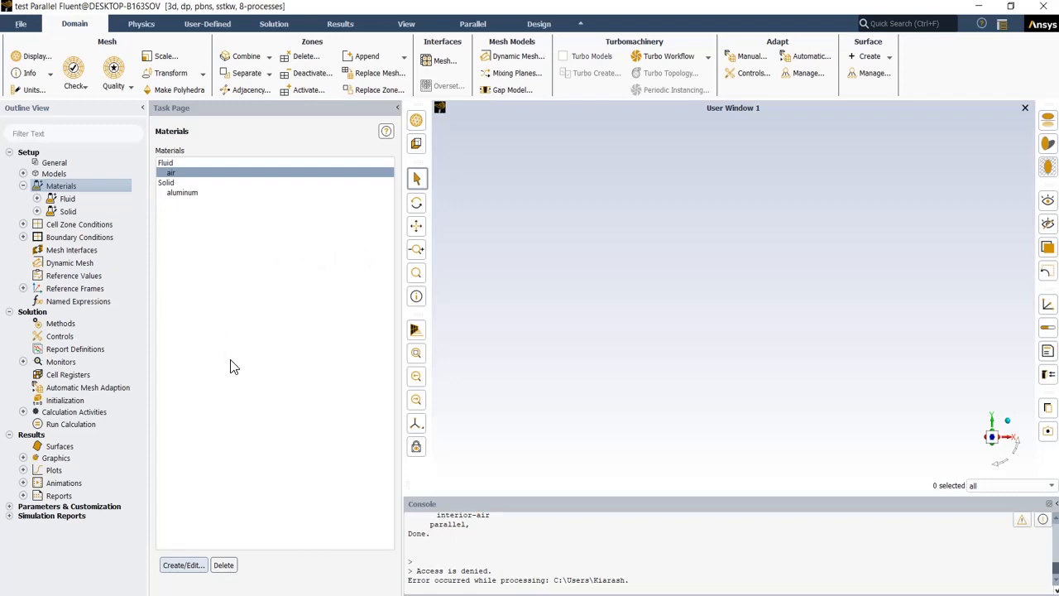
mouse_move(194, 557)
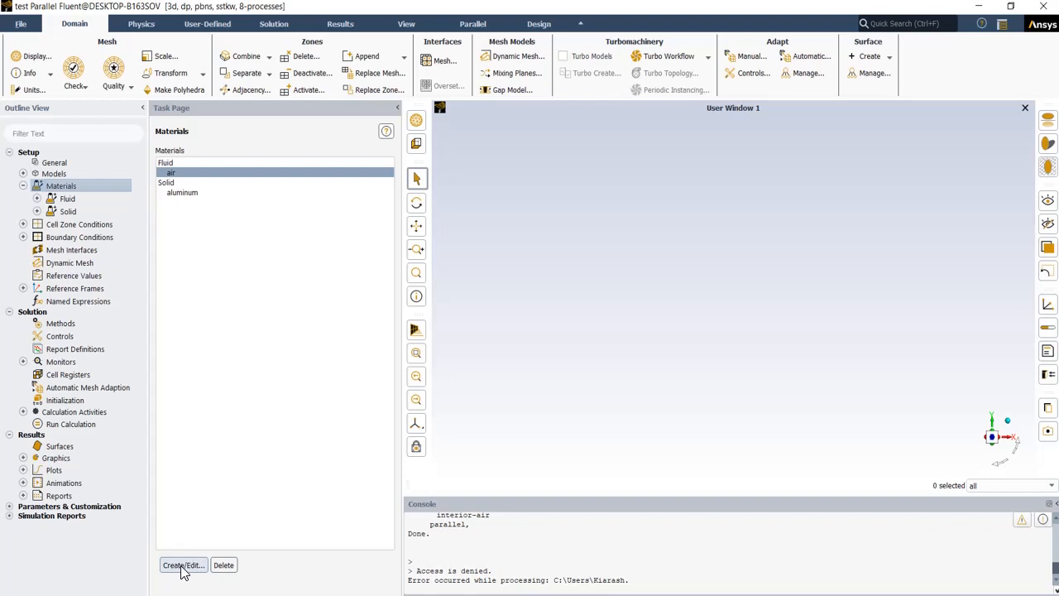
- Check air's database properties, density 1.225 and viscosity 1.7894e-05, then close unchanged
left_click(182, 564)
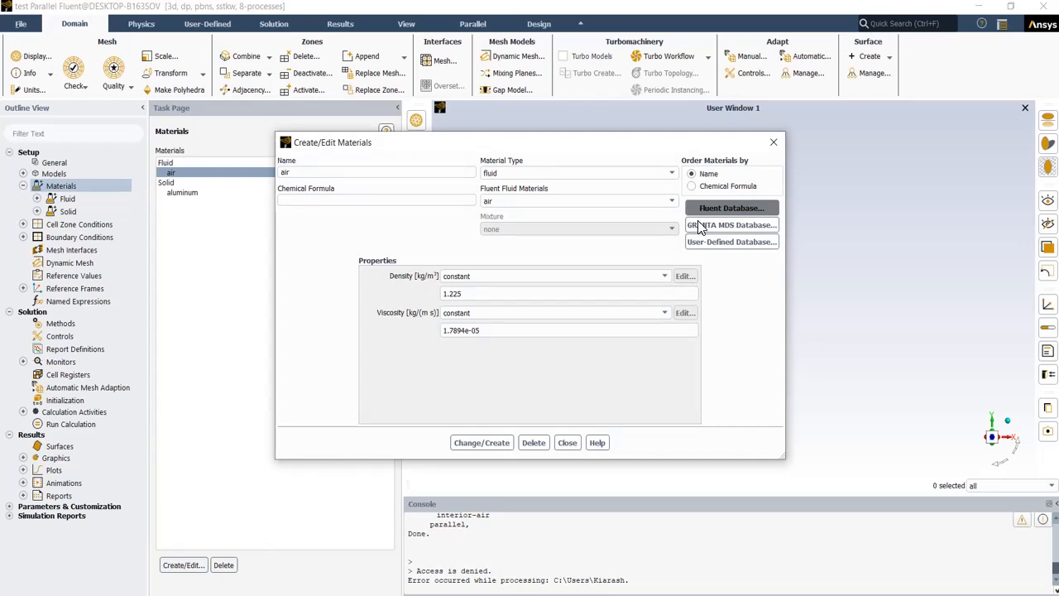
left_click(731, 208)
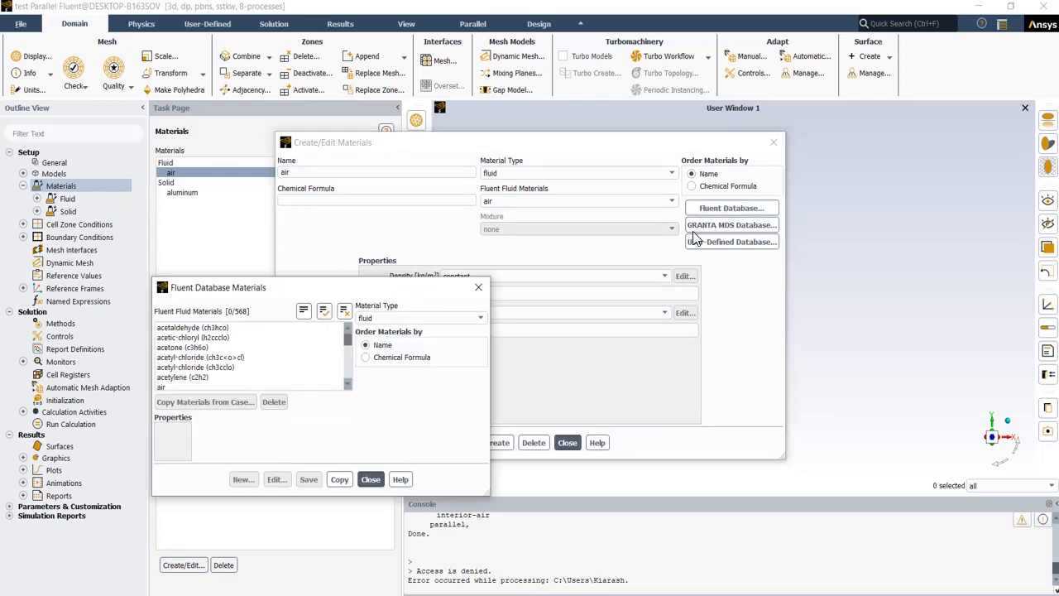
mouse_move(300, 358)
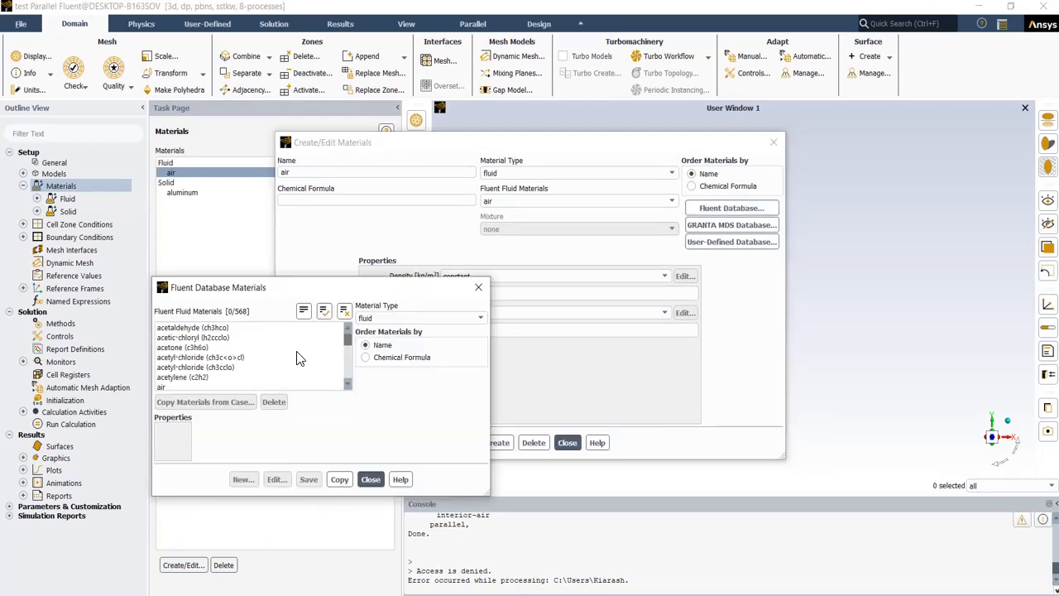
scroll("down", 3)
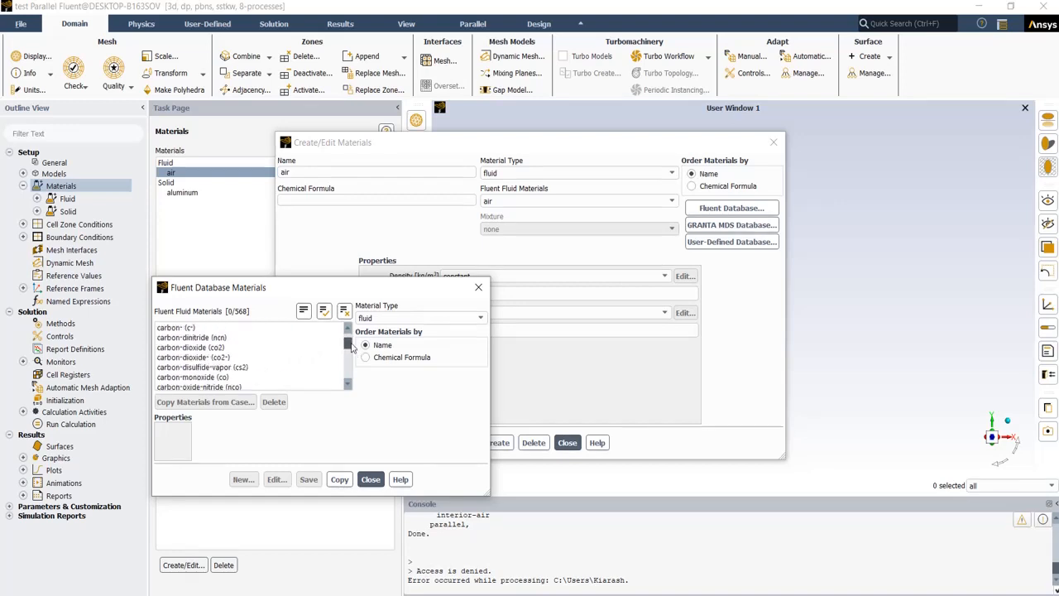
scroll("up", 3)
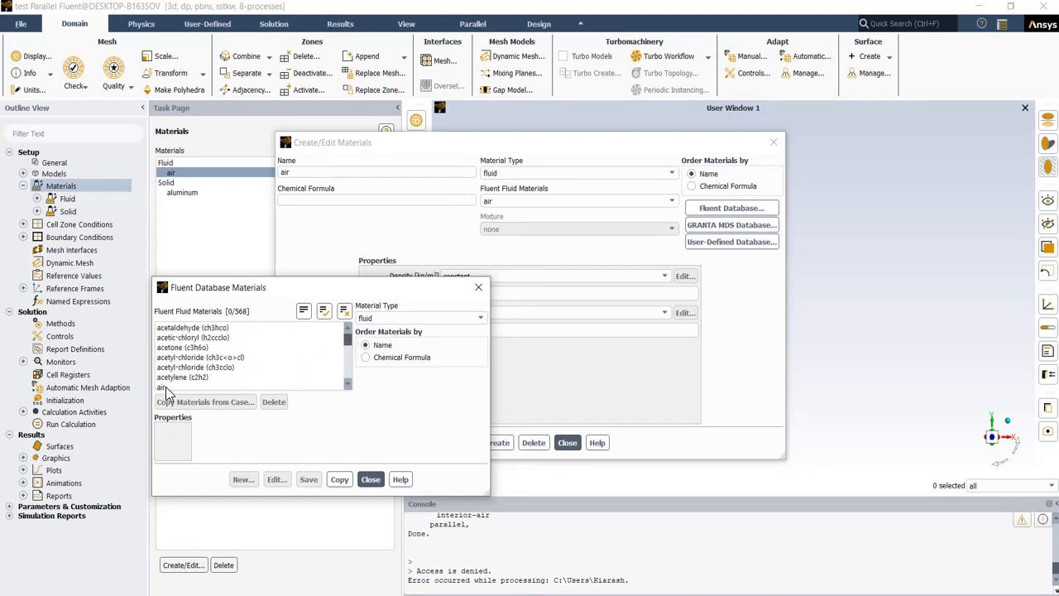
left_click(162, 387)
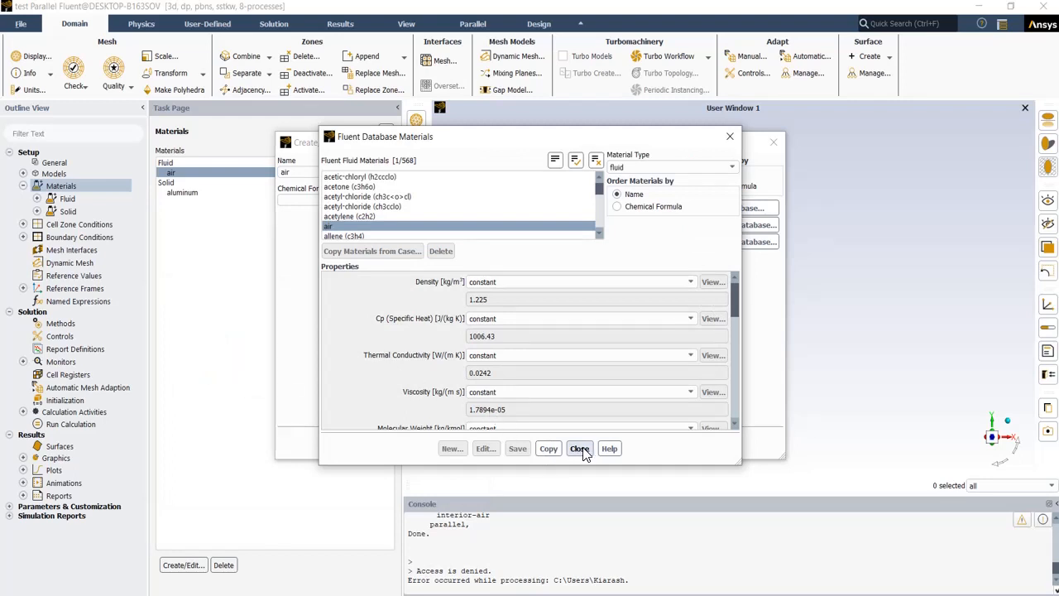
left_click(580, 448)
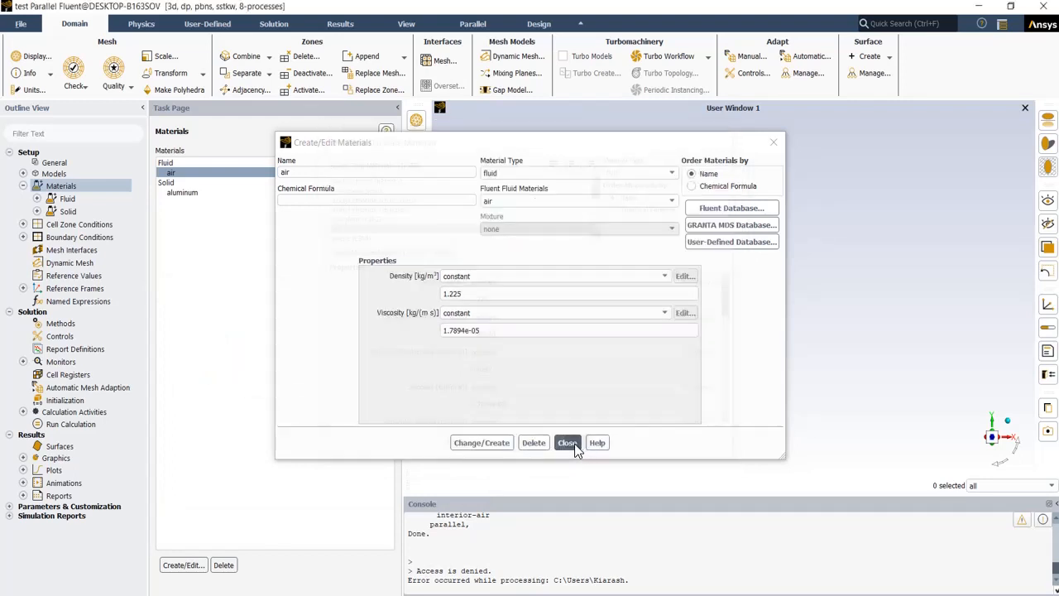
left_click(567, 442)
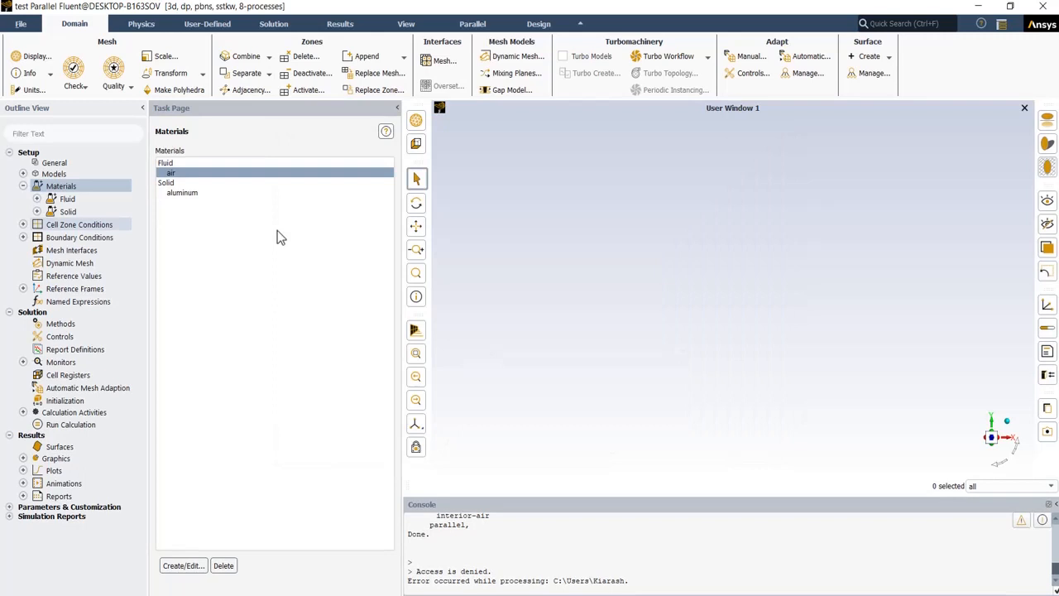
- Confirm the air cell zone is a fluid using air material, closing without changes
left_click(79, 224)
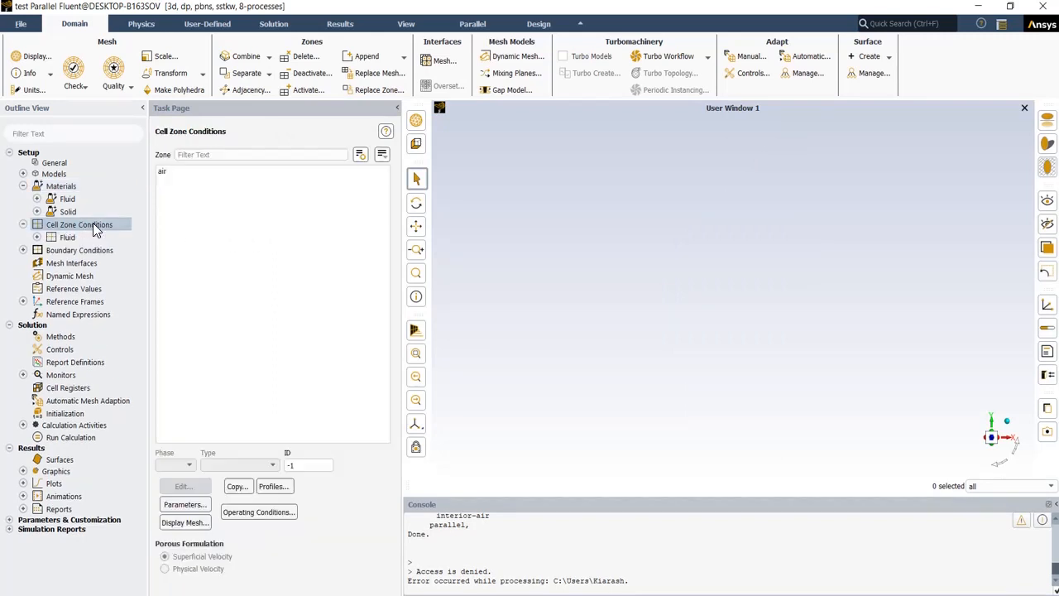
left_click(163, 171)
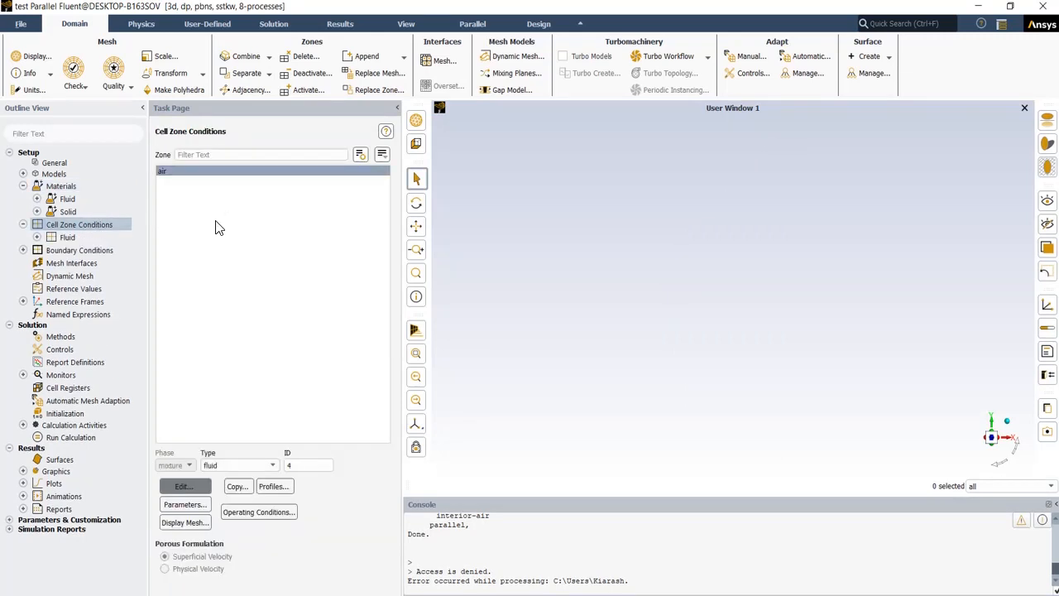
left_click(183, 486)
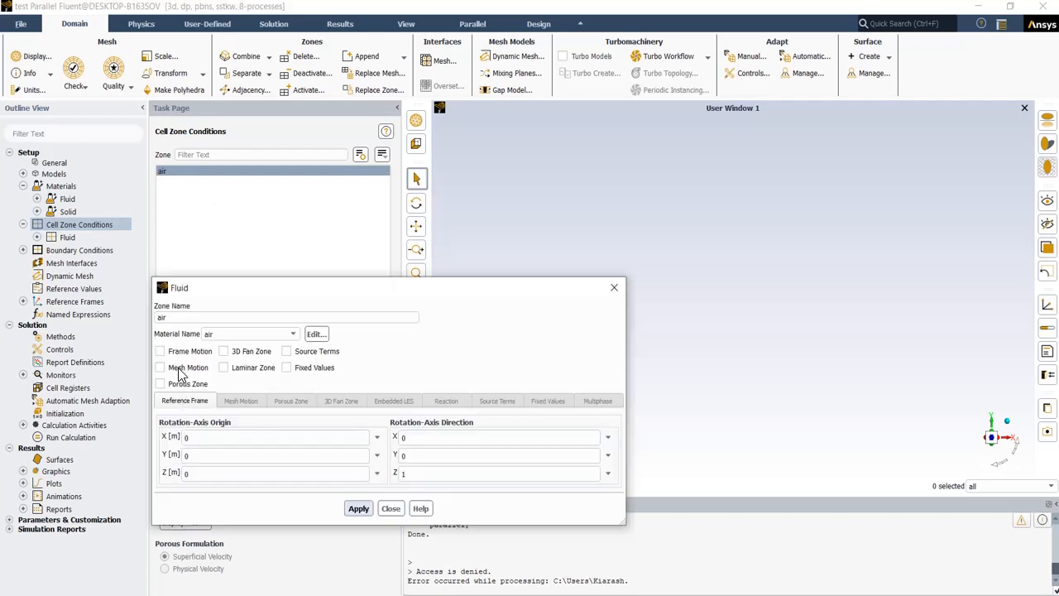
mouse_move(281, 347)
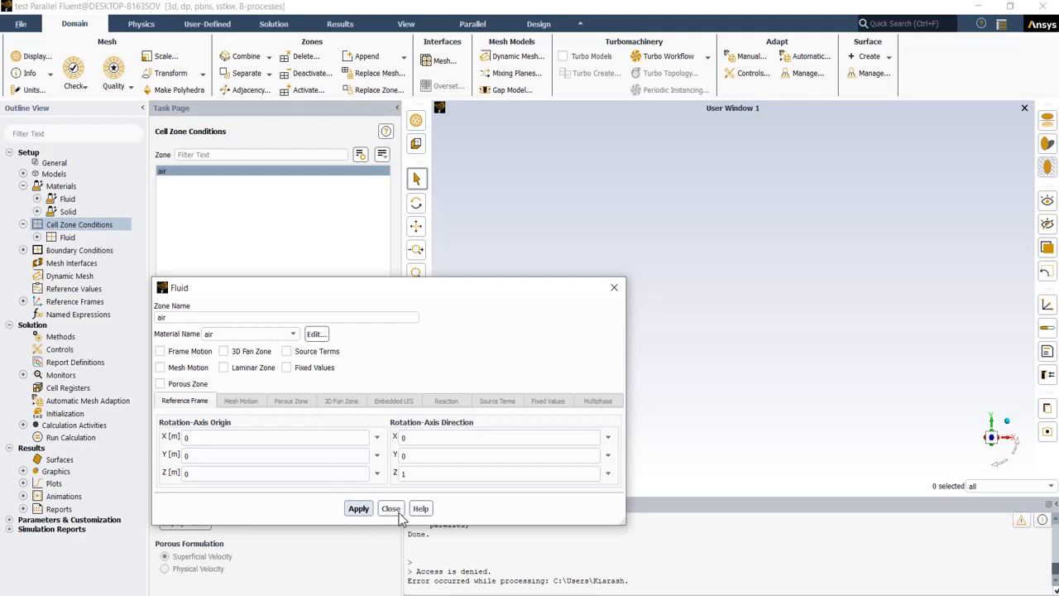
left_click(390, 508)
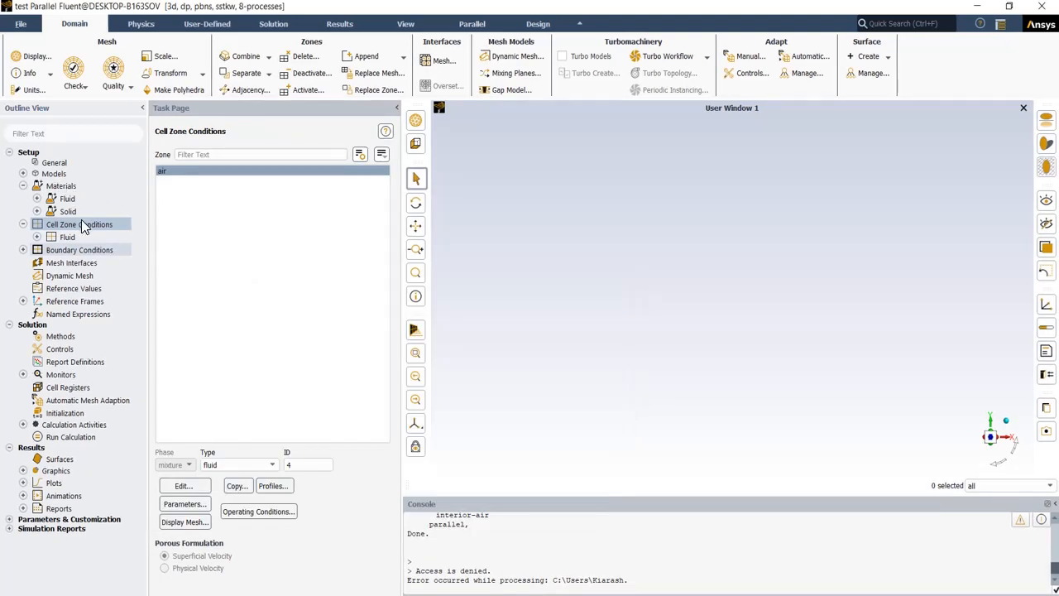
mouse_move(105, 257)
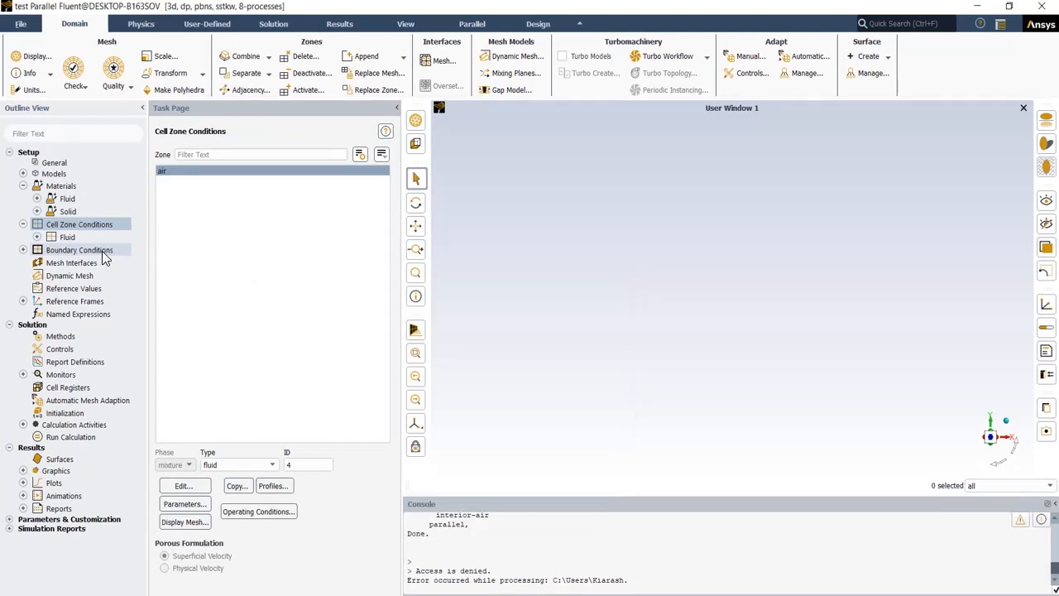
- Give the inlet velocity boundary a 100 m/s velocity magnitude, with zones grouped by type
left_click(79, 250)
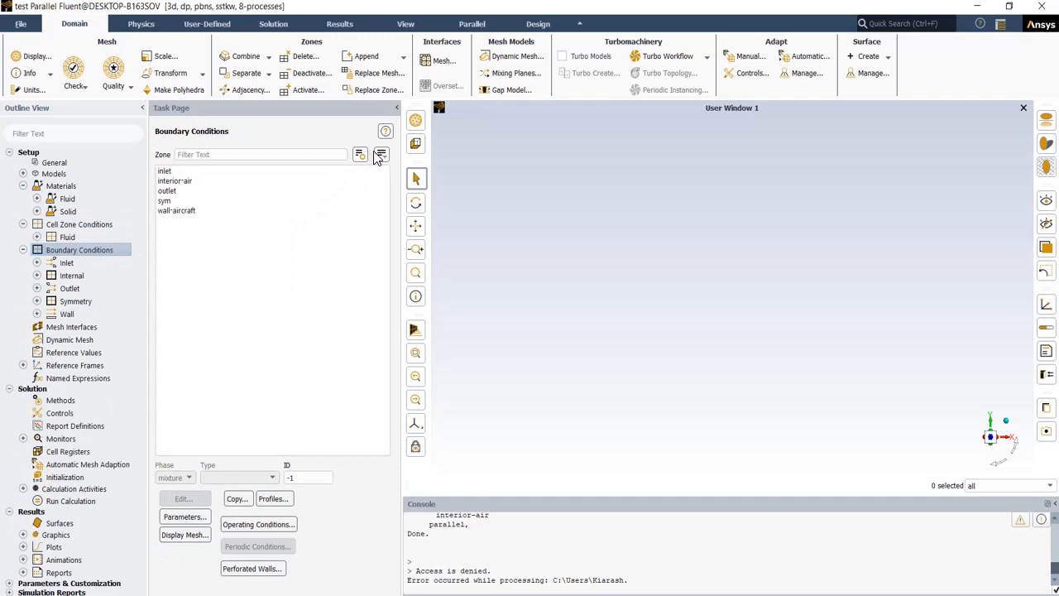
left_click(382, 154)
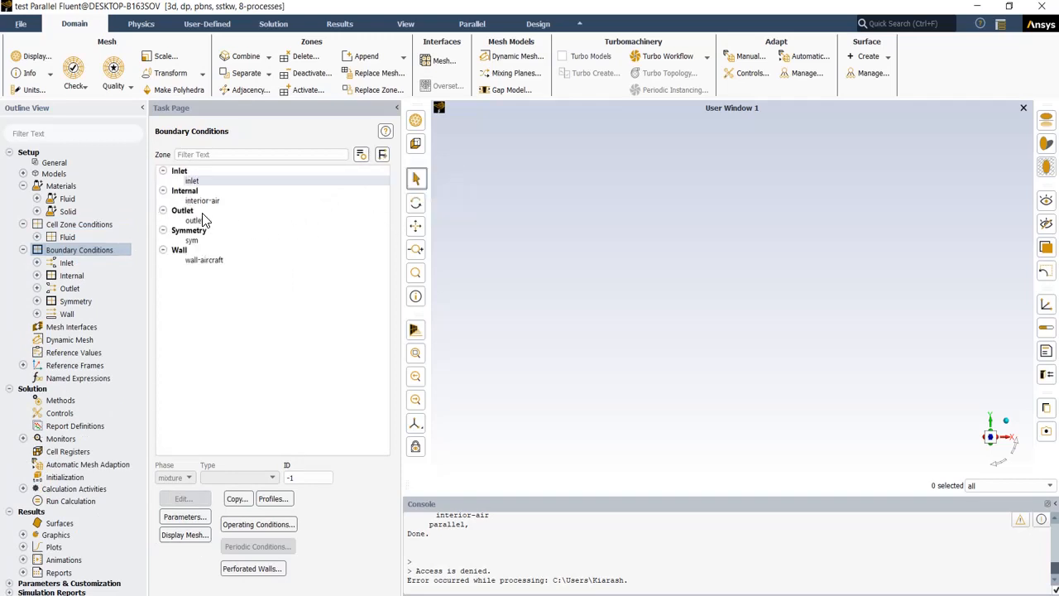
left_click(192, 180)
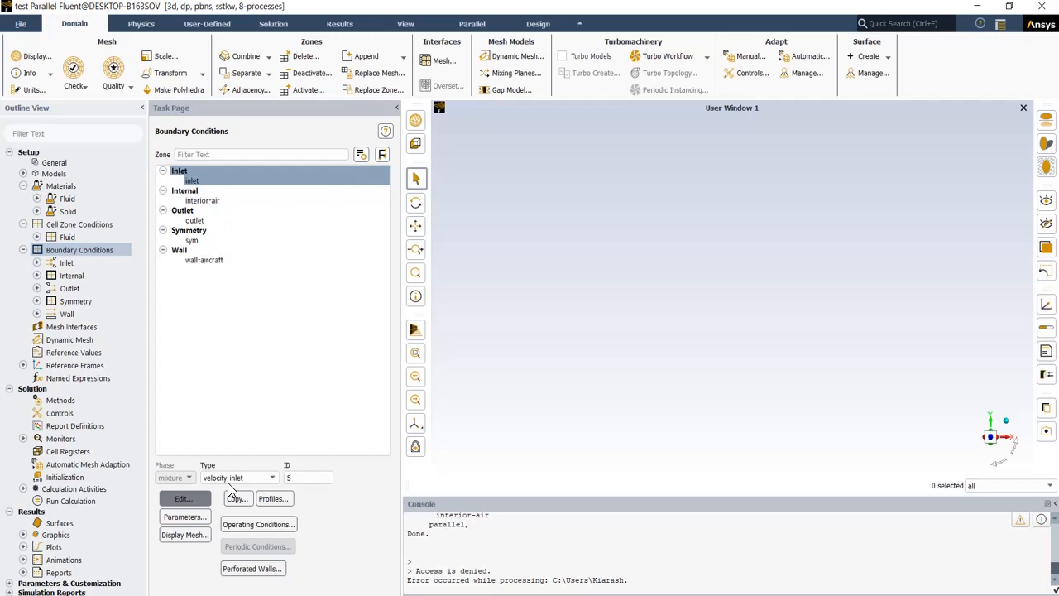
left_click(183, 498)
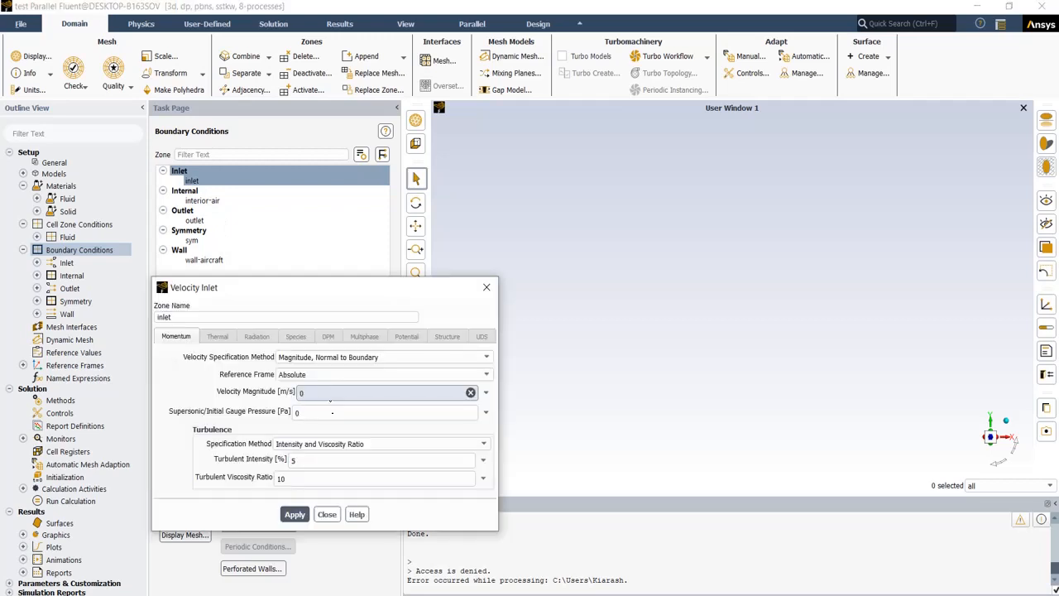
type("100")
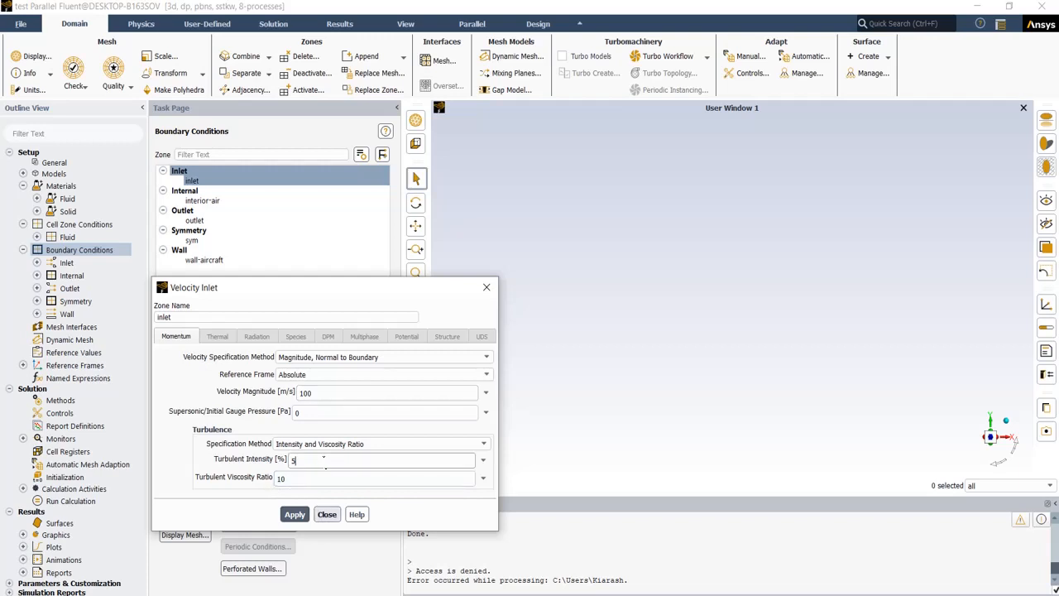
left_click(294, 513)
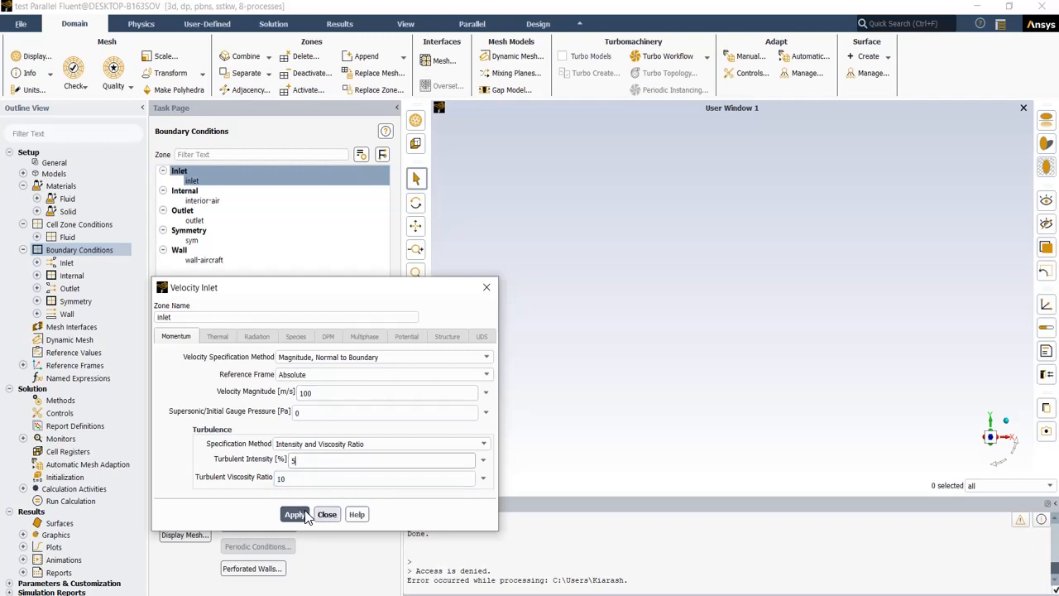
left_click(326, 514)
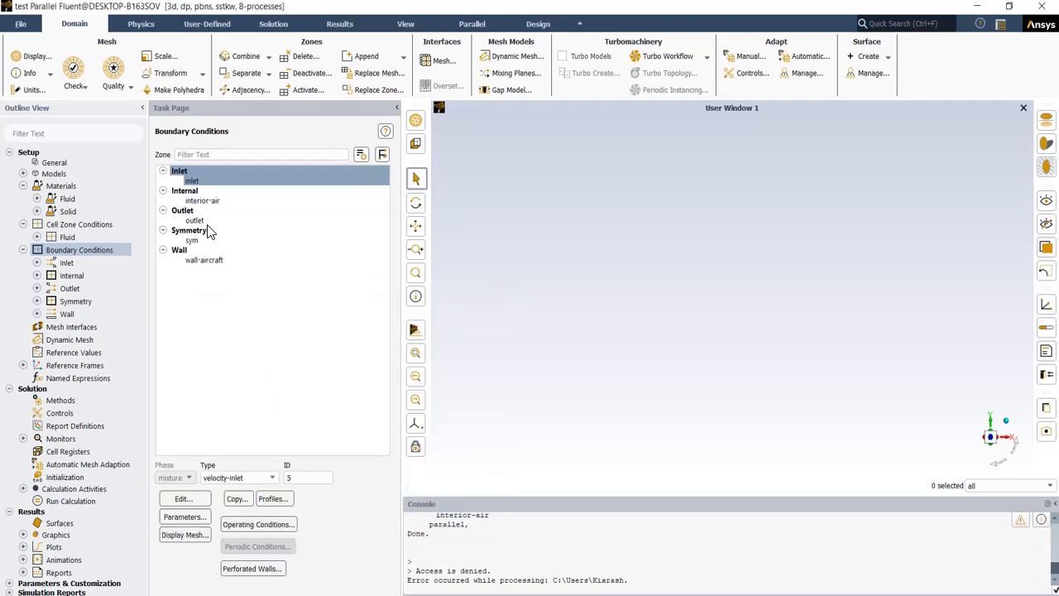
left_click(194, 220)
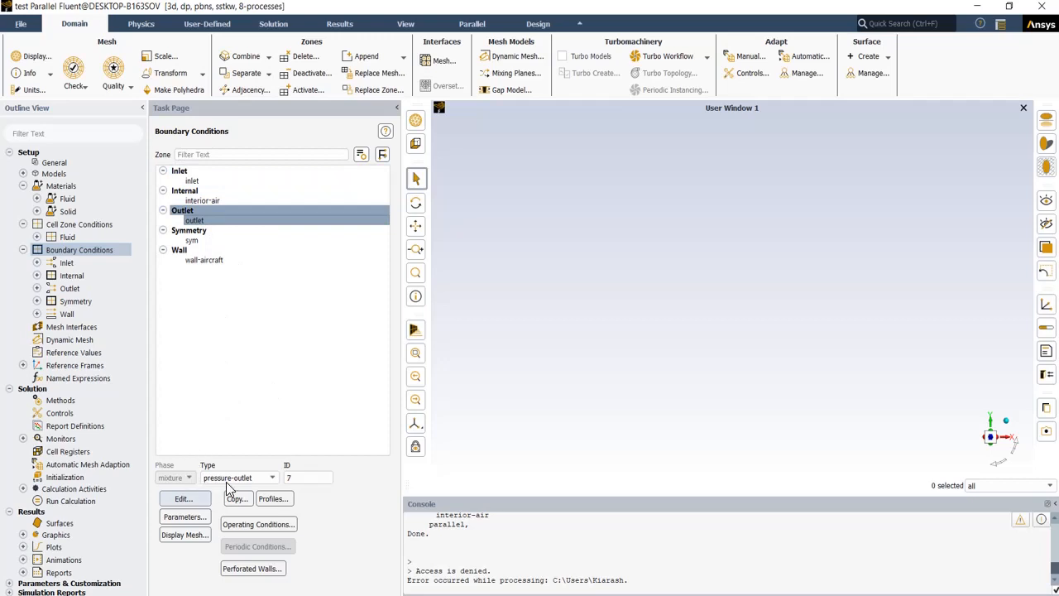
mouse_move(196, 503)
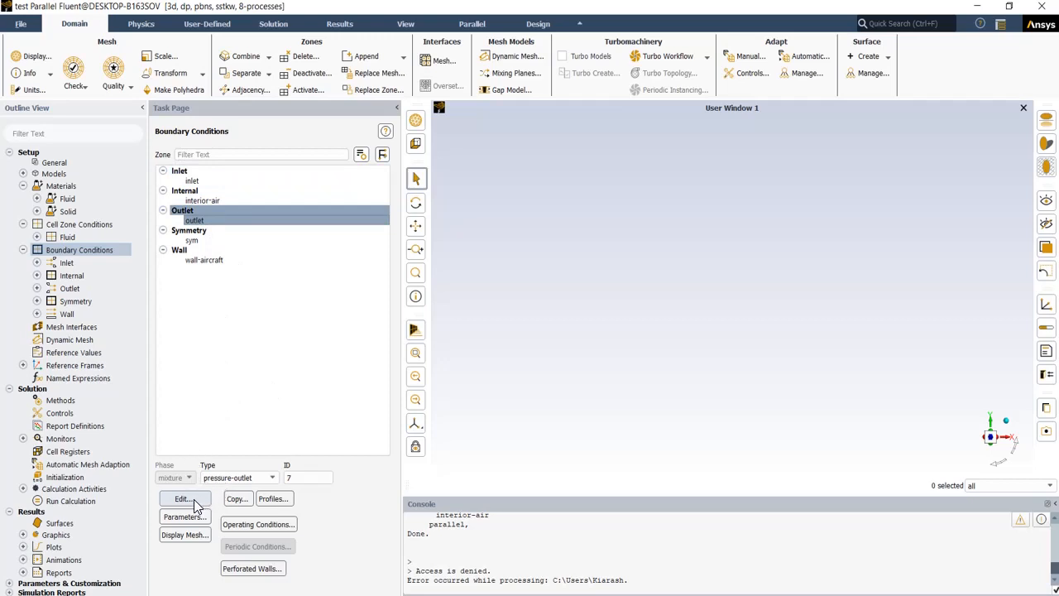
left_click(182, 498)
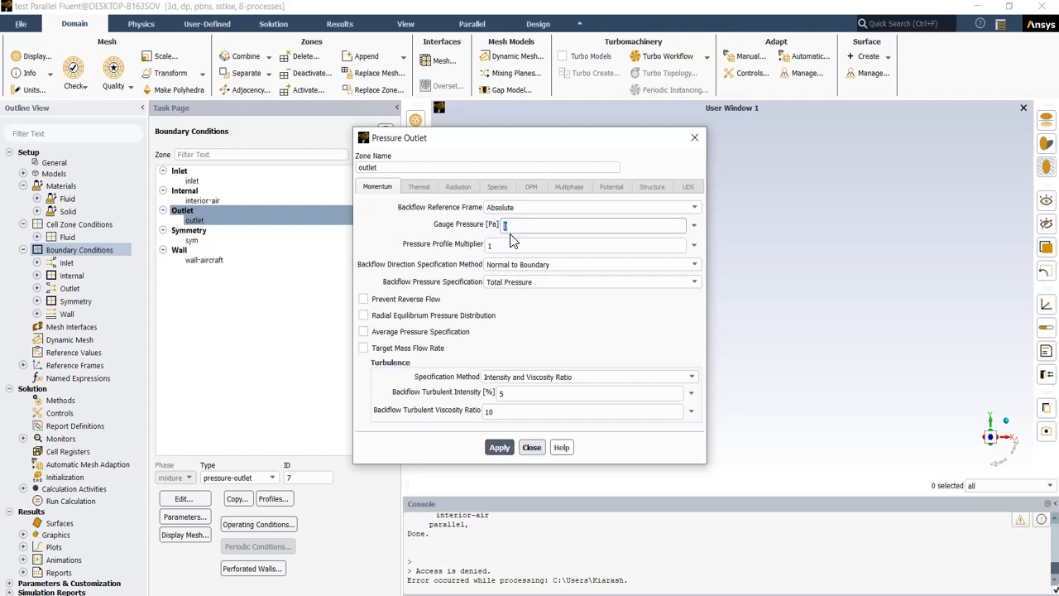
mouse_move(704, 370)
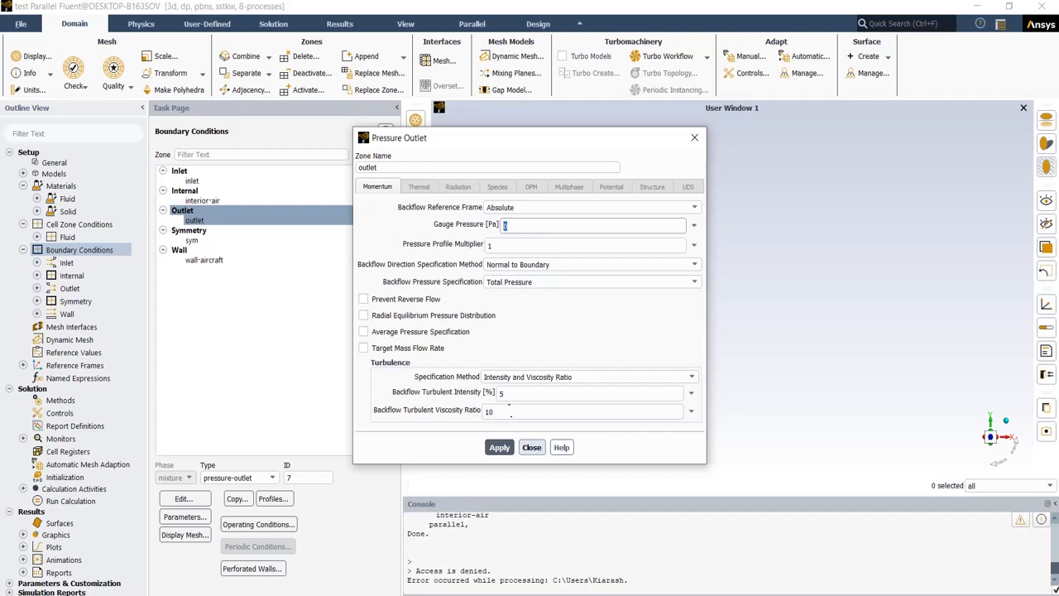
left_click(531, 447)
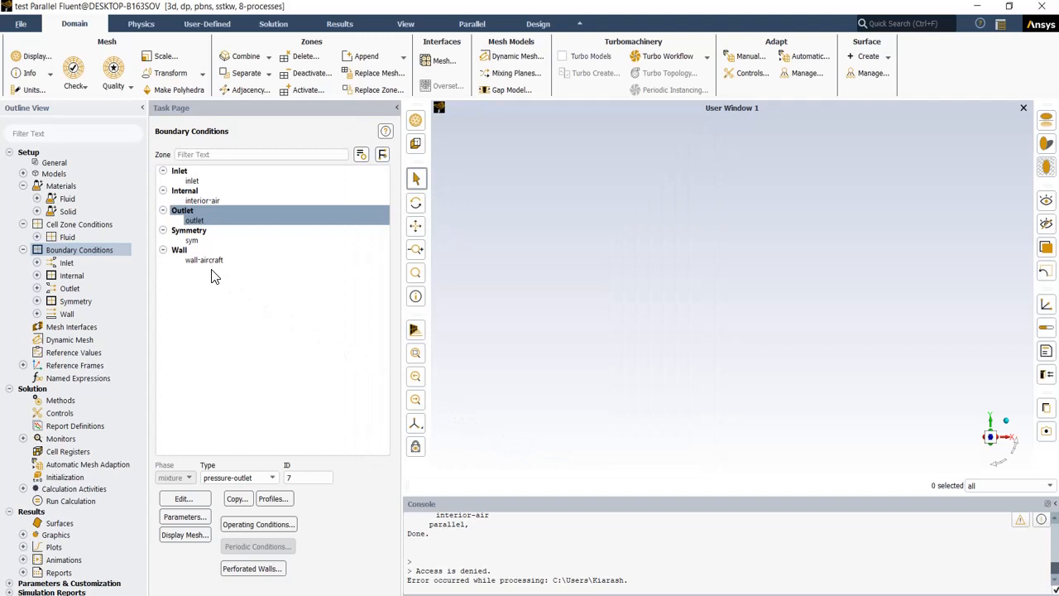
- Open the wall-aircraft Wall settings: stationary, no-slip, standard roughness
left_click(204, 260)
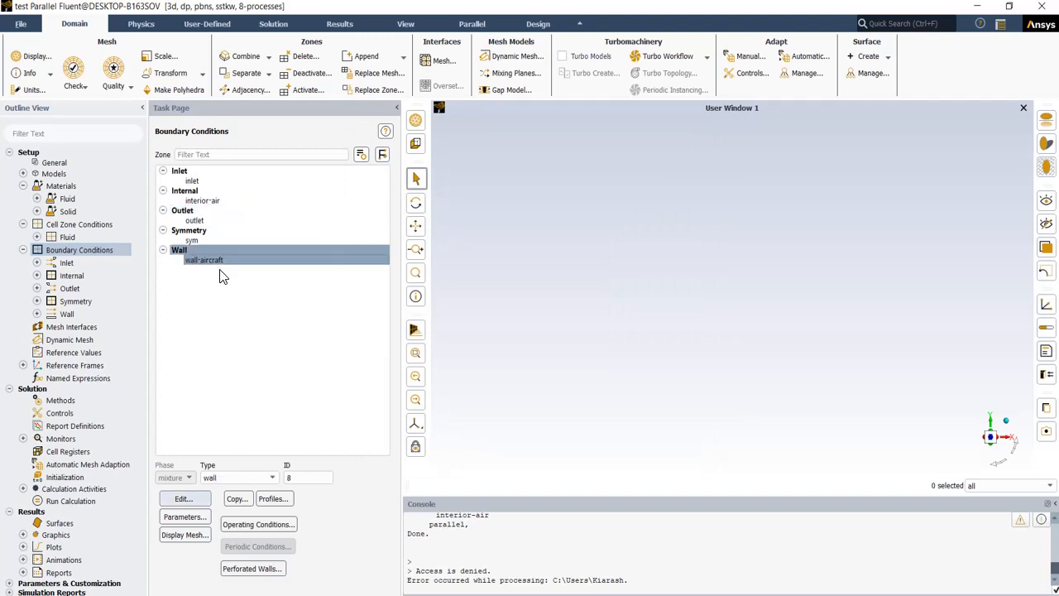
mouse_move(230, 381)
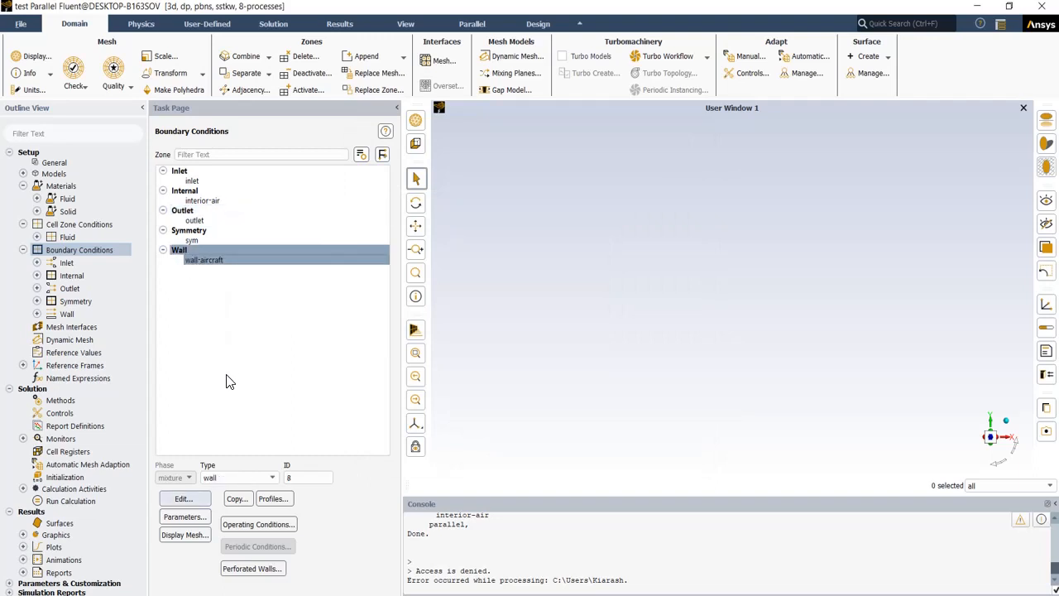
left_click(183, 498)
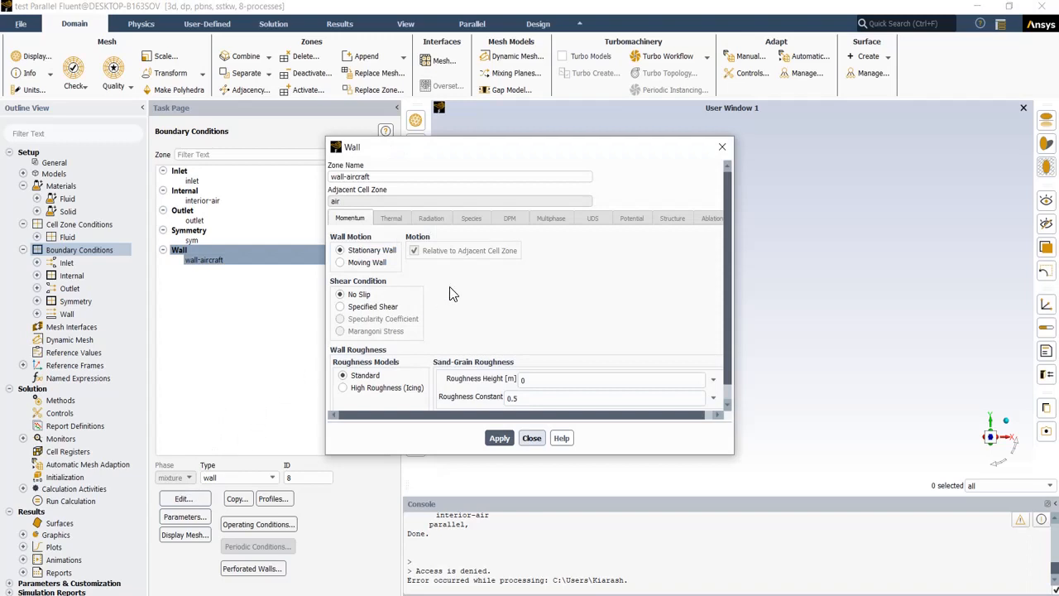
mouse_move(360, 298)
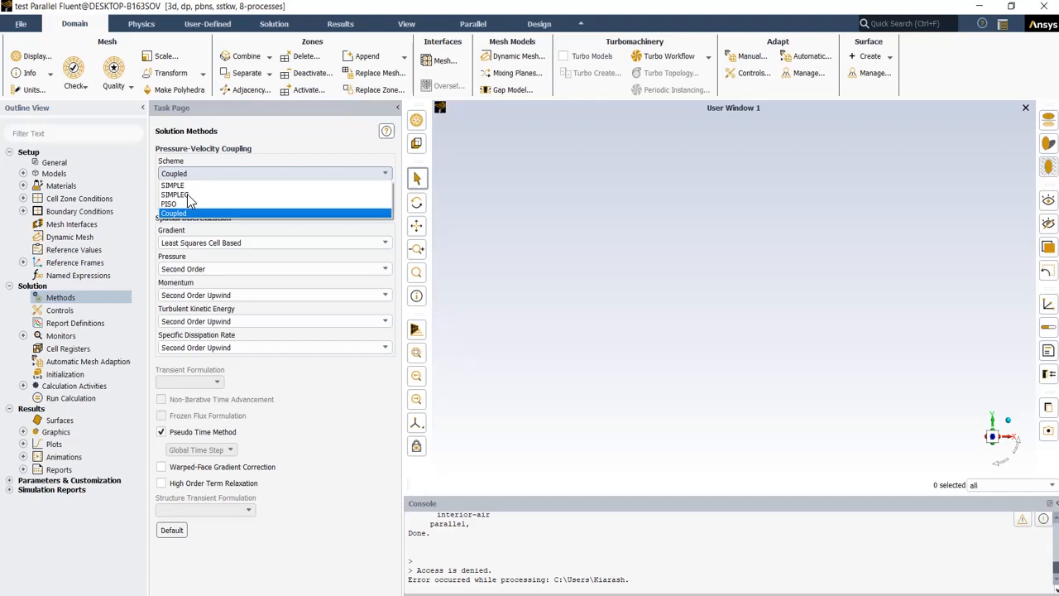
mouse_move(268, 219)
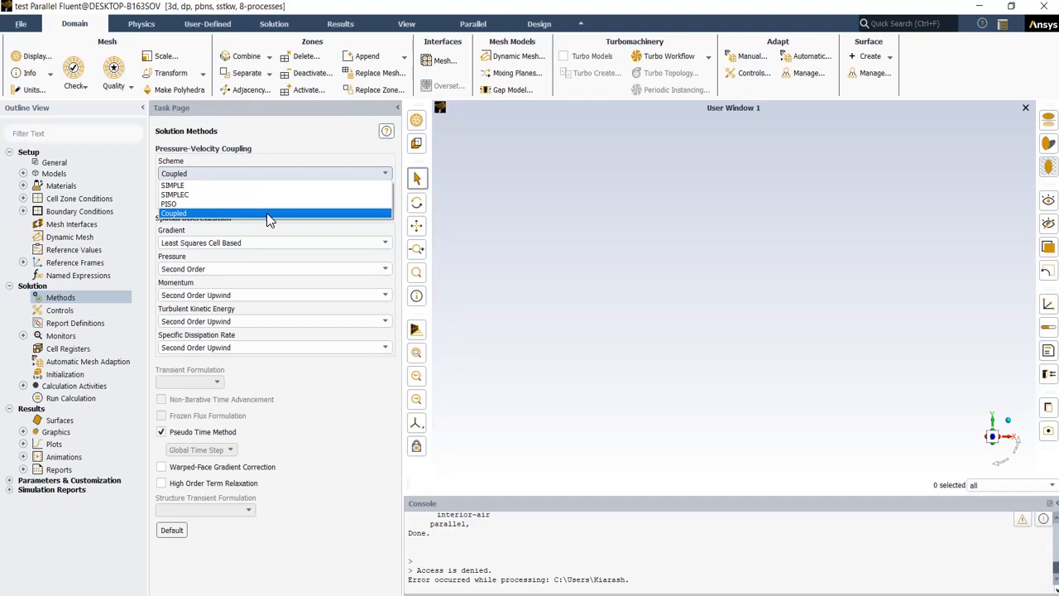
mouse_move(219, 215)
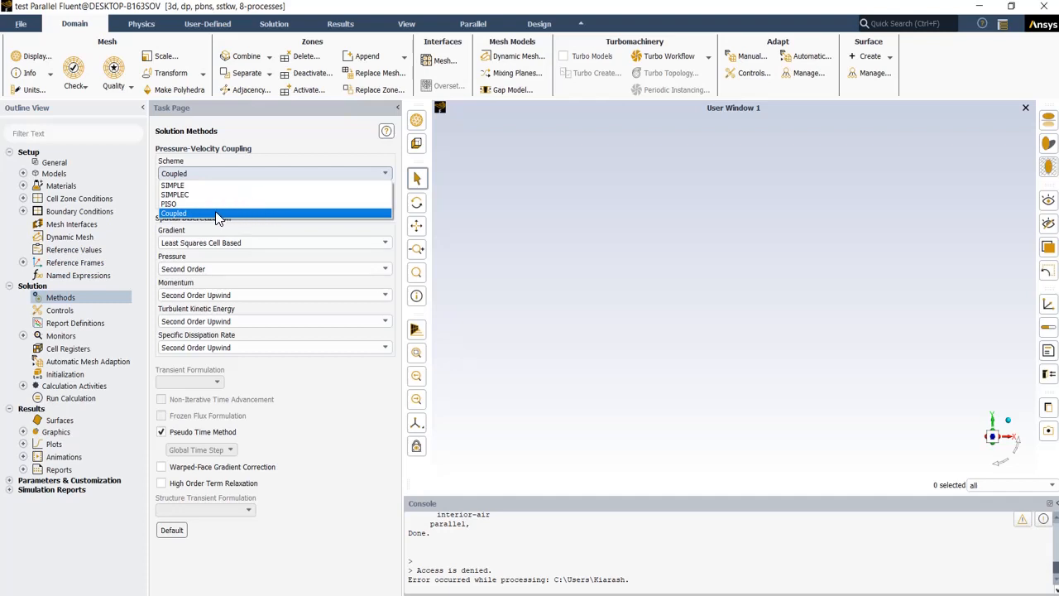
mouse_move(190, 216)
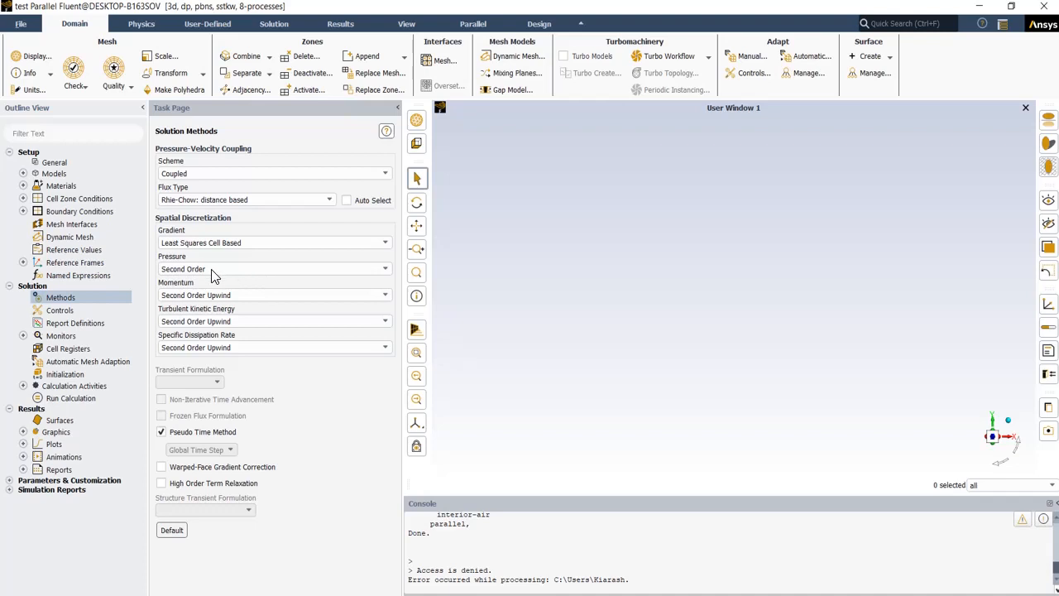
mouse_move(212, 311)
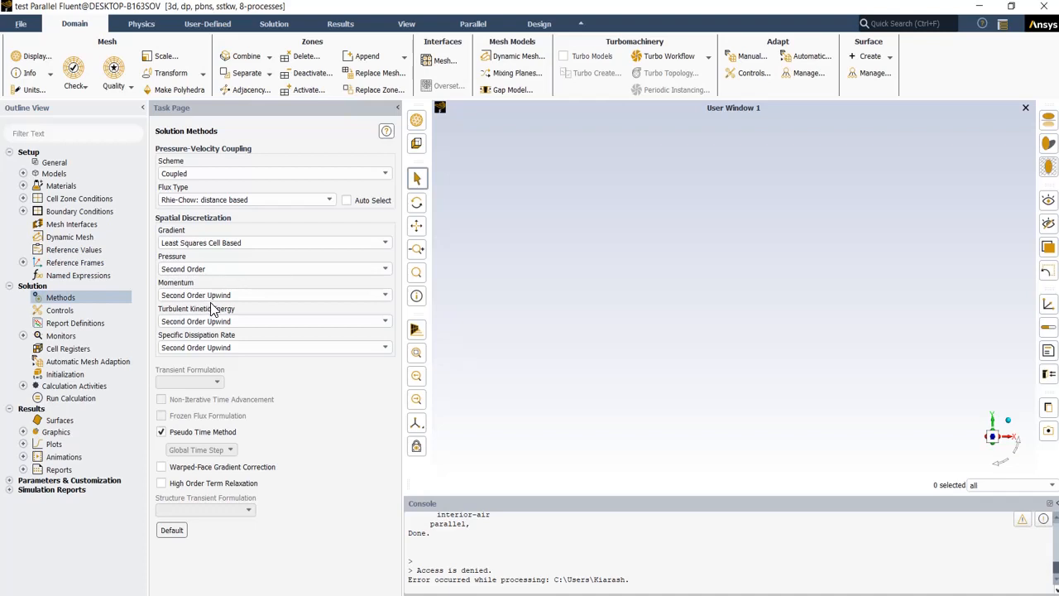
mouse_move(278, 389)
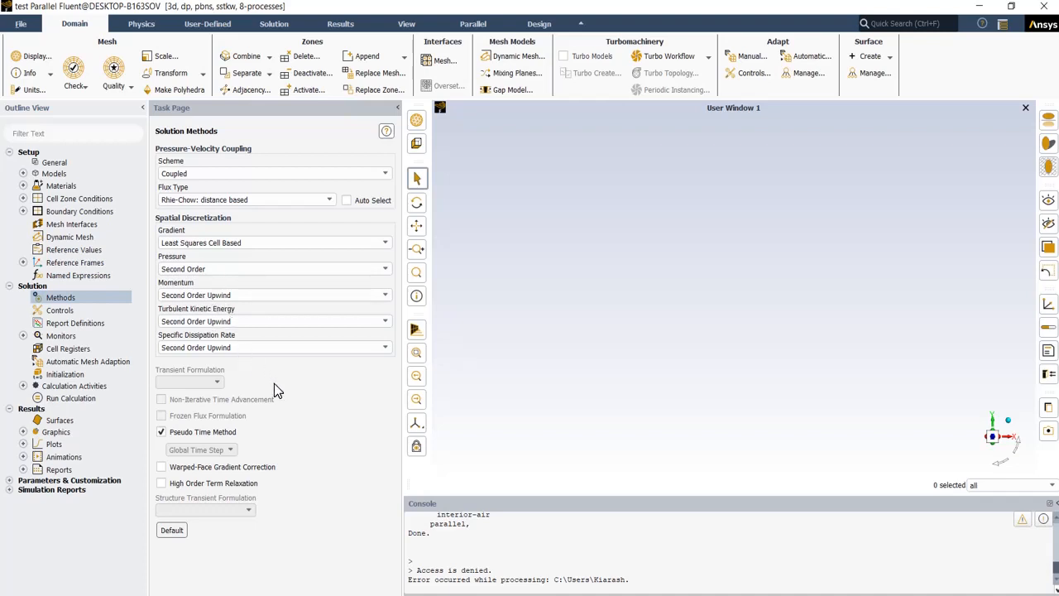
- Show standard initialization with Y velocity 100, k 37.5 and omega 256720.1
left_click(64, 374)
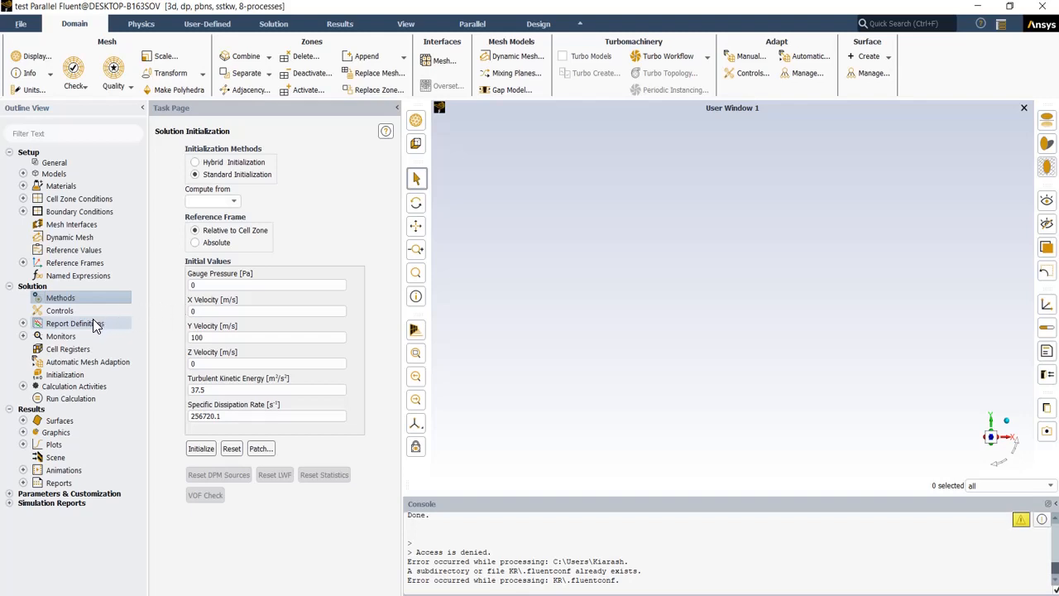
- Create a drag coefficient report on wall-aircraft with force vector 0,1,0
right_click(75, 322)
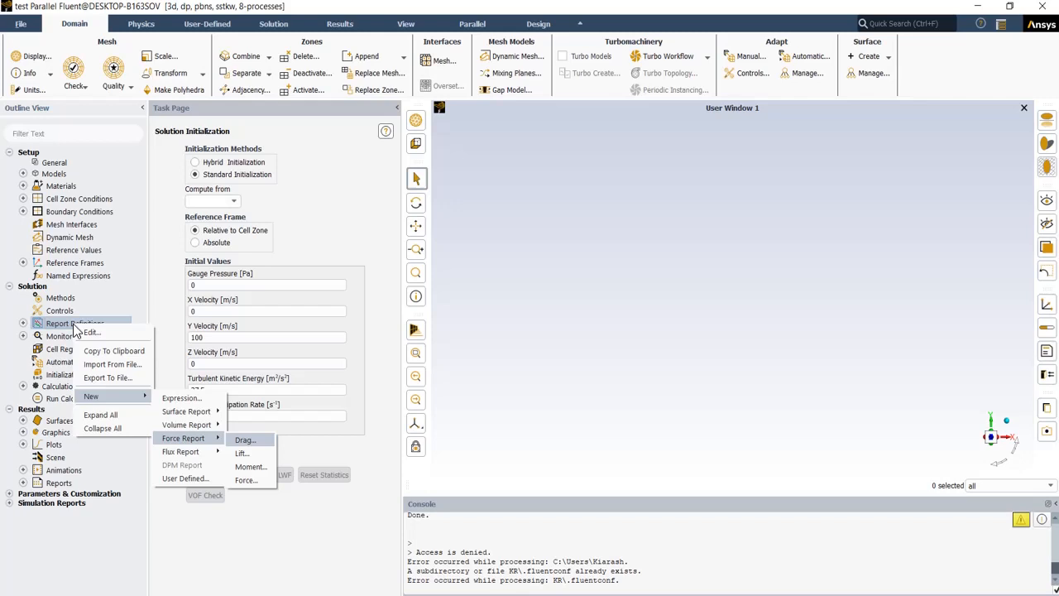
mouse_move(130, 403)
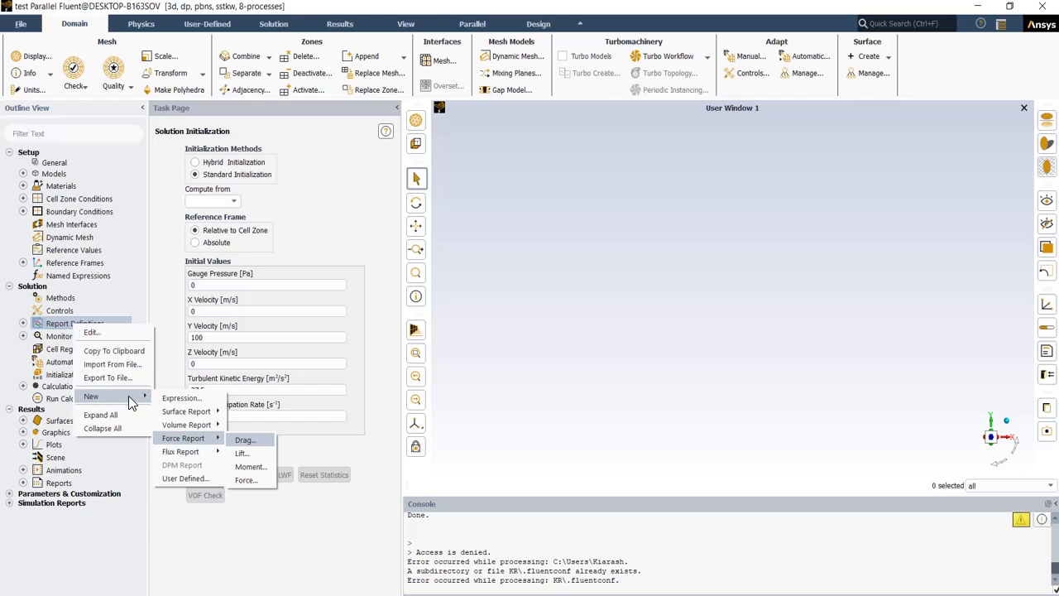
left_click(245, 439)
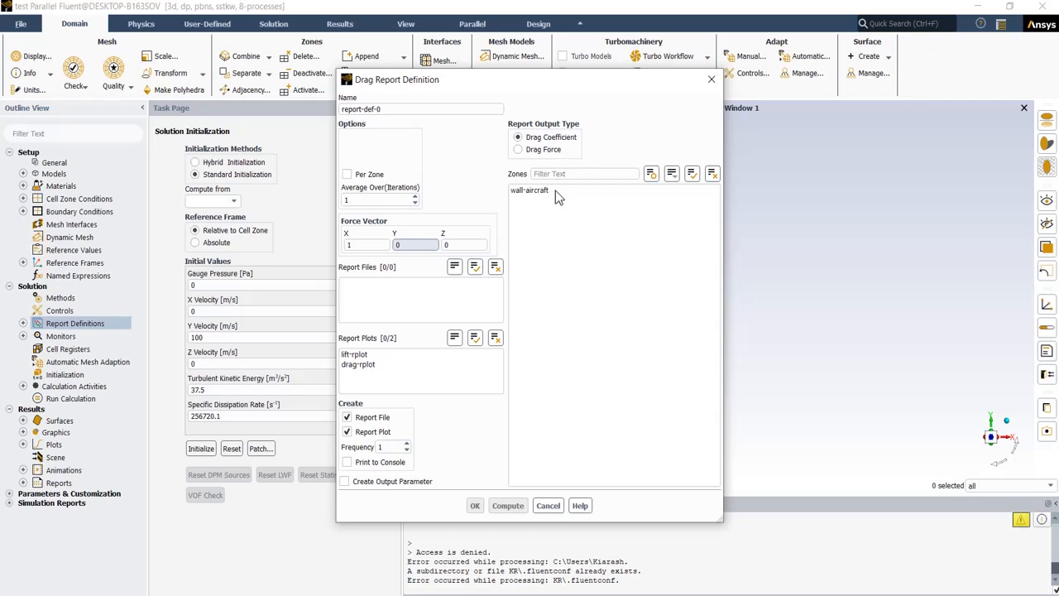
mouse_move(534, 204)
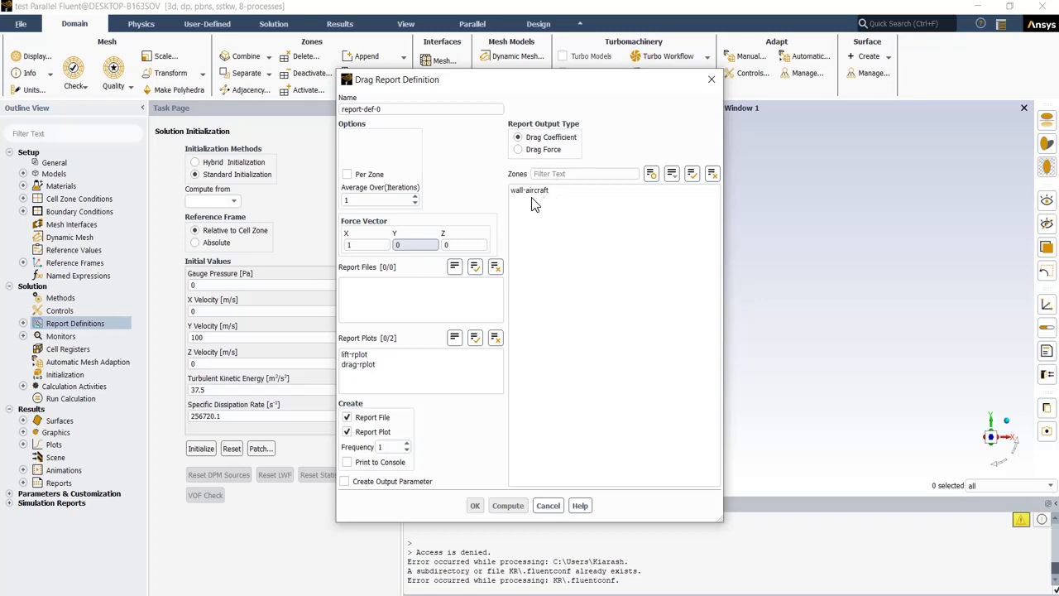
mouse_move(462, 227)
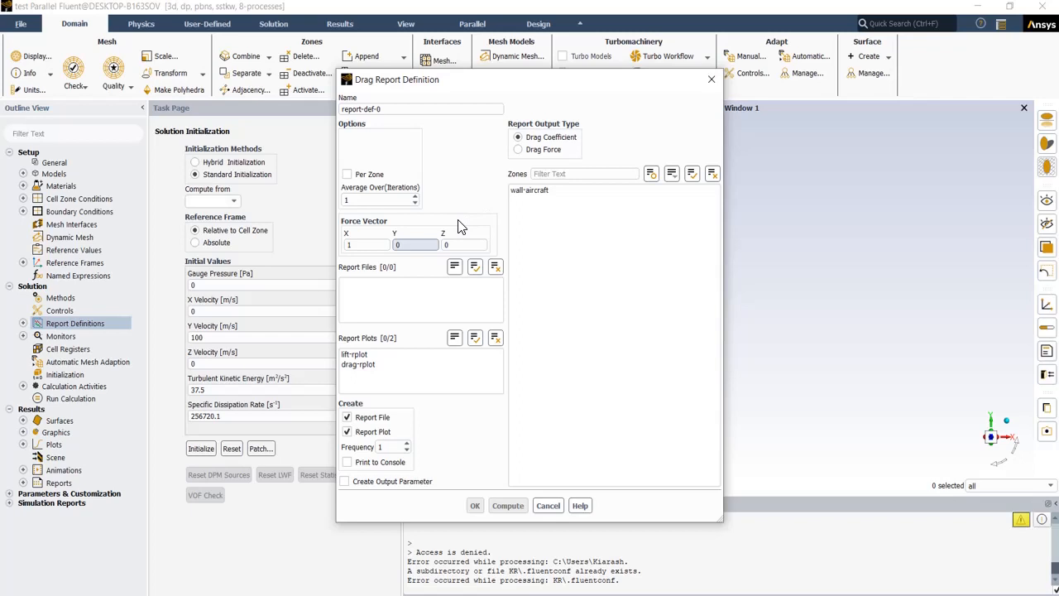
mouse_move(424, 238)
type("1")
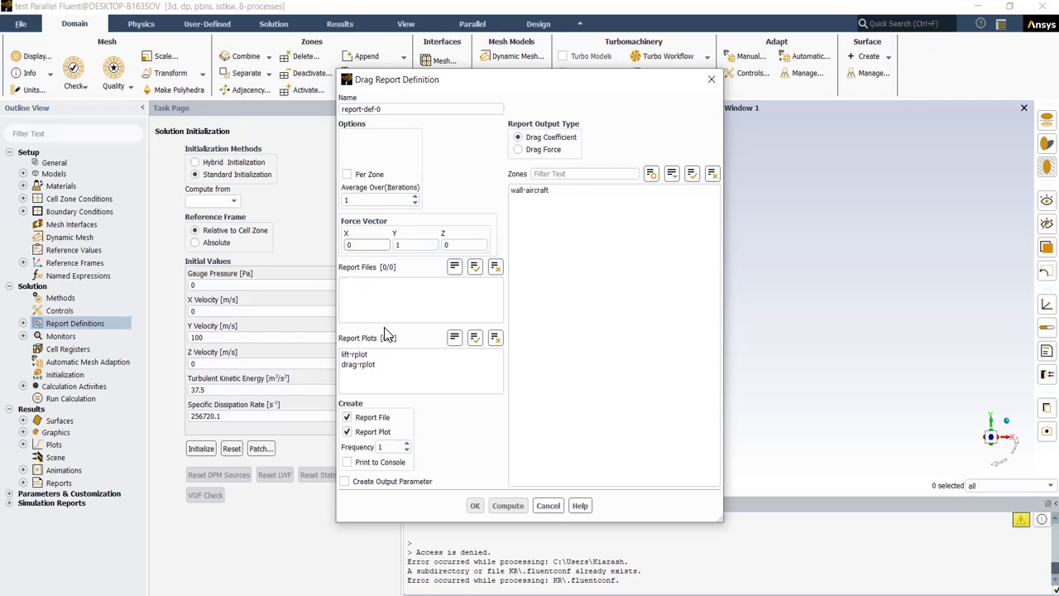
left_click(530, 190)
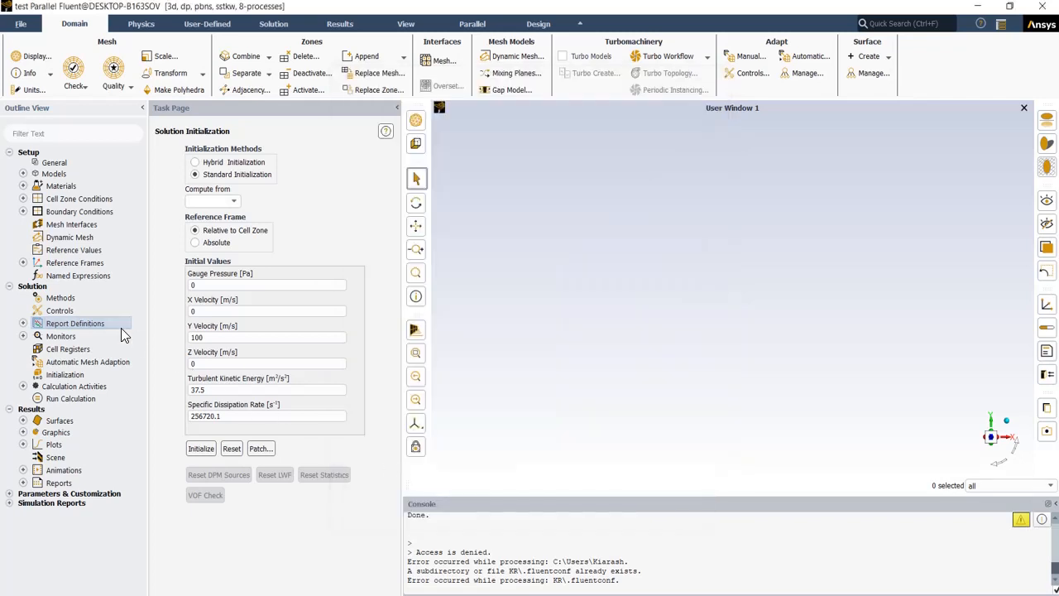
- Create a lift coefficient report on wall-aircraft with force vector 0,0,1
right_click(75, 323)
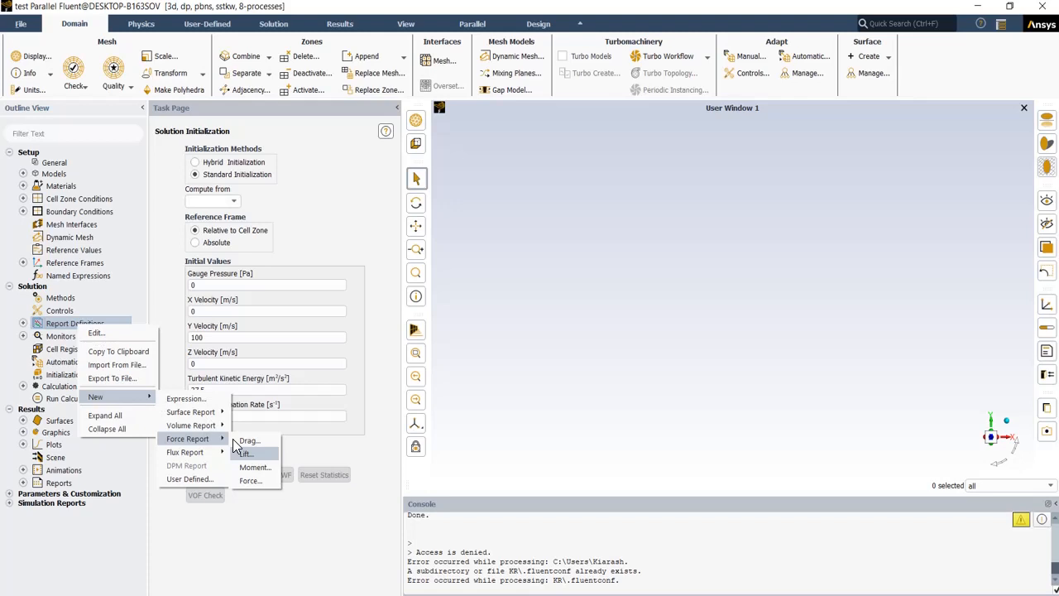
left_click(246, 453)
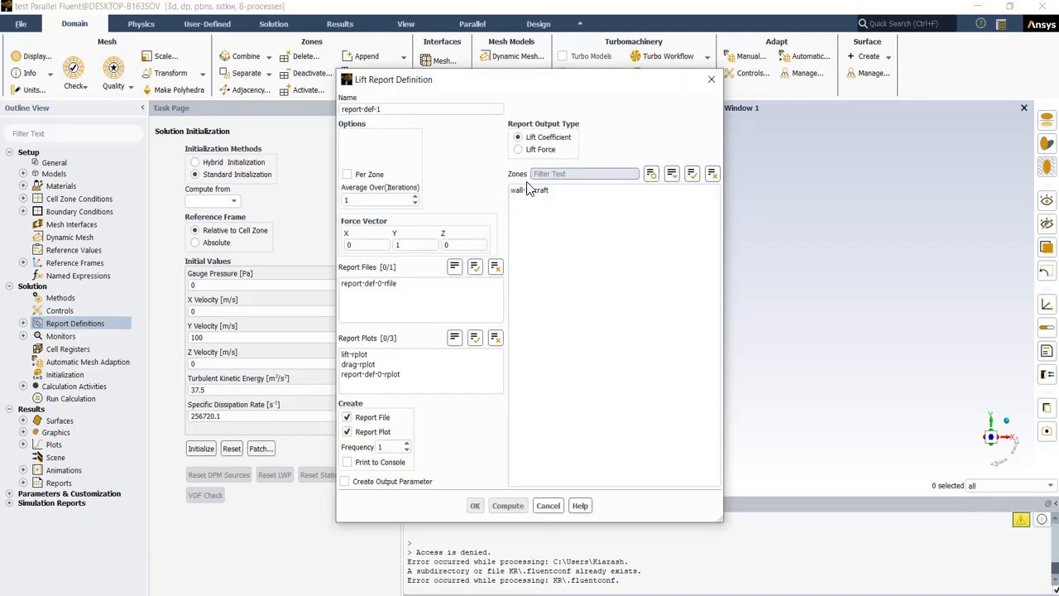
left_click(529, 190)
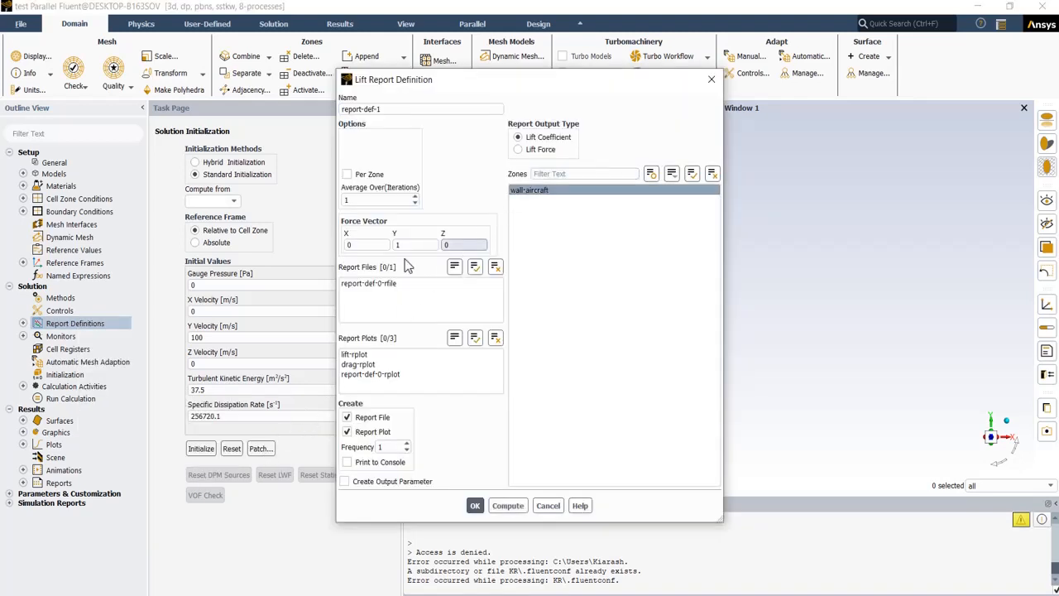
mouse_move(438, 260)
type("1")
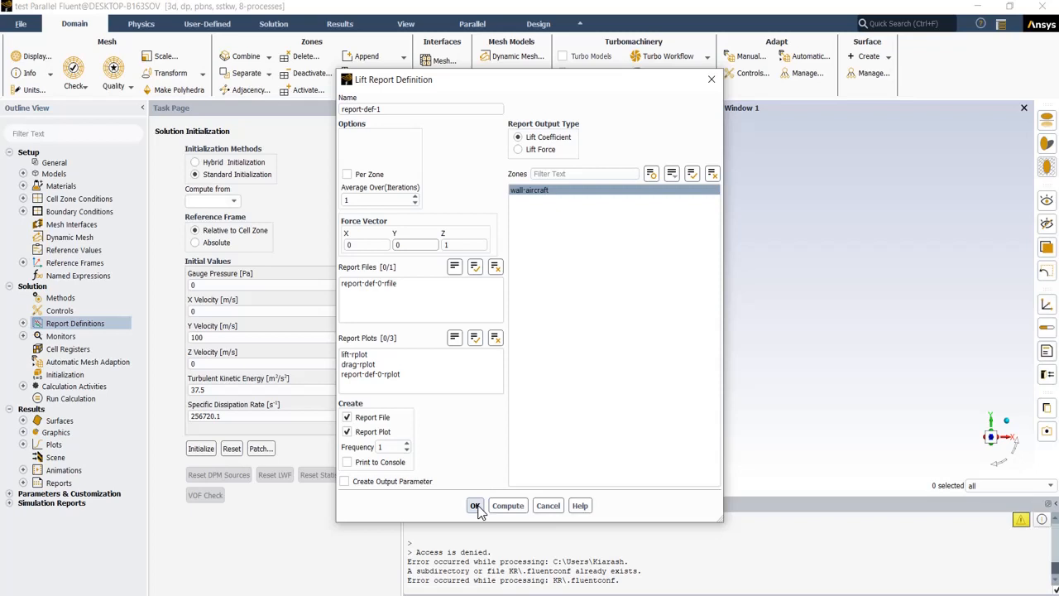
left_click(475, 506)
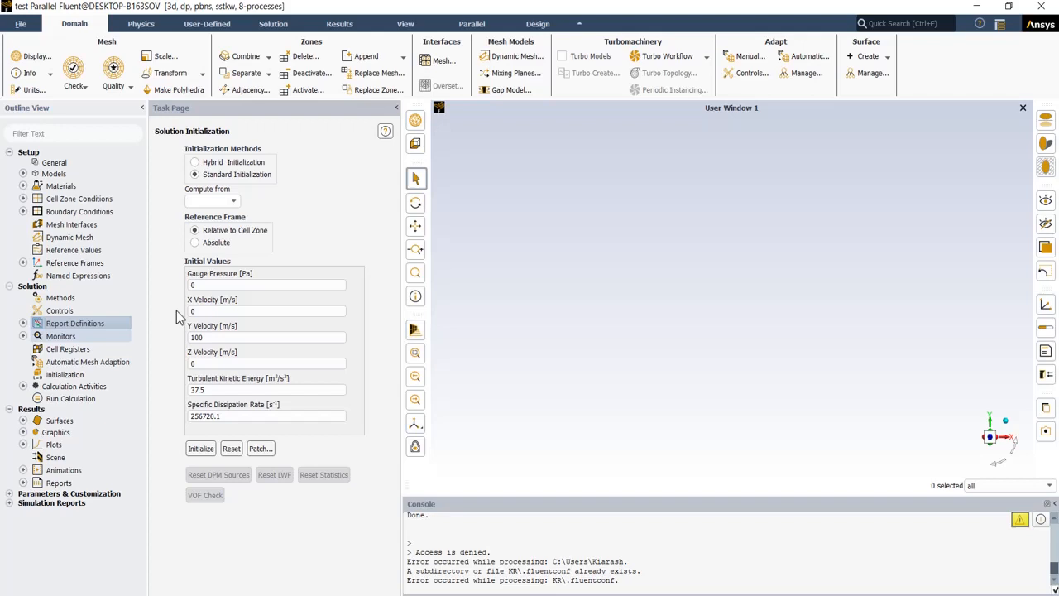
- Give the Residual monitor 0.001 absolute criteria for velocity, k and omega
left_click(23, 336)
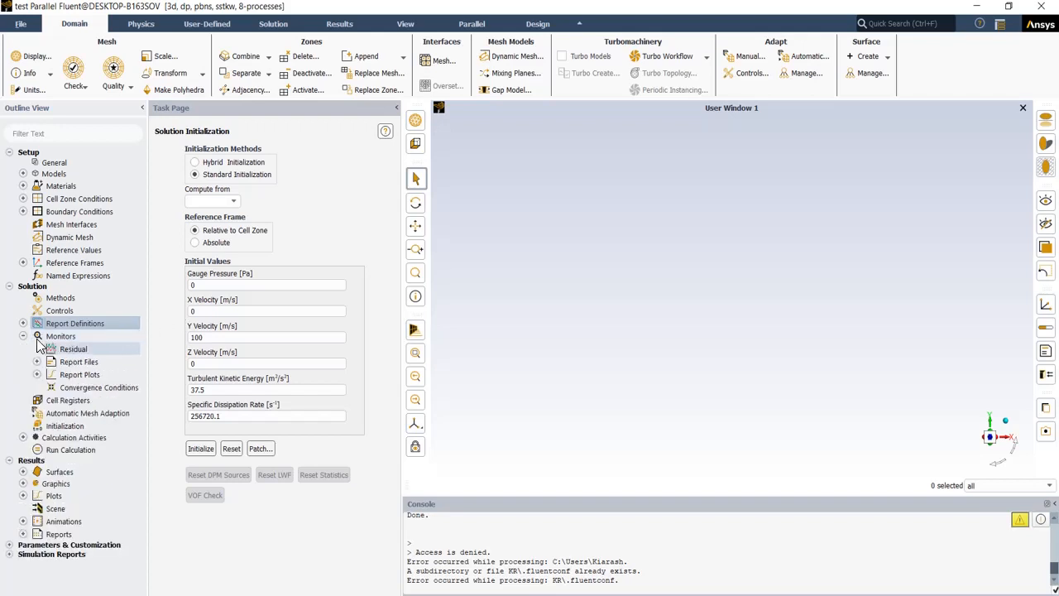
double_click(73, 349)
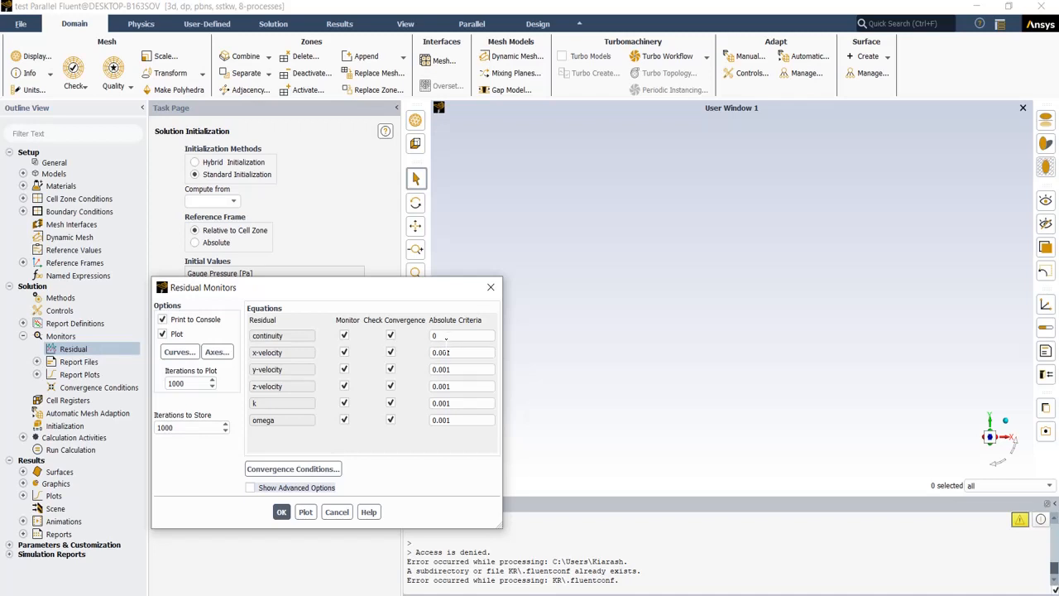
left_click(282, 511)
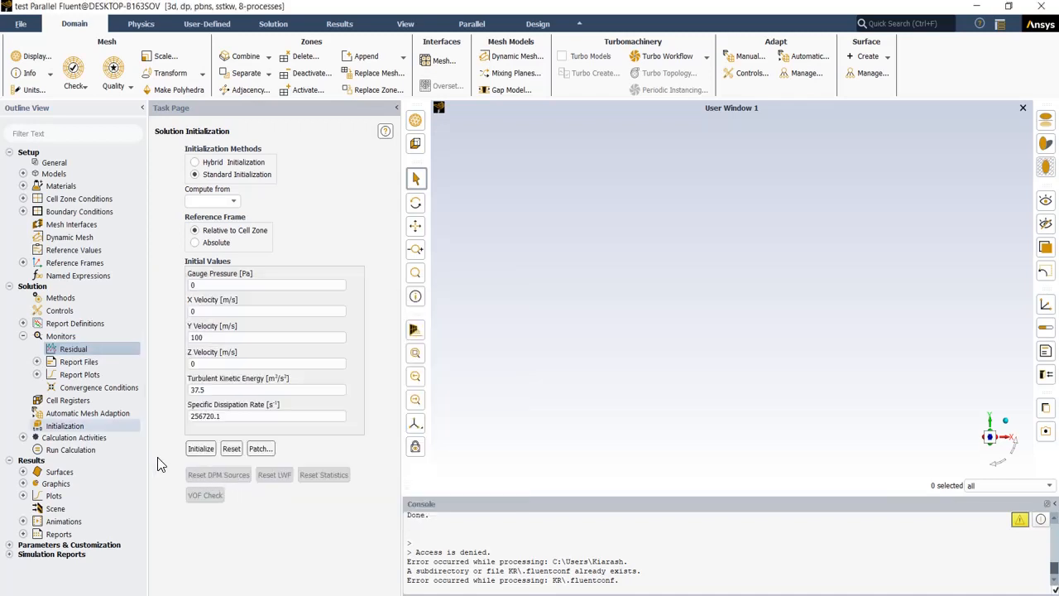
left_click(65, 426)
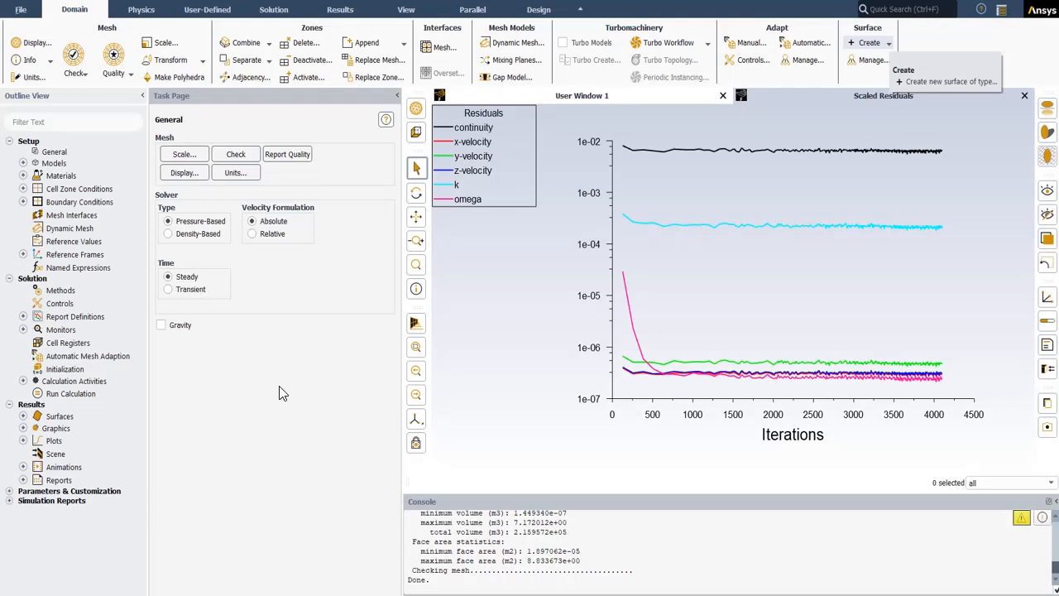
mouse_move(337, 372)
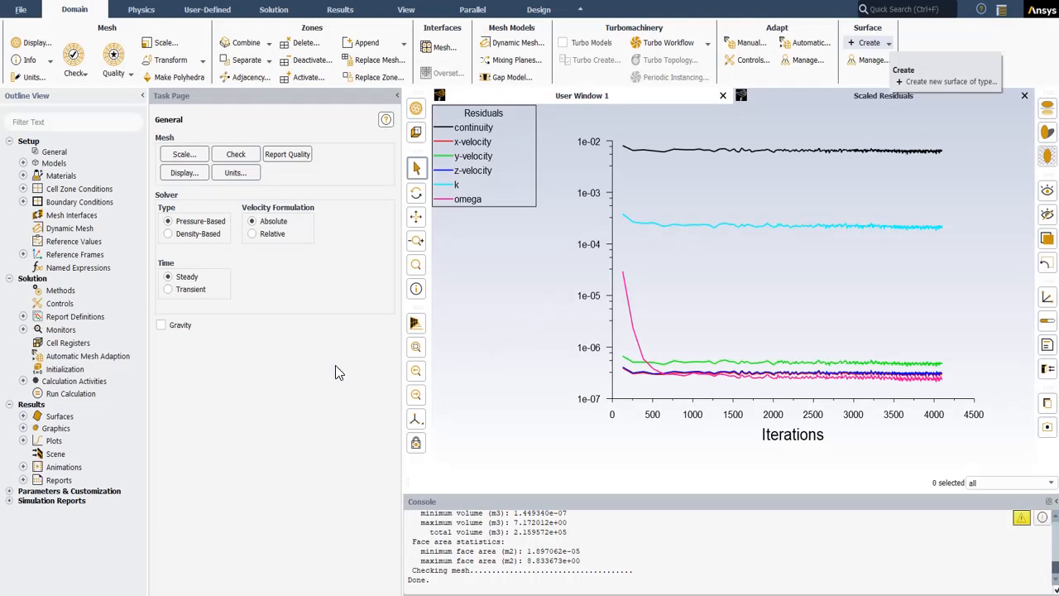
mouse_move(310, 381)
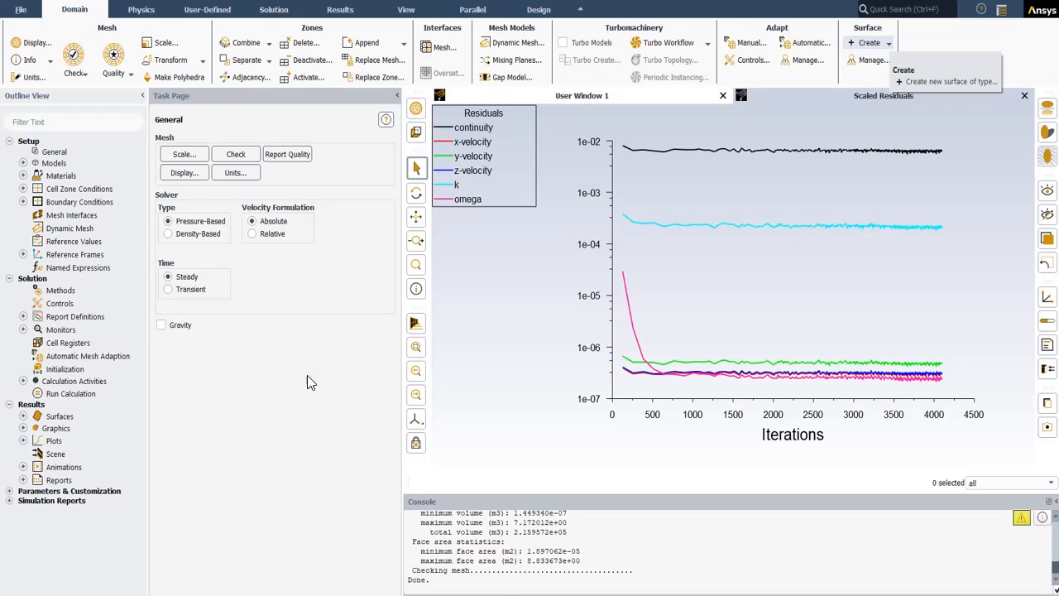
mouse_move(290, 390)
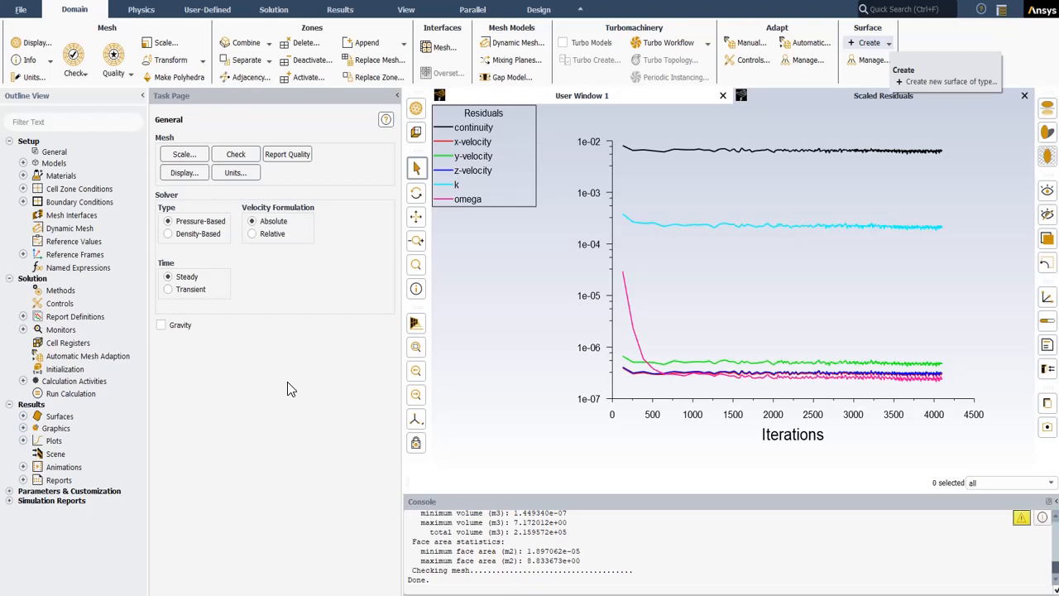
mouse_move(296, 390)
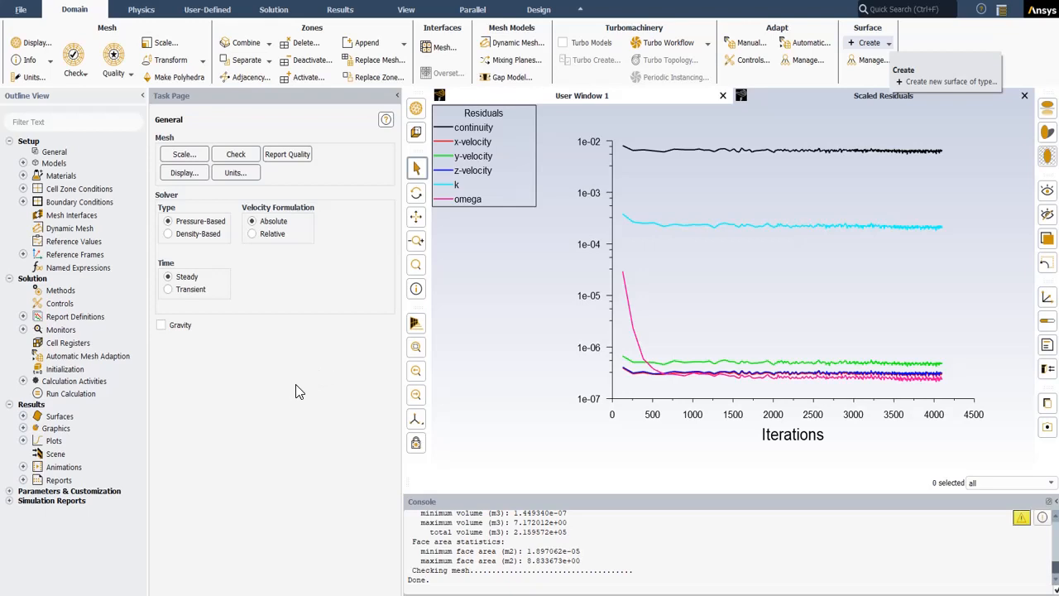
mouse_move(305, 386)
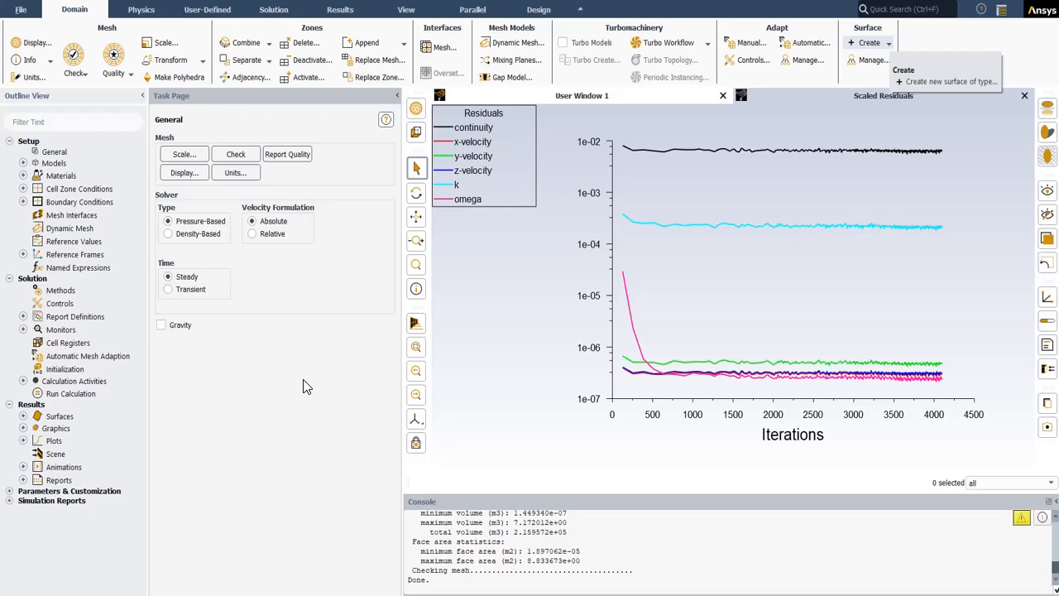
mouse_move(313, 382)
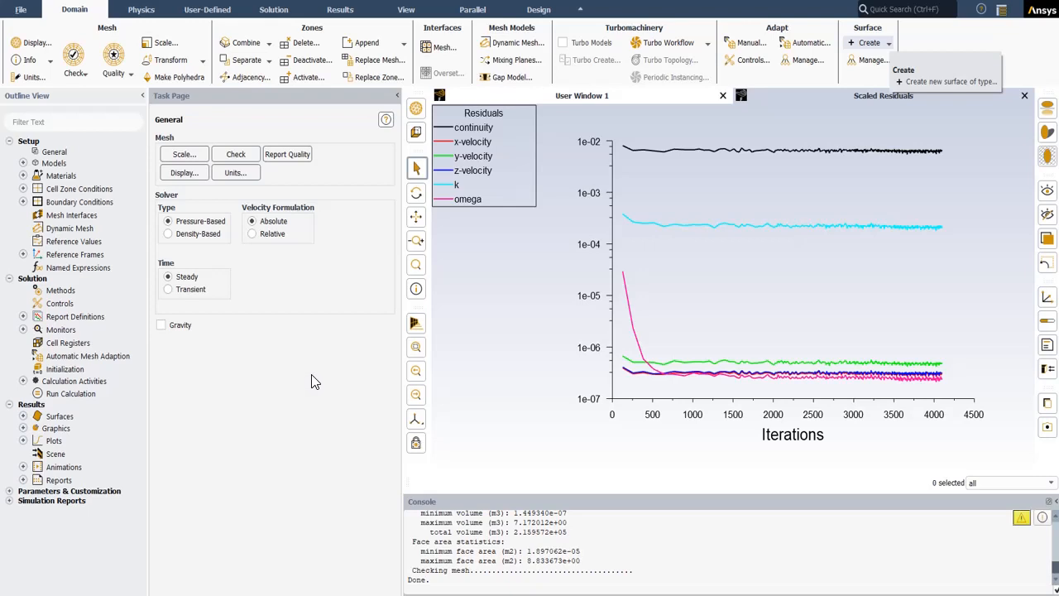
mouse_move(327, 372)
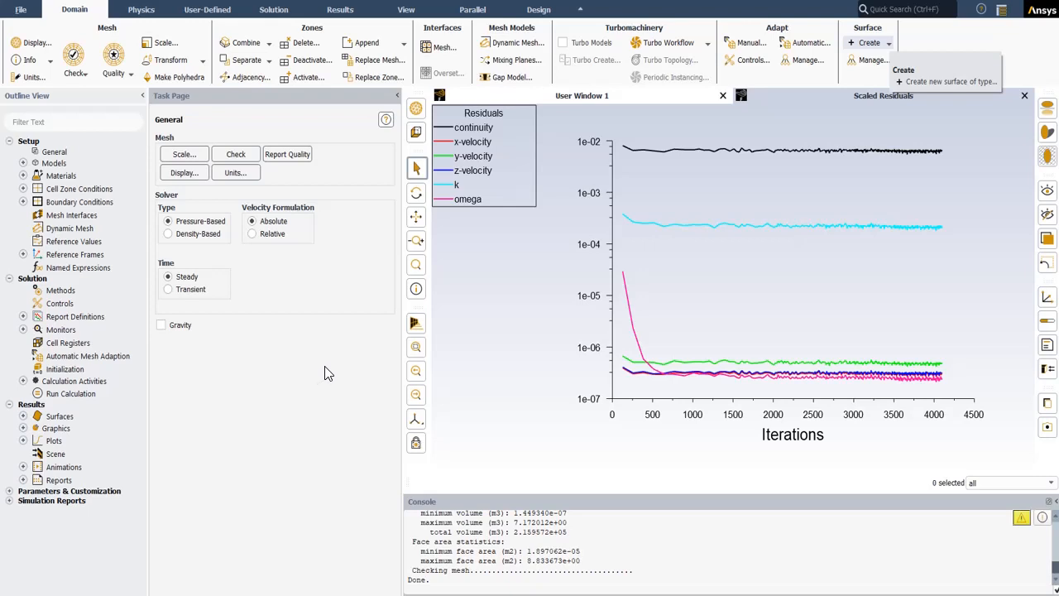
mouse_move(862, 58)
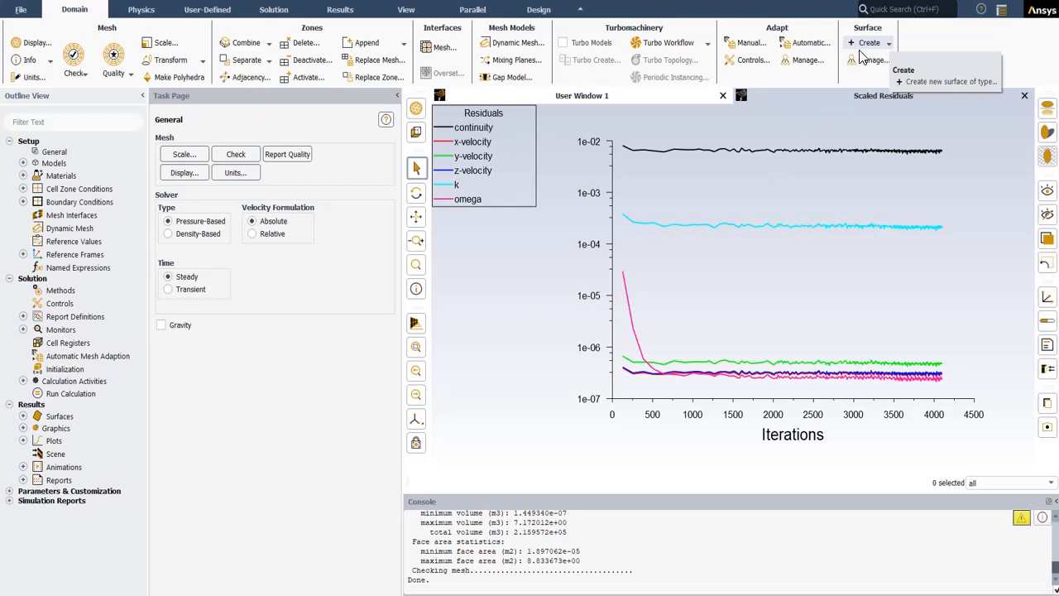
mouse_move(887, 48)
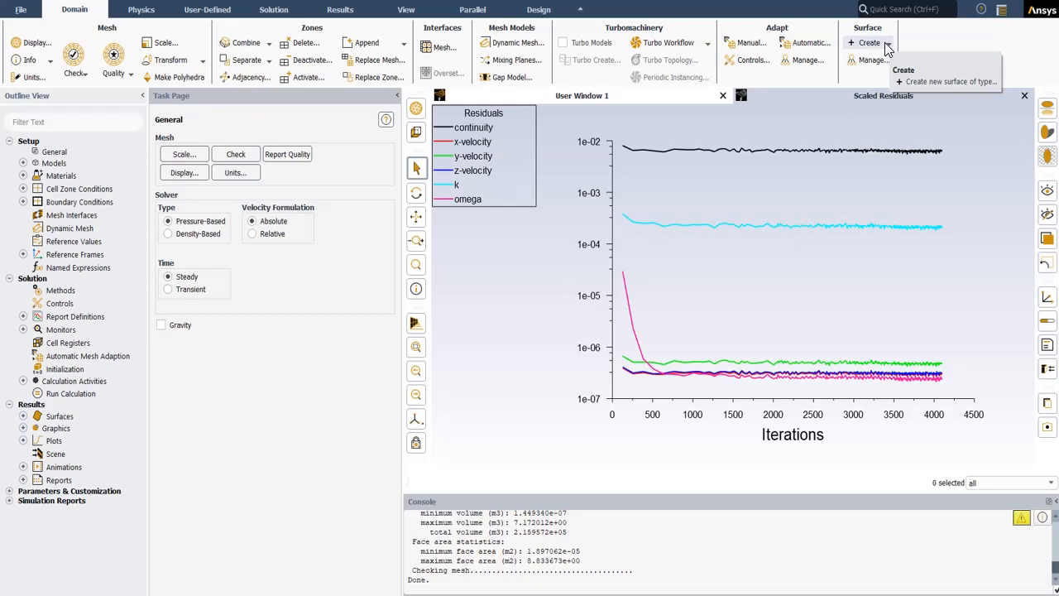
- Open the Surface Create dropdown on the Domain ribbon to list surface types
left_click(869, 42)
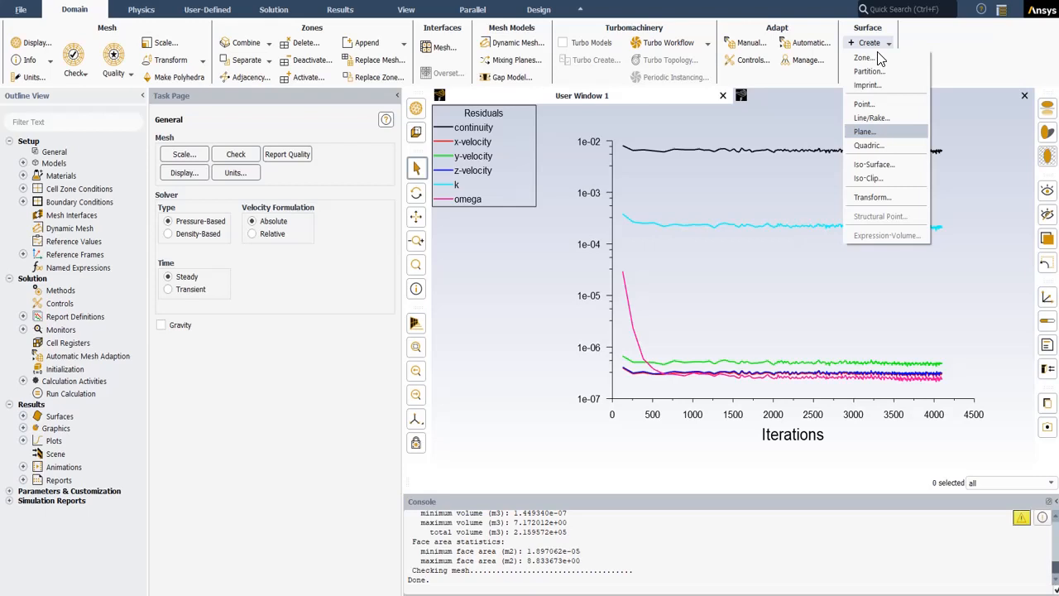
- Start a new YZ plane surface, plane-7, at X = -2 m
left_click(864, 131)
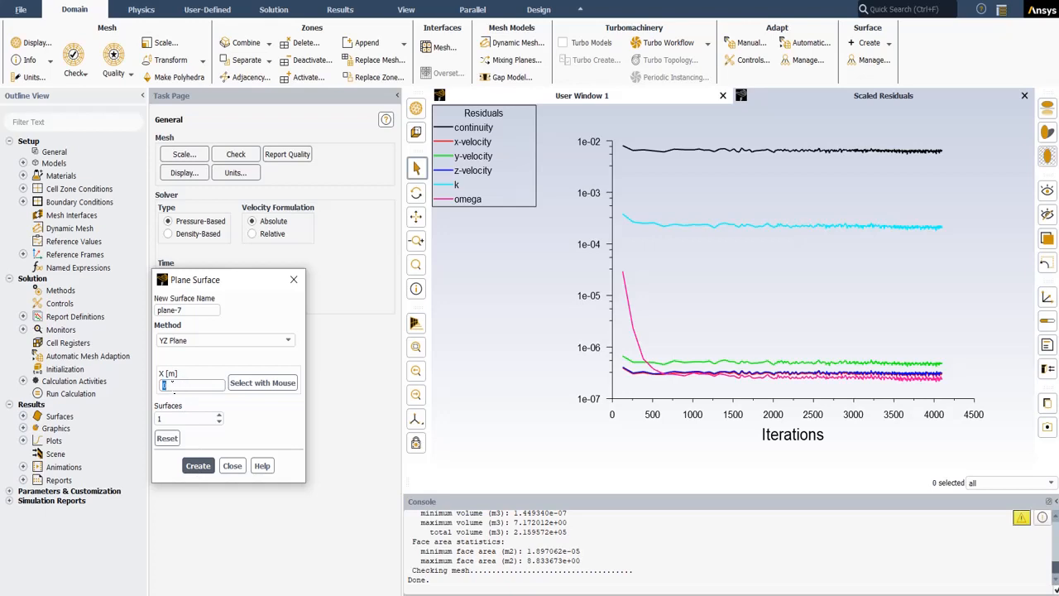
type("-2")
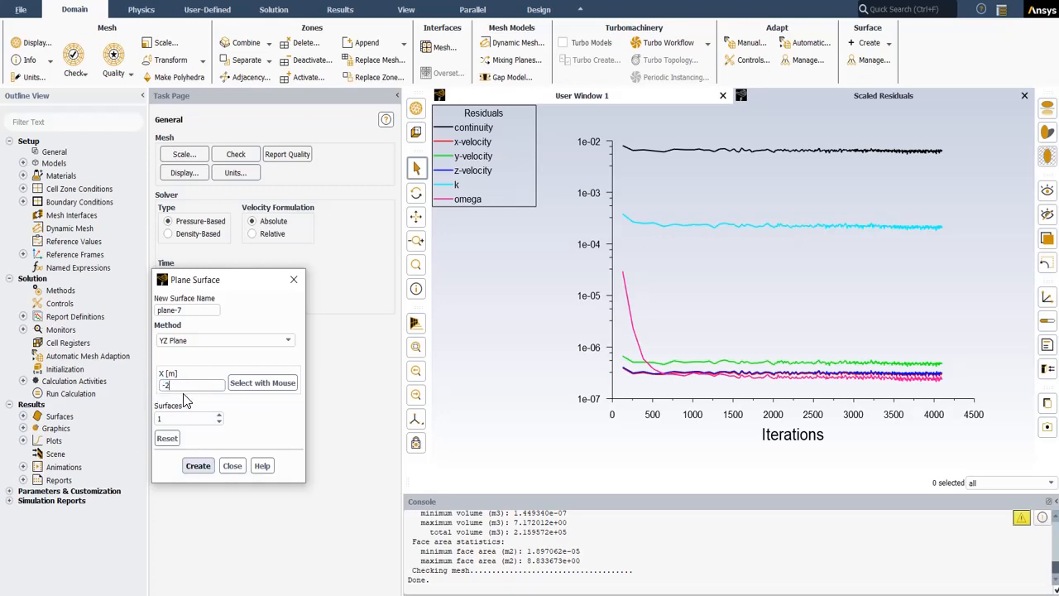
mouse_move(183, 400)
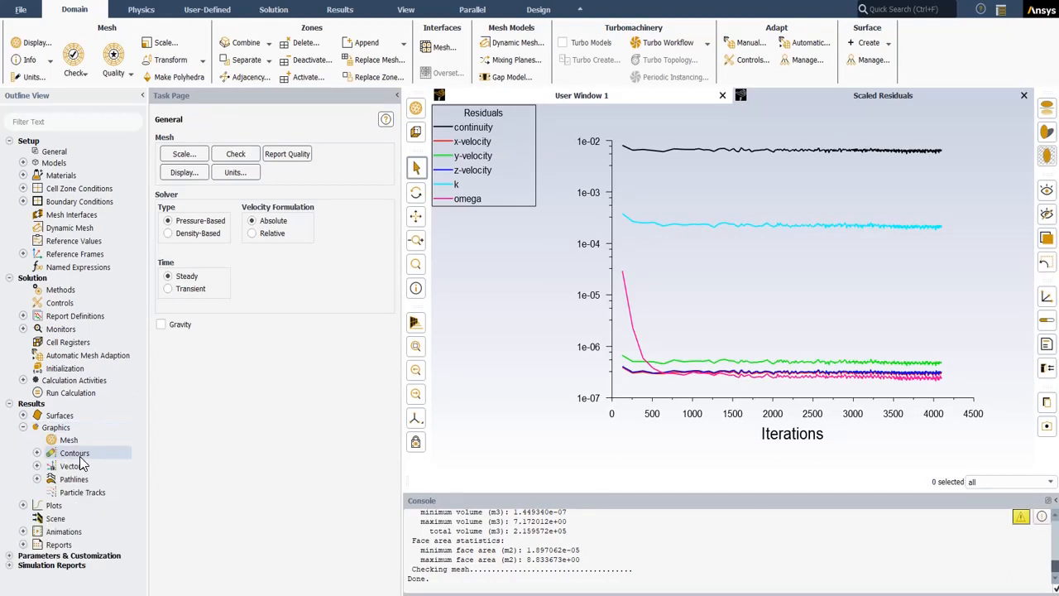
- Display contour-2 of velocity magnitude on the x-coordinate-6 plane
double_click(75, 452)
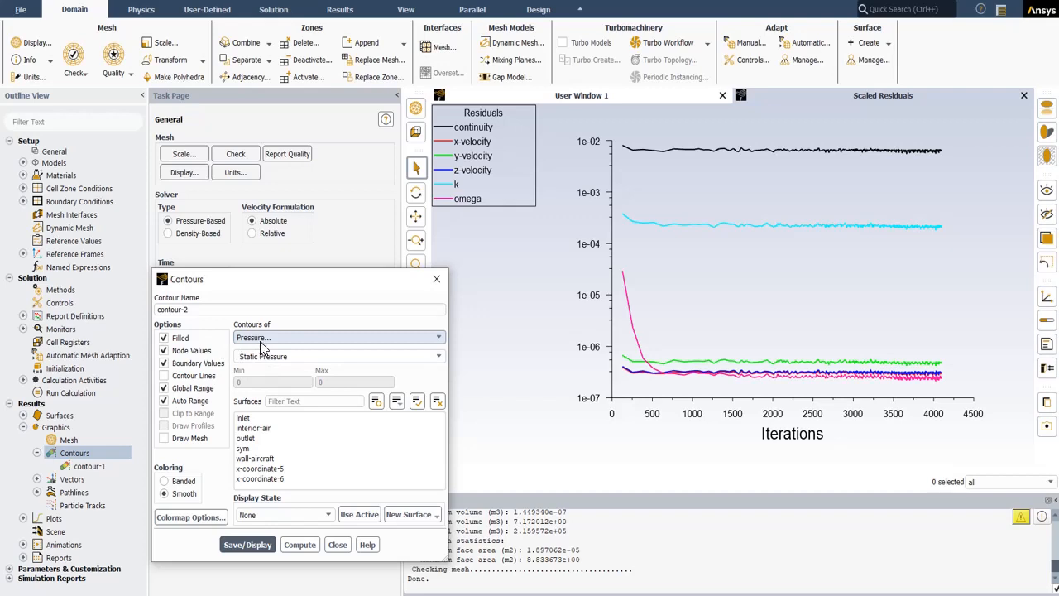
left_click(339, 337)
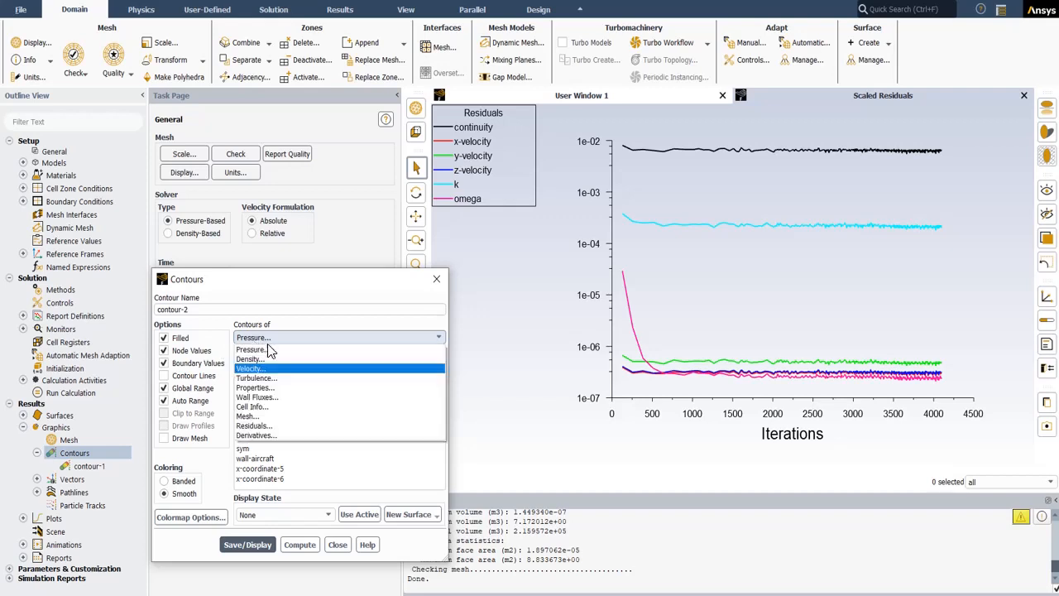
mouse_move(277, 399)
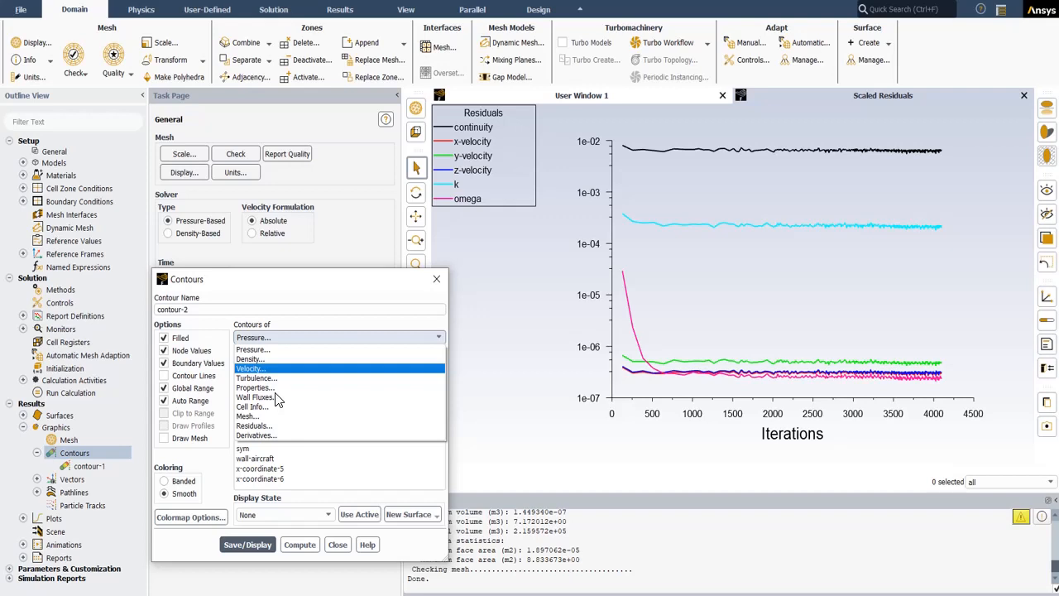
mouse_move(277, 368)
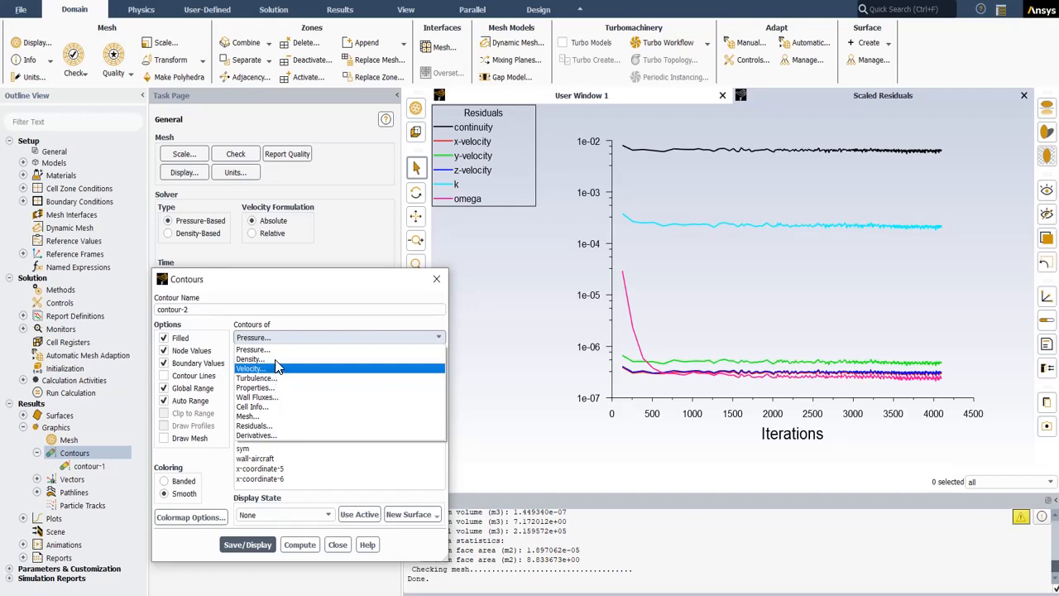
mouse_move(269, 378)
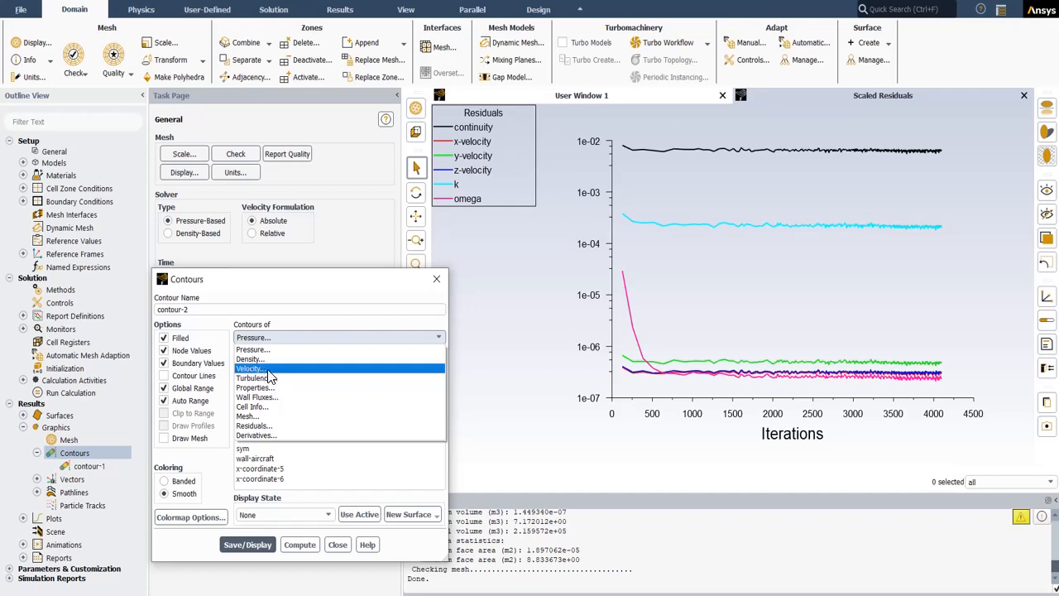
left_click(252, 369)
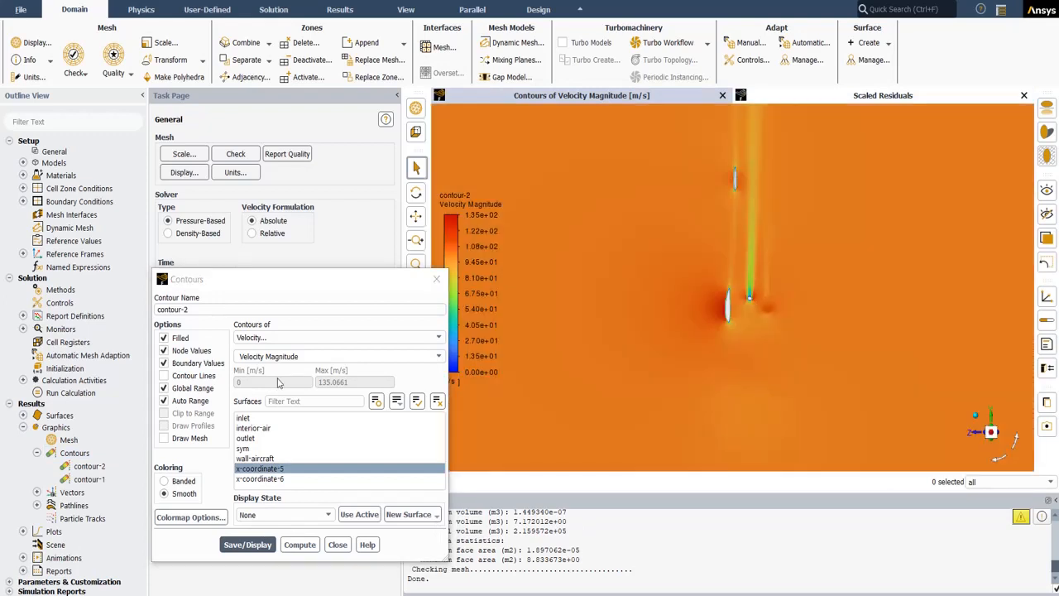
mouse_move(255, 411)
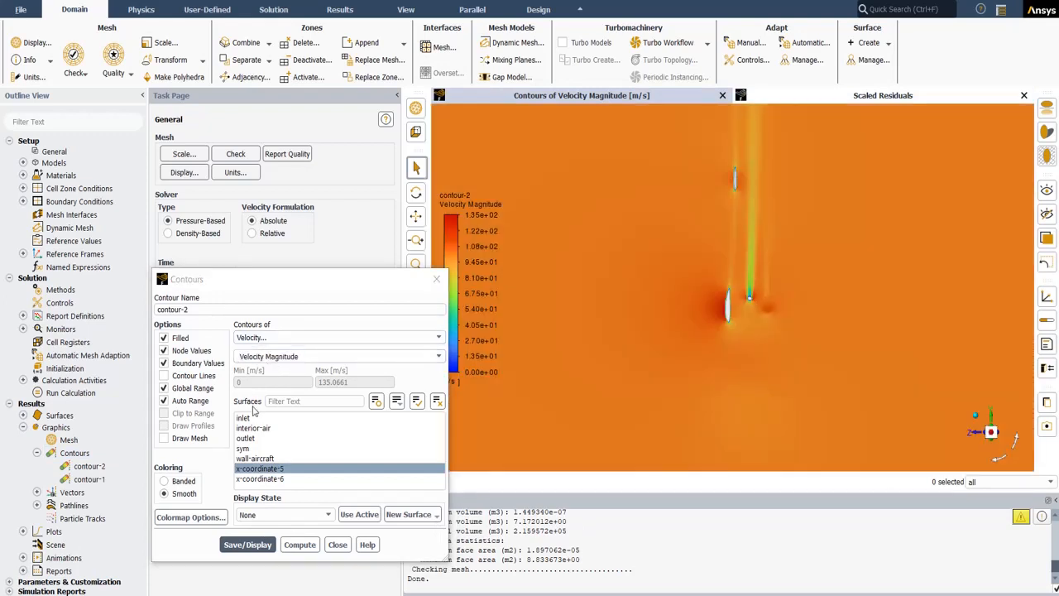
left_click(259, 478)
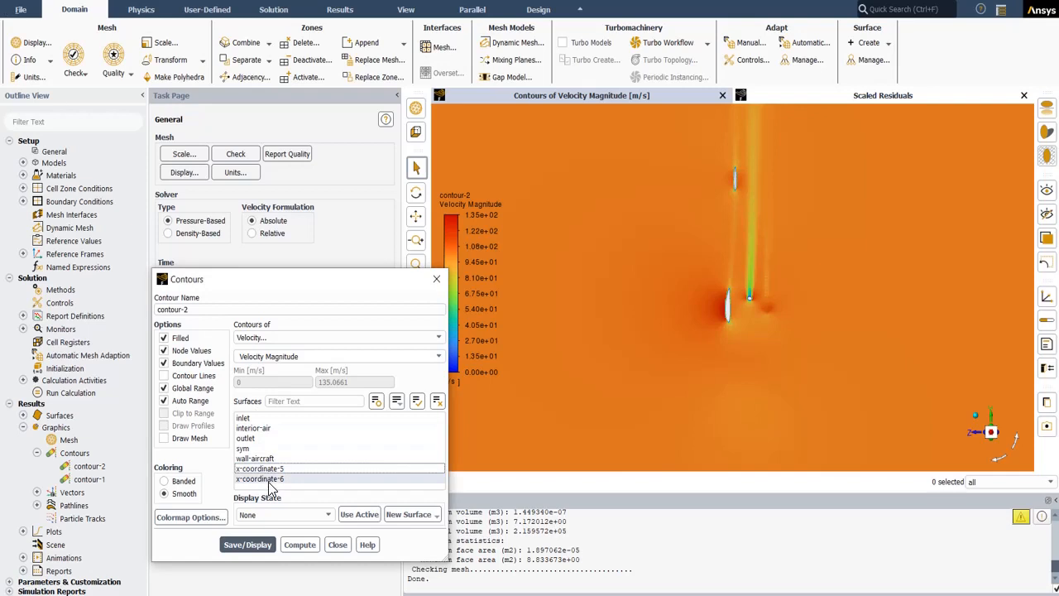
left_click(260, 478)
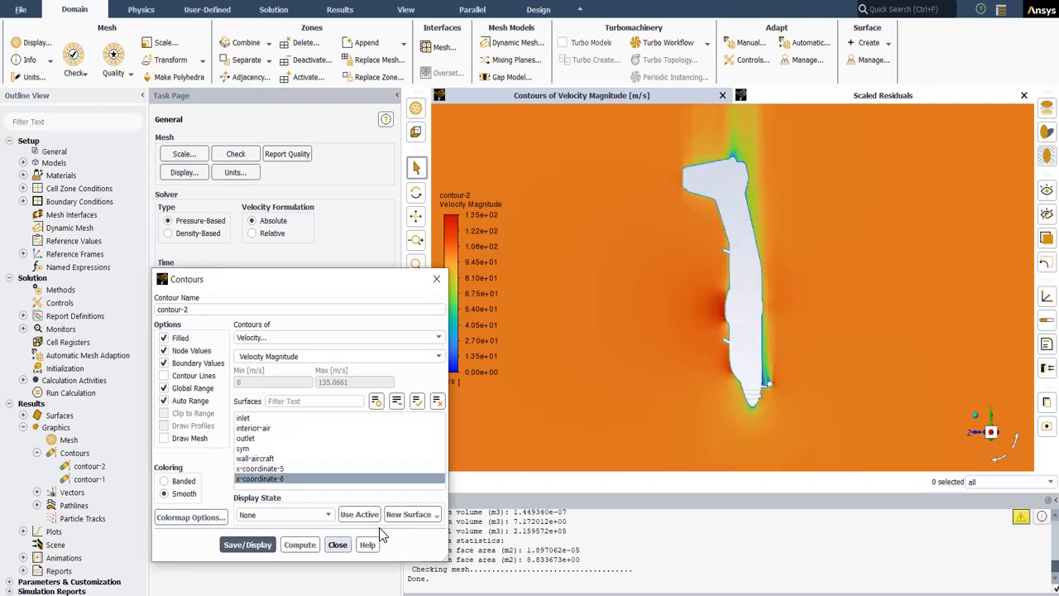
left_click(337, 544)
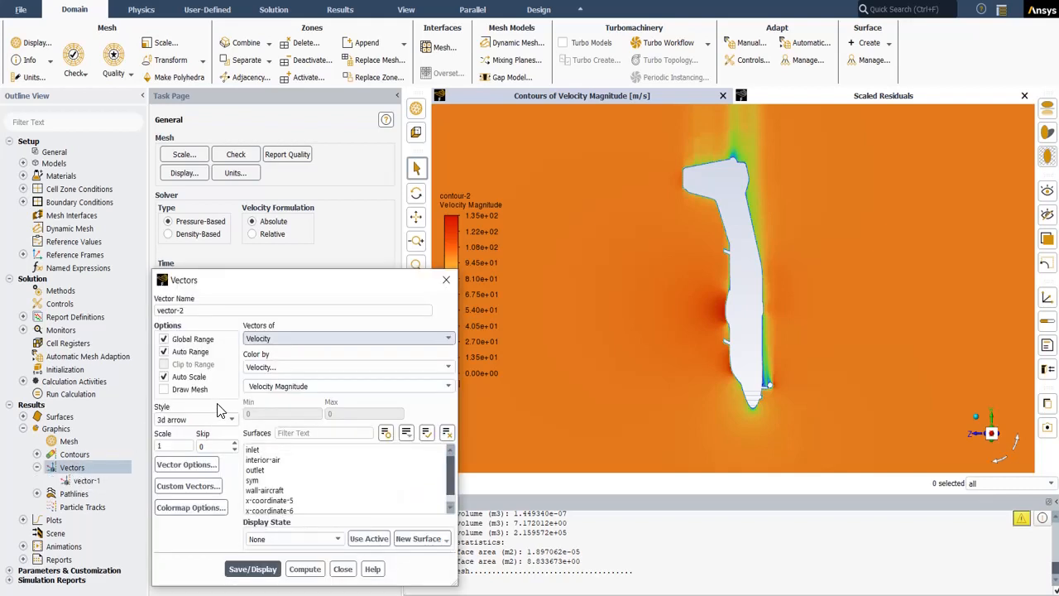
mouse_move(248, 350)
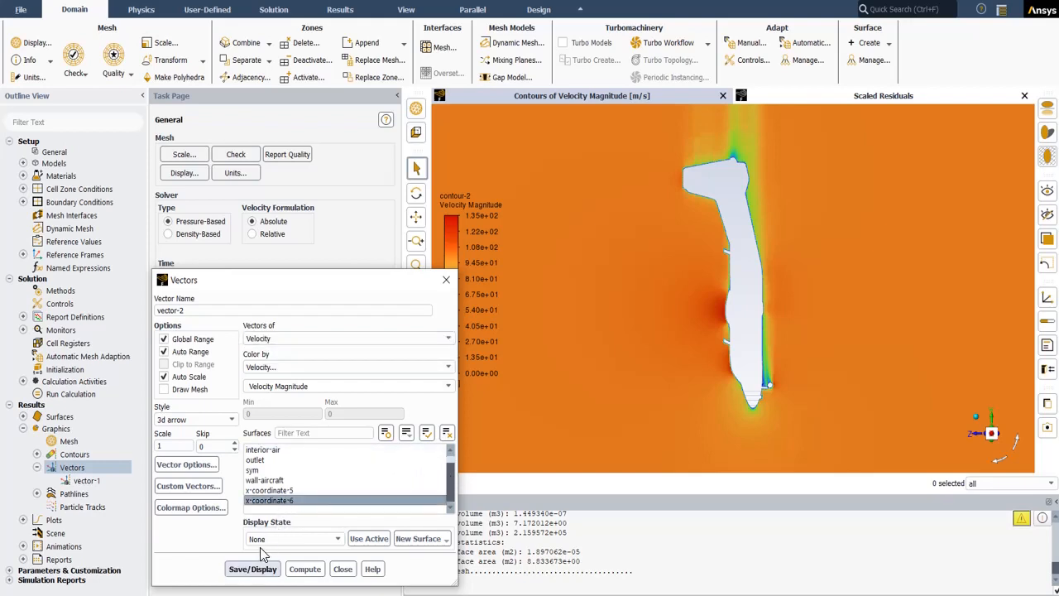
- Save and display vector-2 on x-coordinate-6, then close the Vectors dialog
left_click(251, 568)
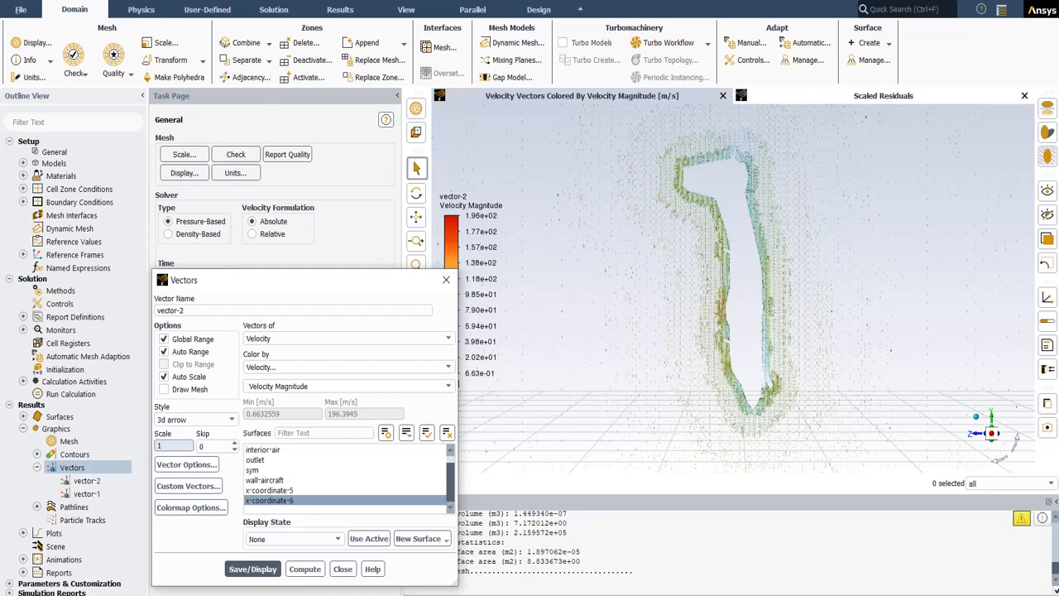
left_click(342, 569)
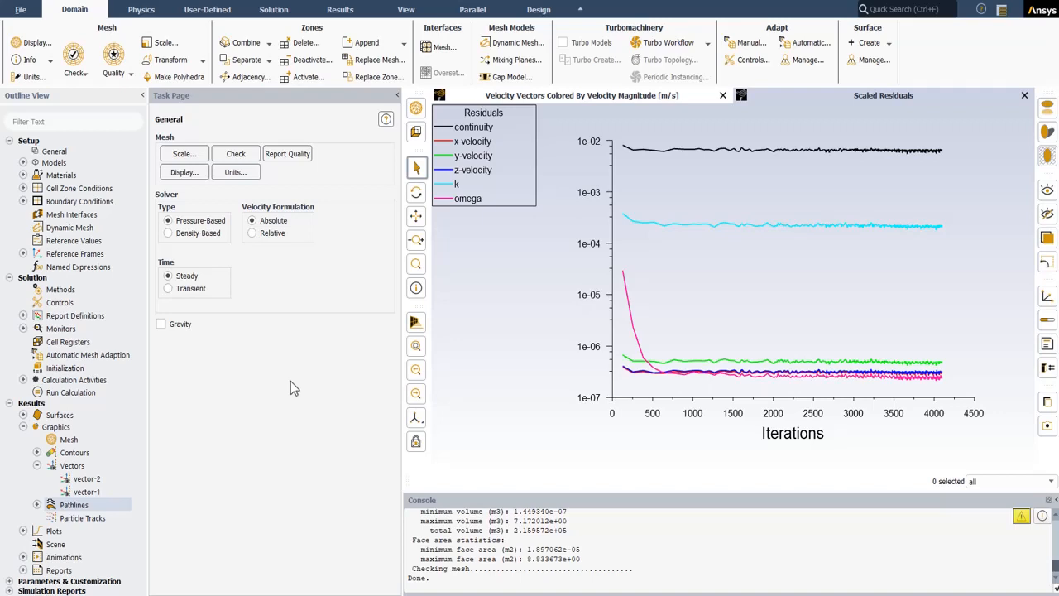
mouse_move(144, 476)
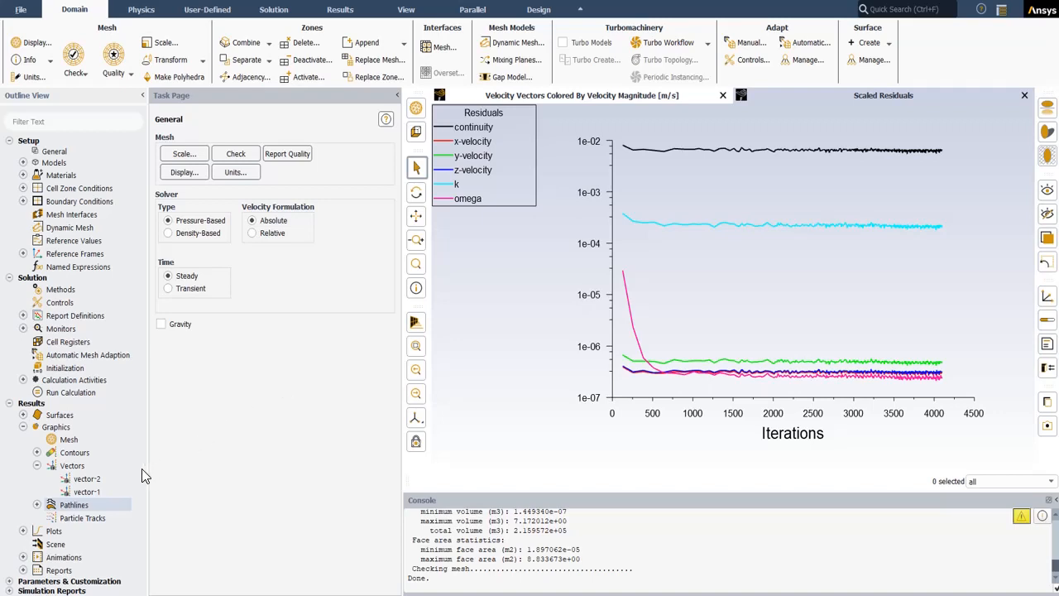
- Create pathlines-2 from the inlet, coloured by velocity magnitude
double_click(74, 505)
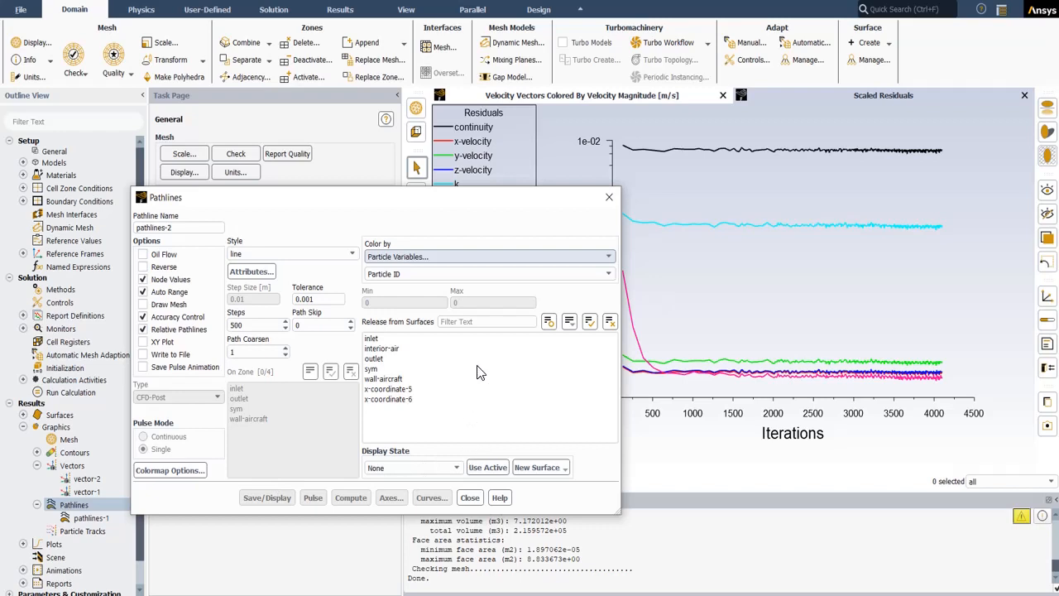
mouse_move(375, 268)
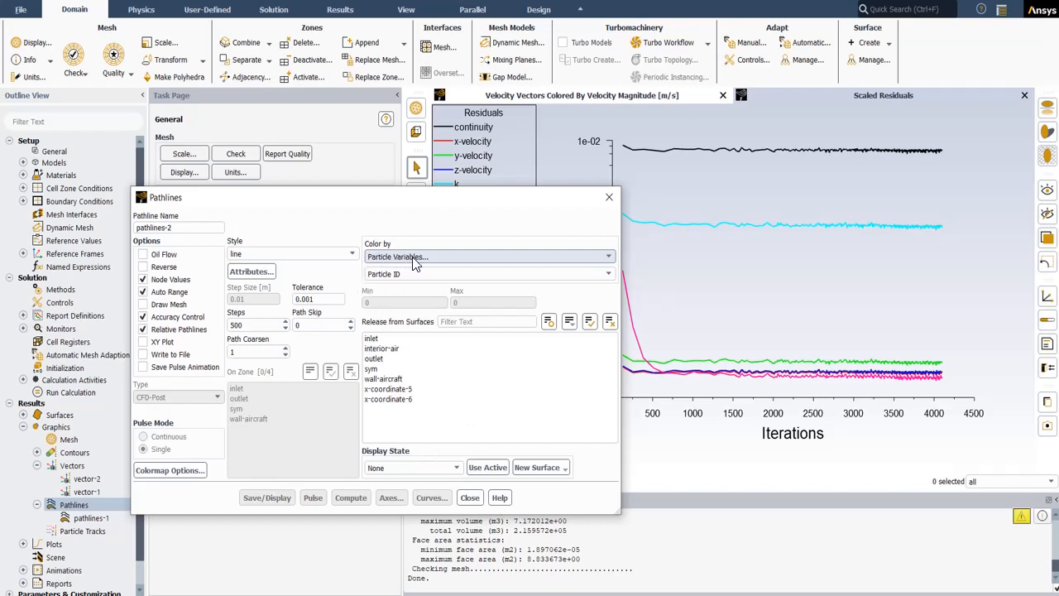
left_click(488, 255)
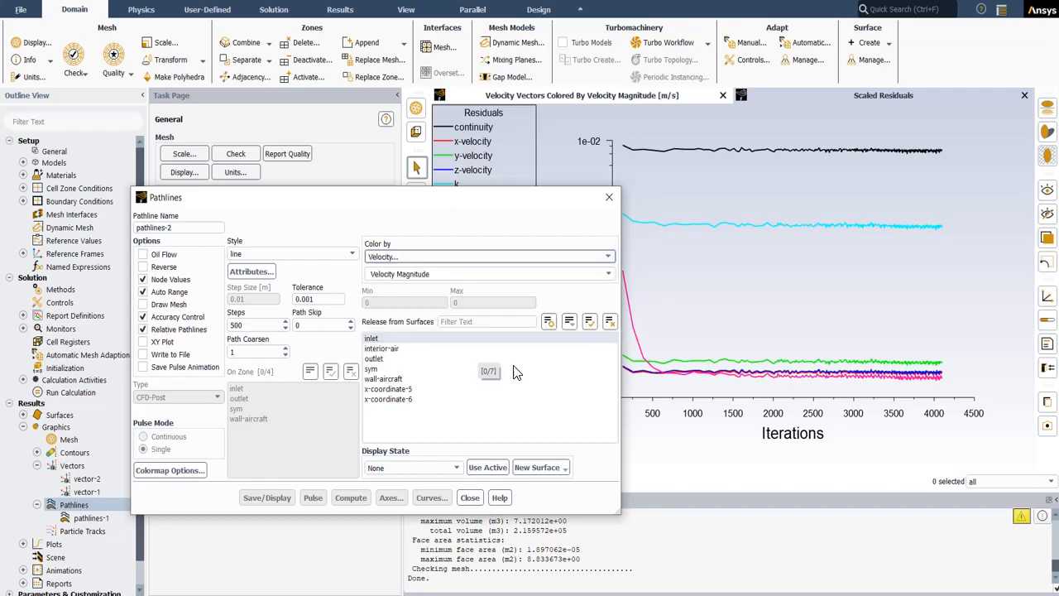
mouse_move(521, 367)
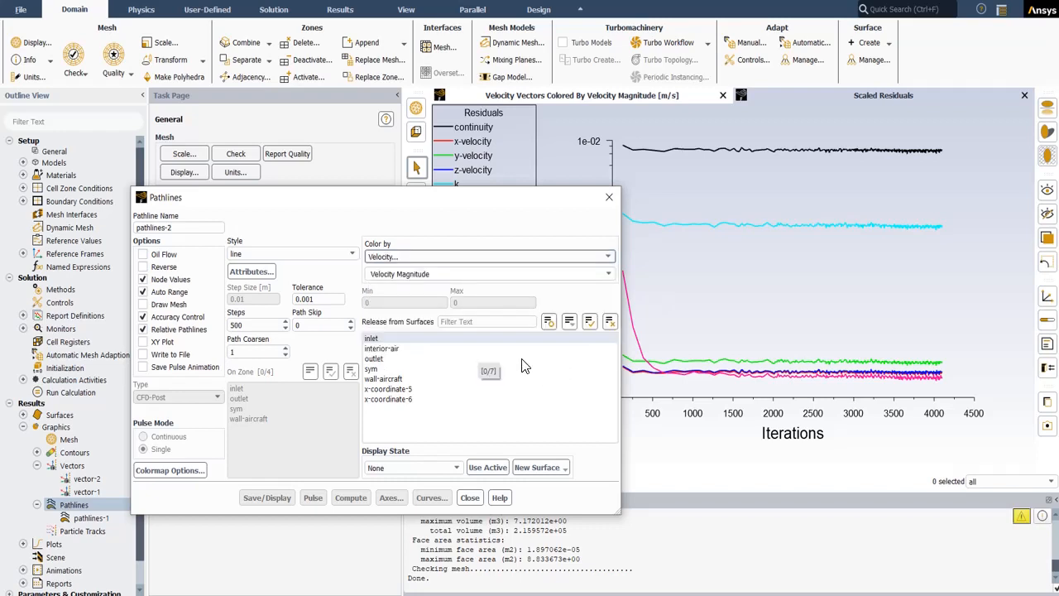
left_click(370, 337)
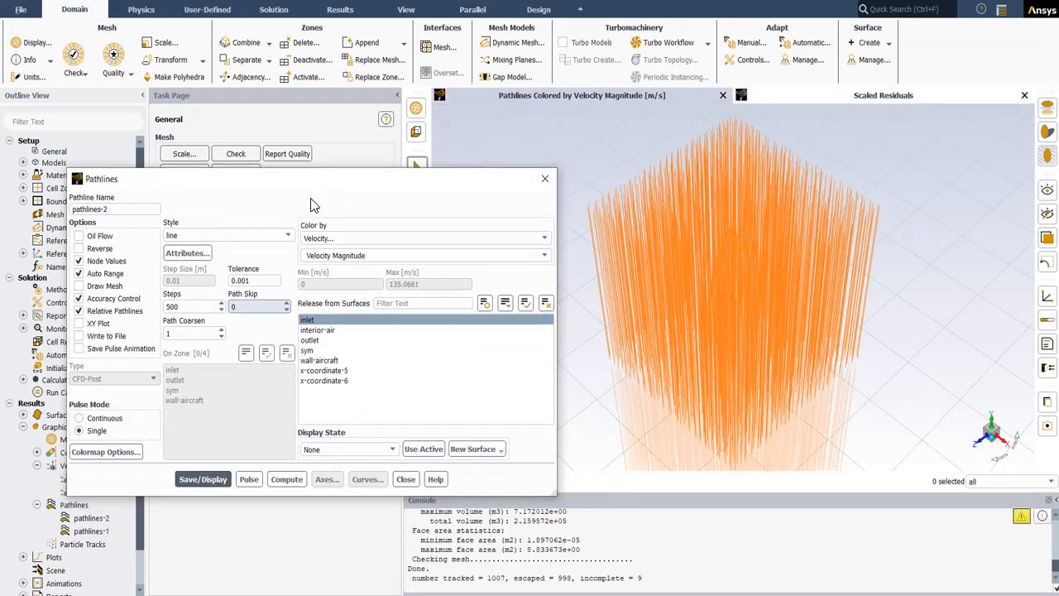
mouse_move(255, 232)
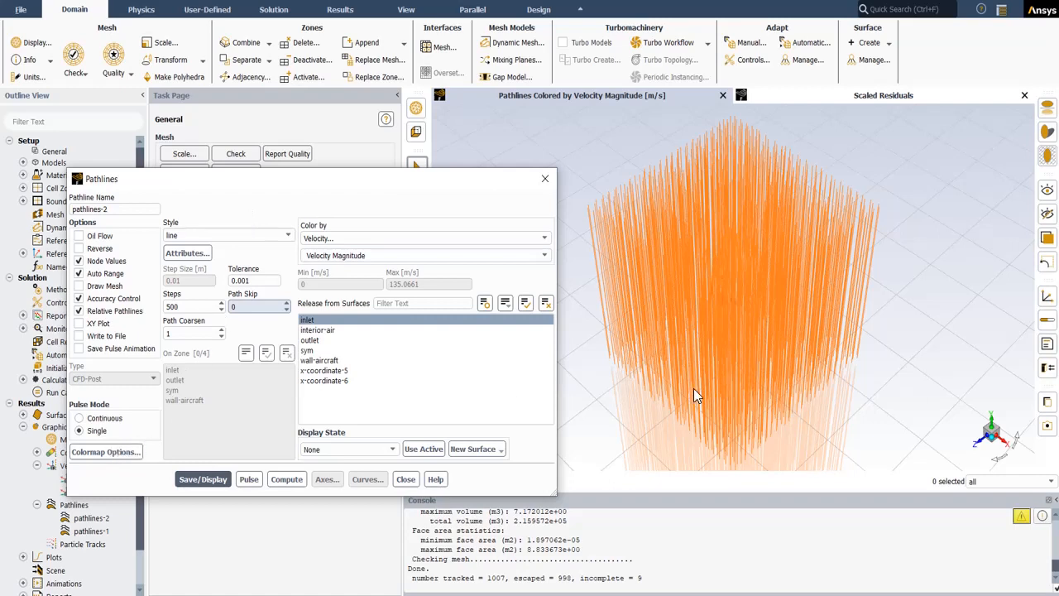
mouse_move(707, 325)
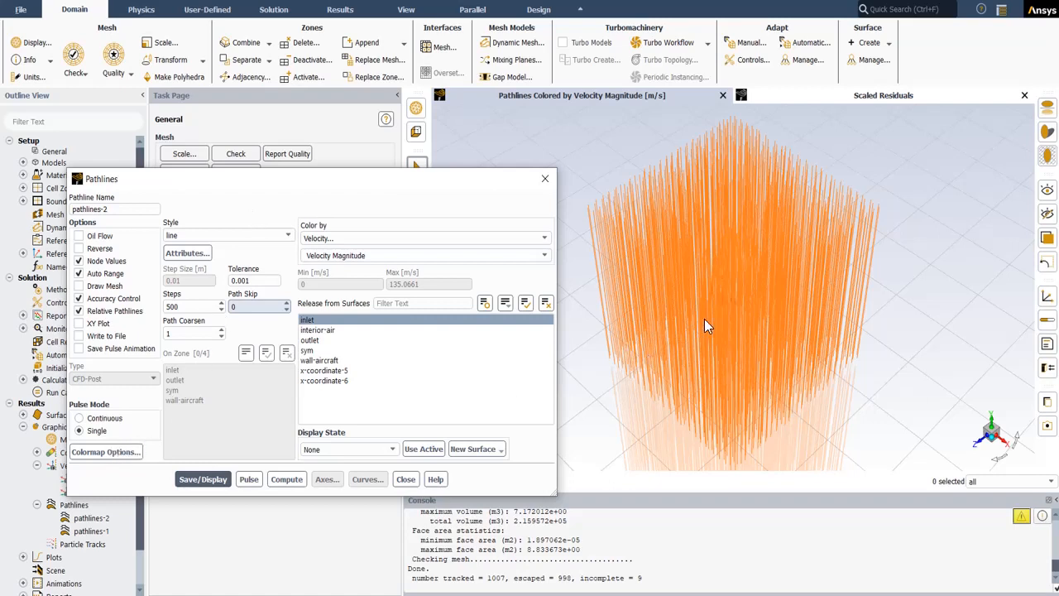
mouse_move(690, 316)
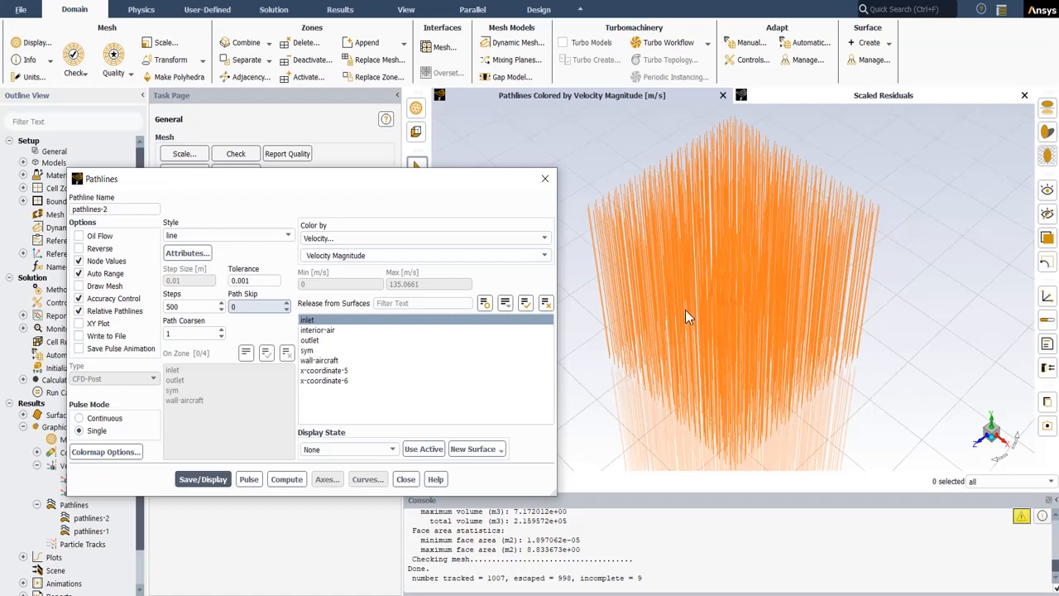
mouse_move(688, 319)
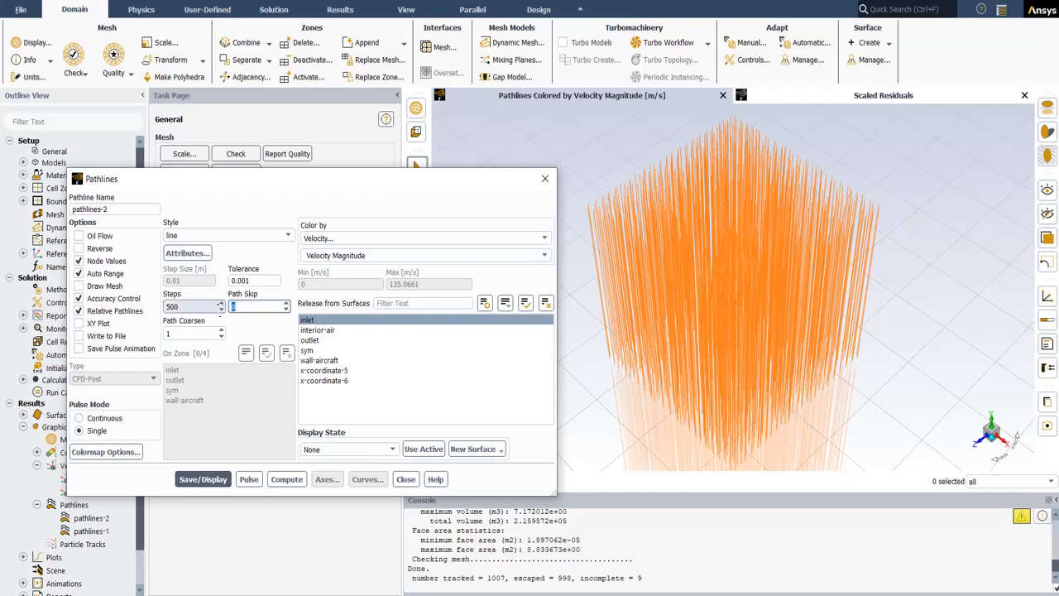
- Set path skip to 3 and redisplay the pathlines
type("3")
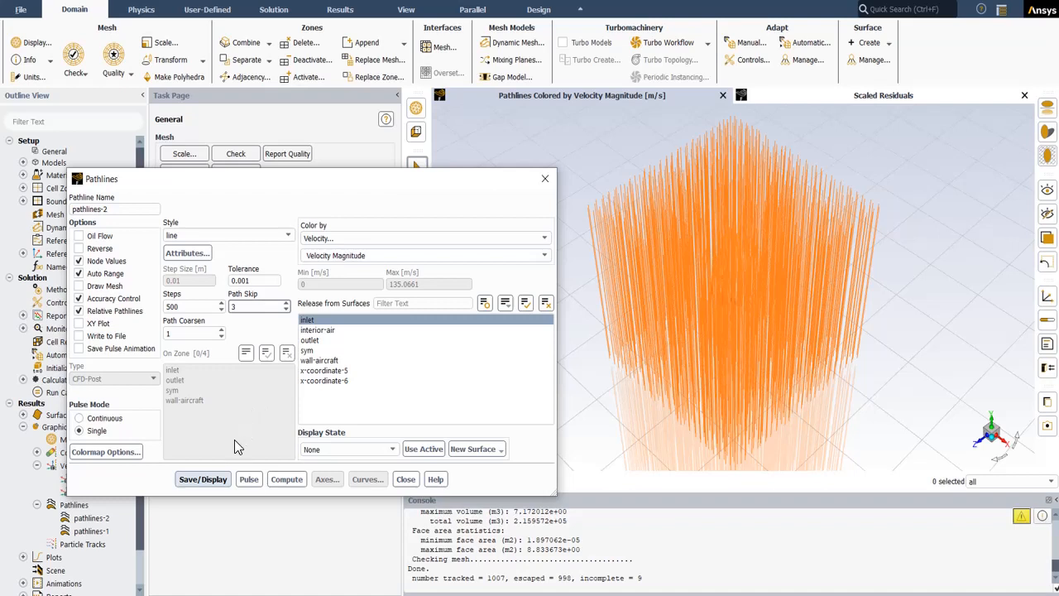
left_click(203, 479)
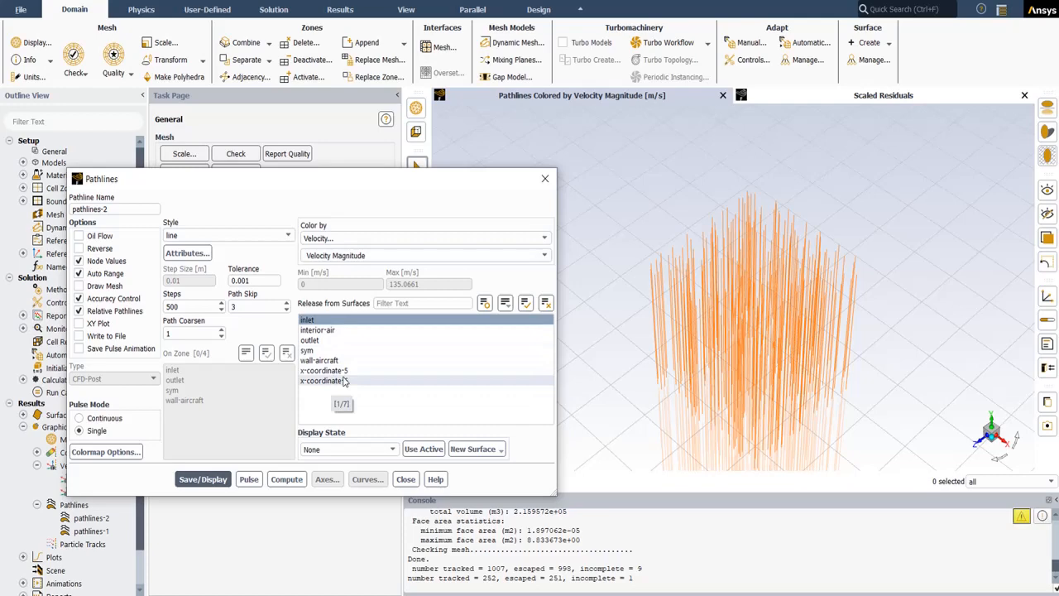
left_click(322, 380)
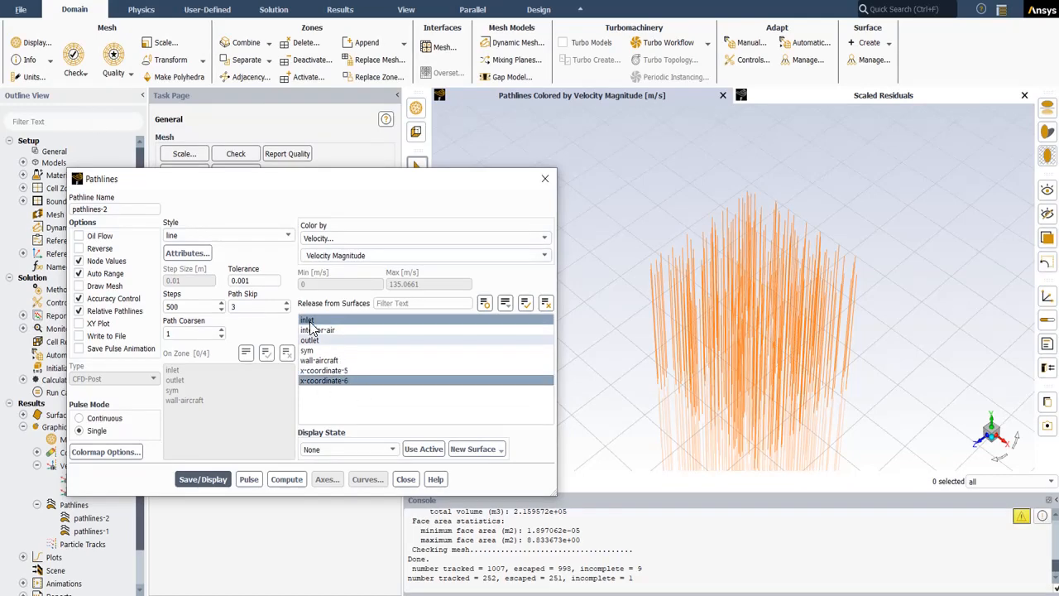